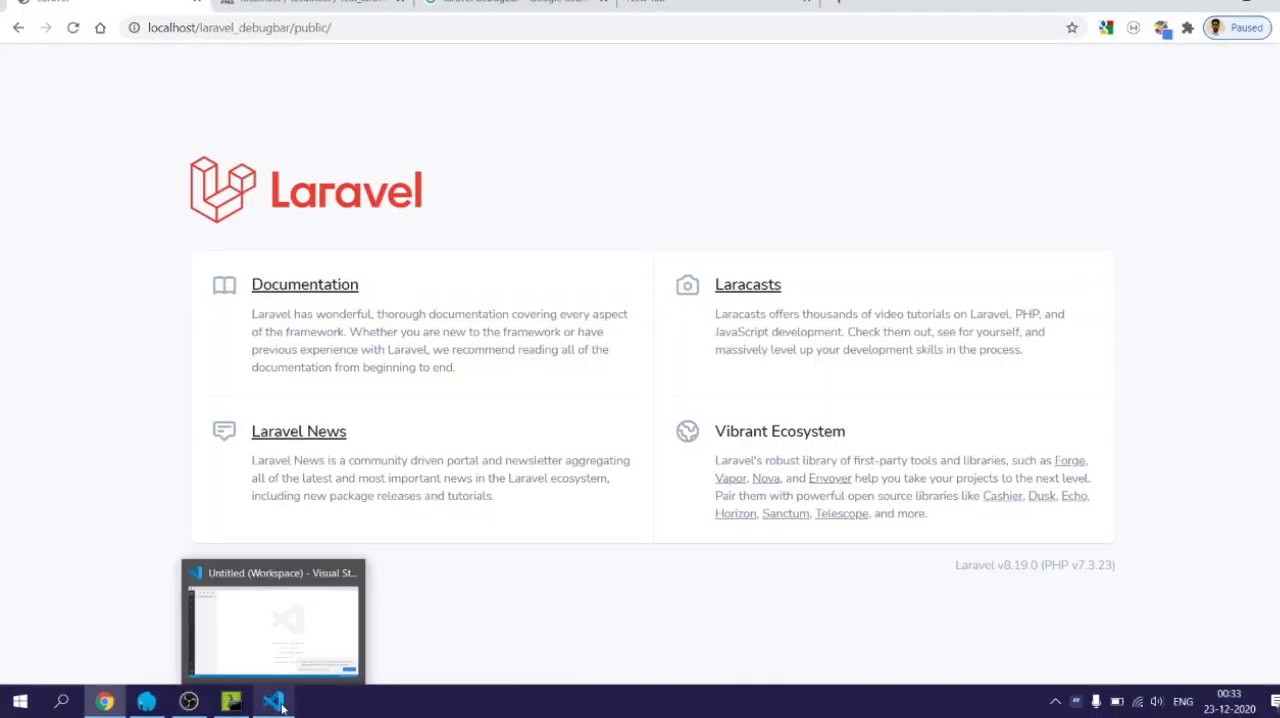
# - Bring VS Code forward and keep server.php open in the editor from the Explorer
pyautogui.click(272, 700)
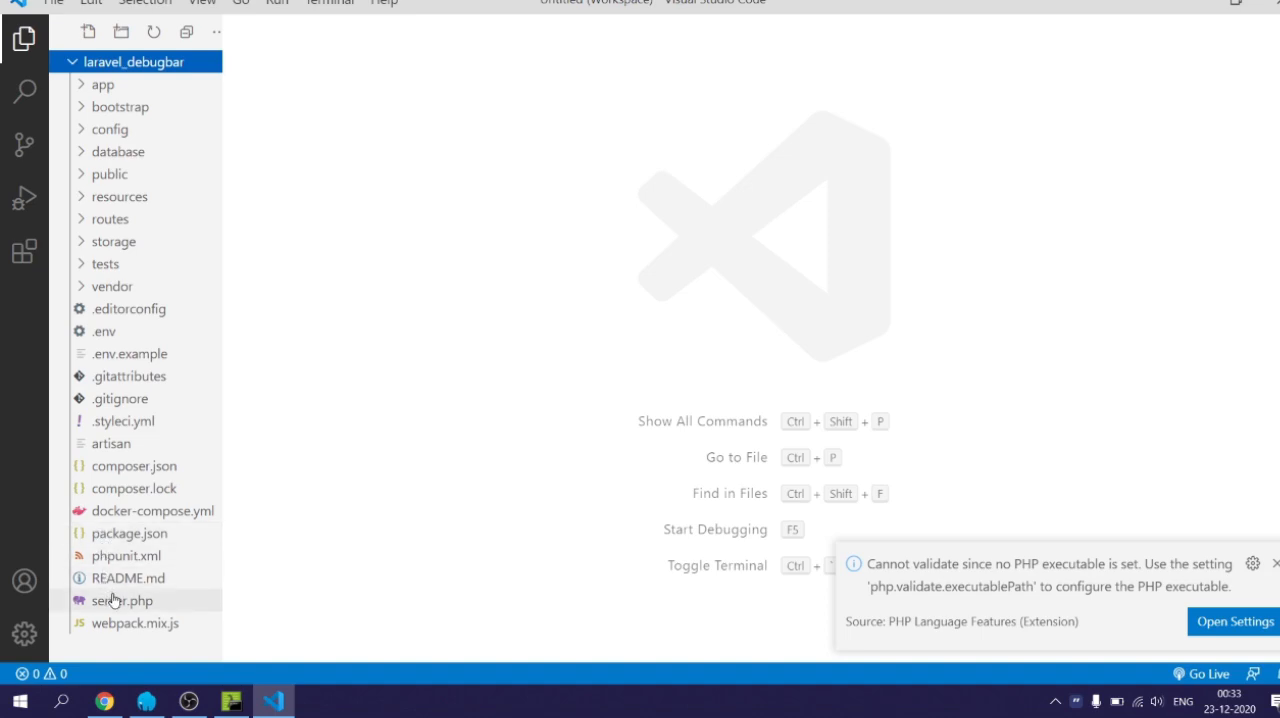
pyautogui.click(116, 600)
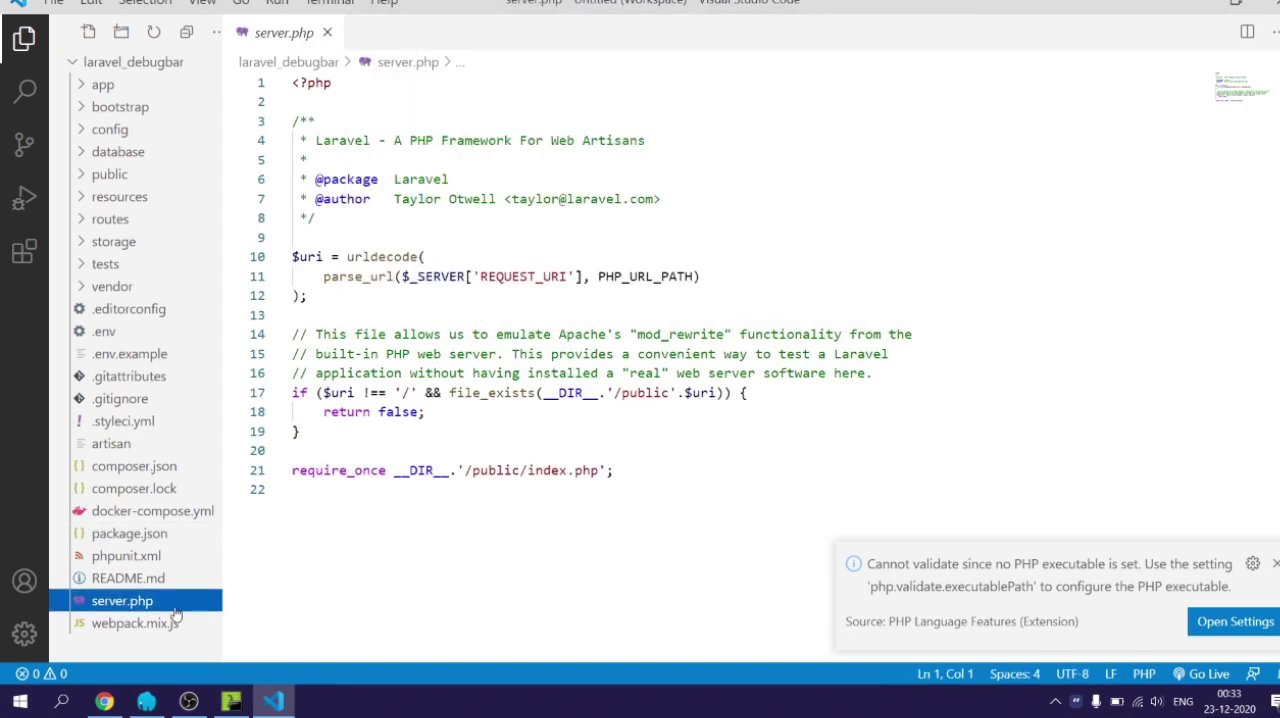
pyautogui.doubleClick(122, 600)
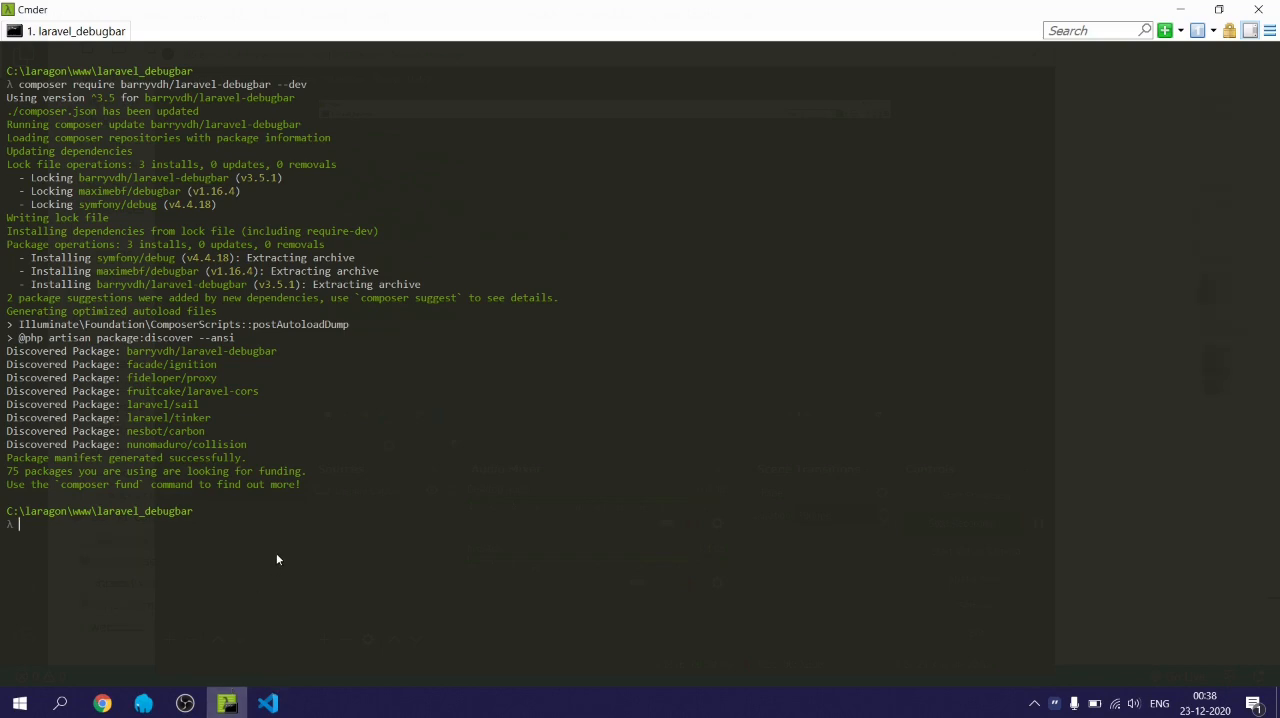
# - Publish the Barryvdh\Debugbar\ServiceProvider config via php artisan vendor:publish, then return to VS Code
pyautogui.write('php artisan vendor:publish --provider="Barryvdh\\Debugbar\\ServiceProvider"')
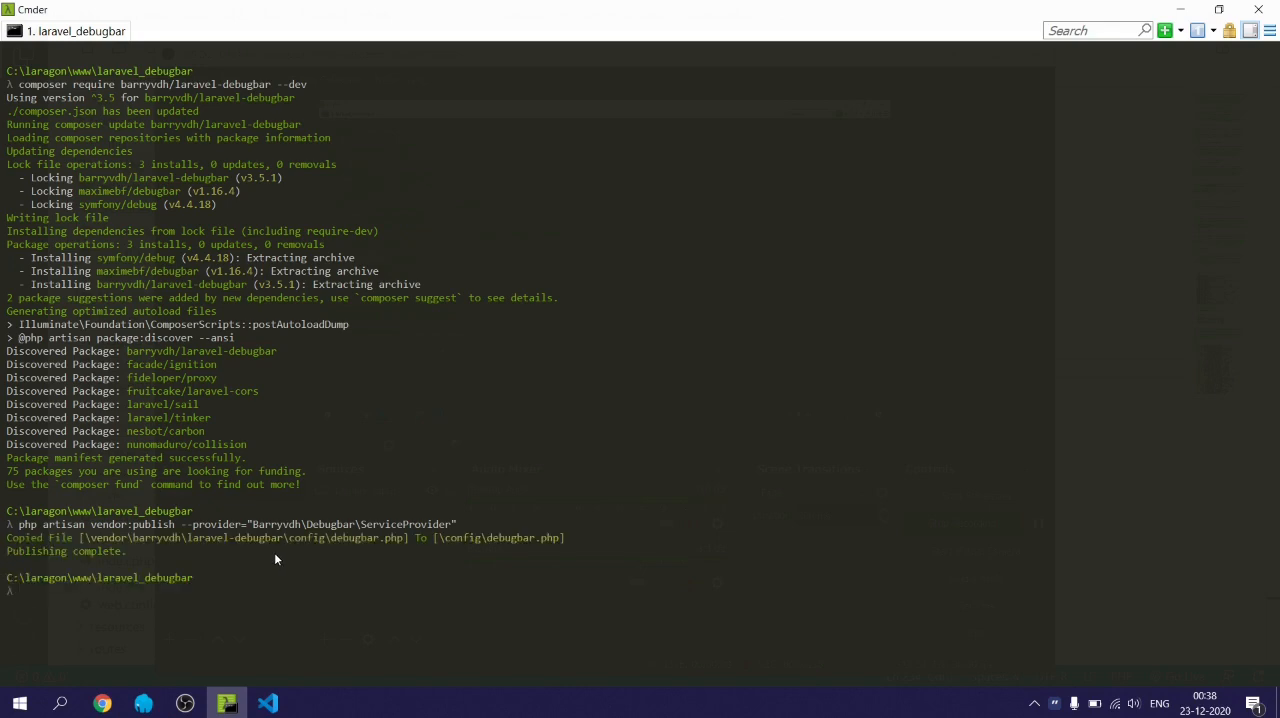
pyautogui.click(272, 700)
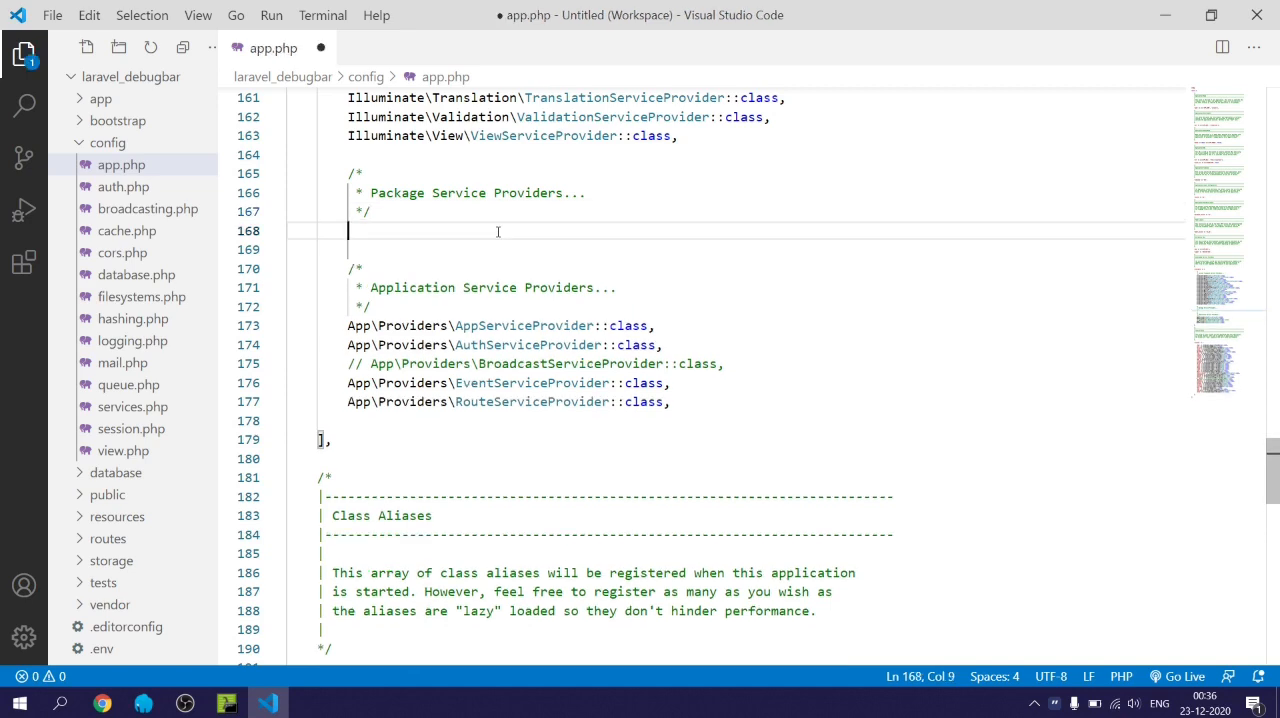
# - Register Barryvdh\Debugbar\ServiceProvider::class in providers and the 'Debugbar' Facade alias in config/app.php
pyautogui.write('Barryvdh\\Debugbar\\ServiceProvider::class,')
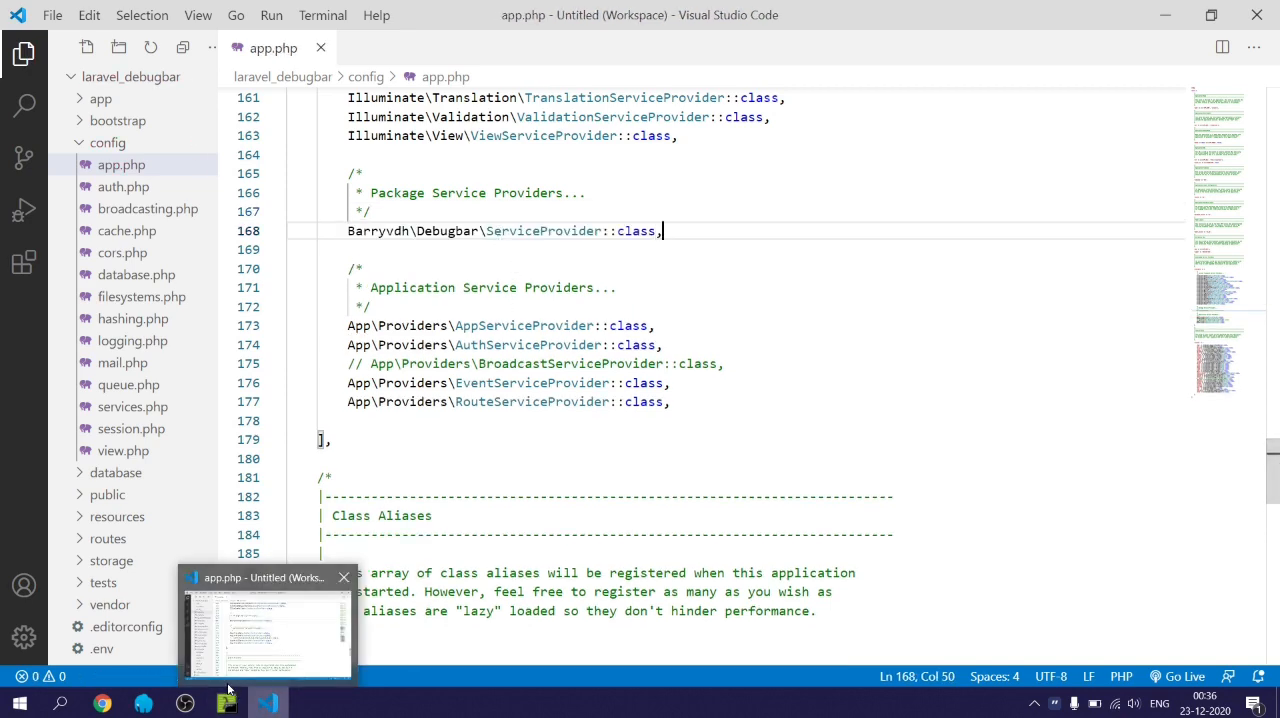
pyautogui.scroll(-3)
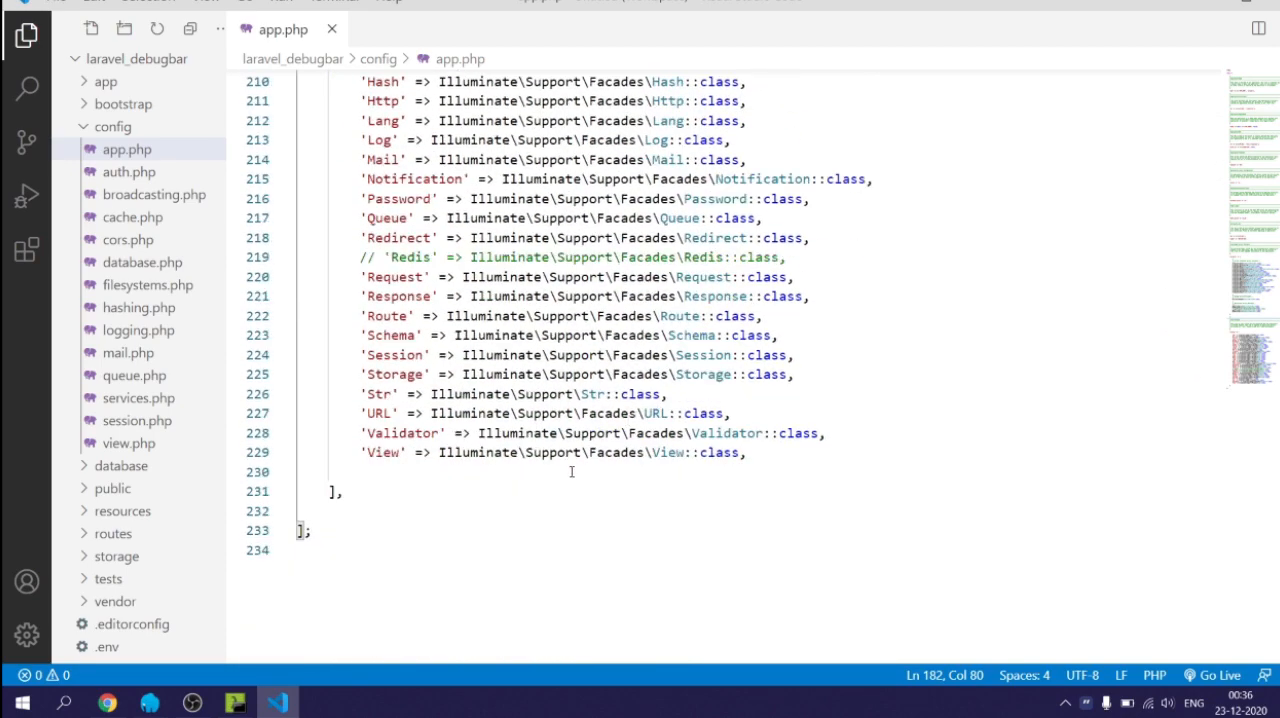
pyautogui.write("'Debugbar' => Barryvdh\\Debugbar\\Facade::class")
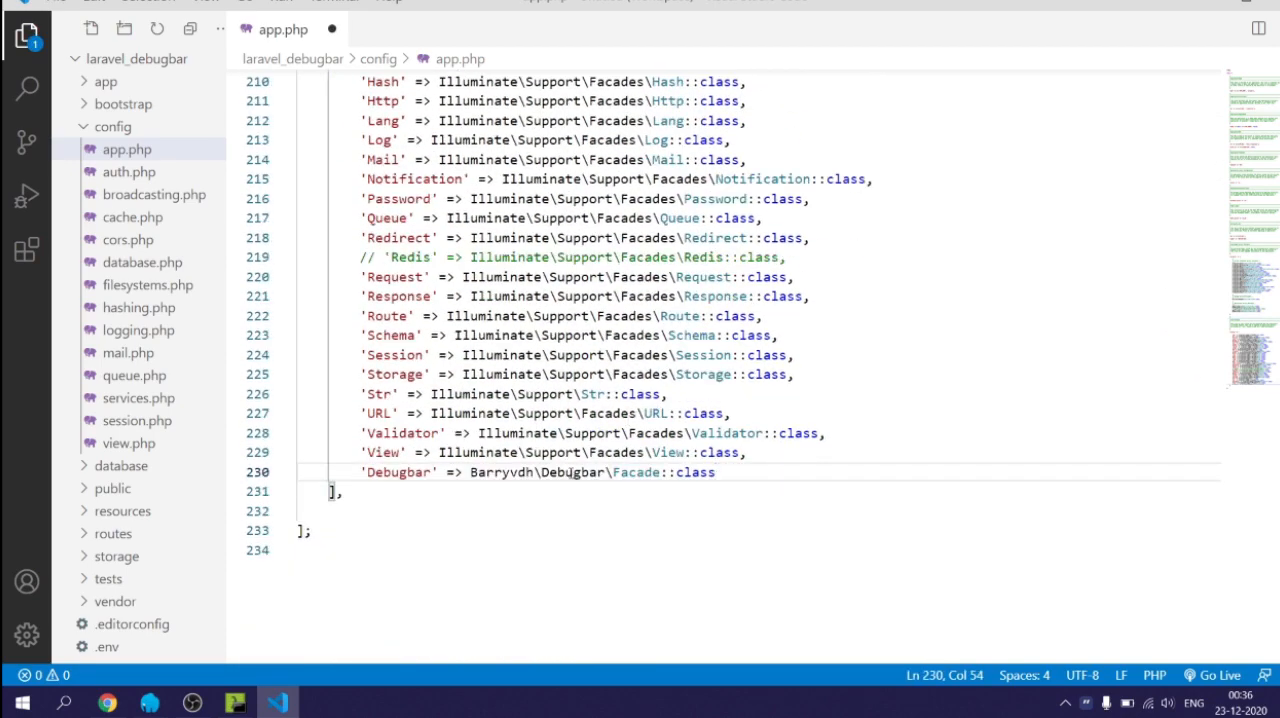
pyautogui.write(',')
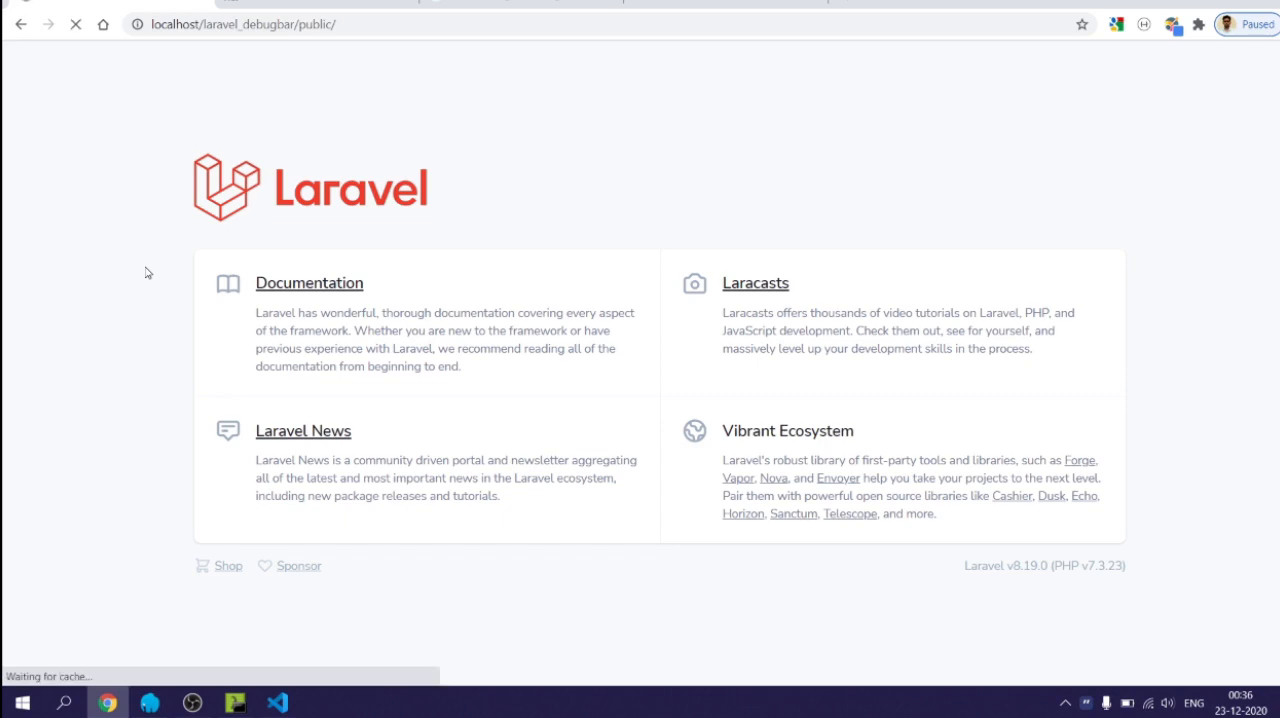
pyautogui.moveTo(96, 338)
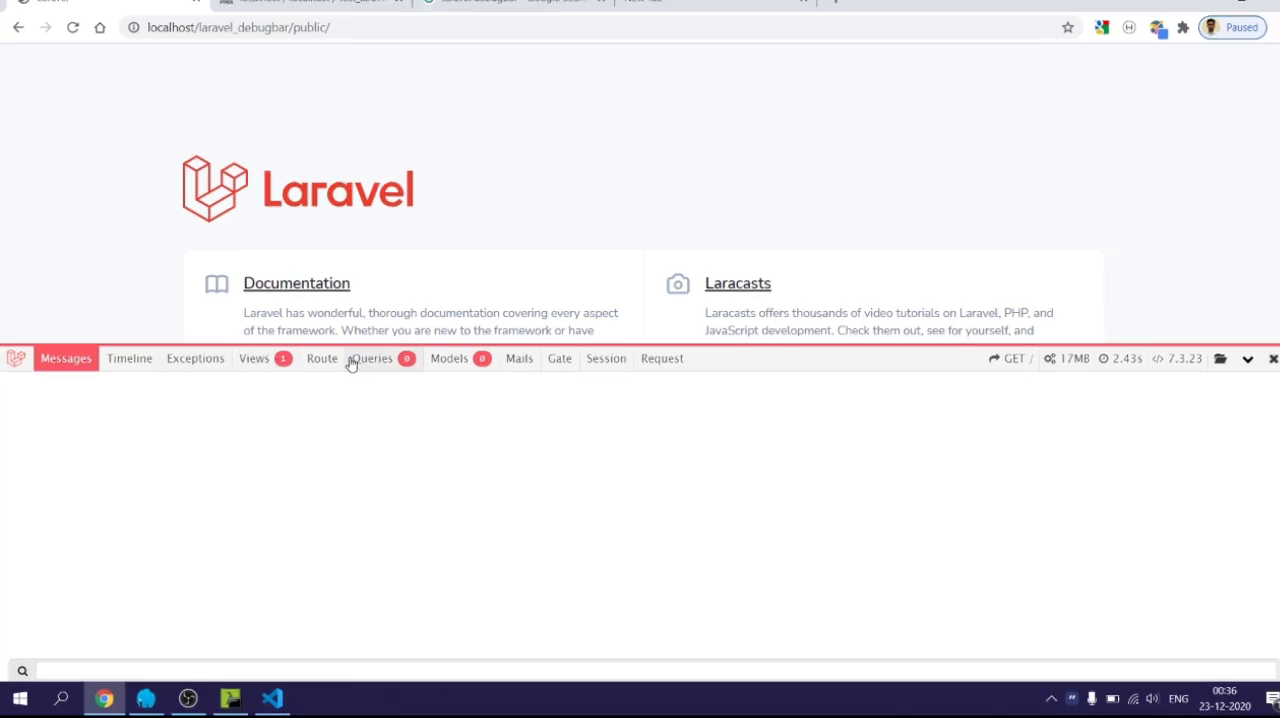
pyautogui.moveTo(234, 476)
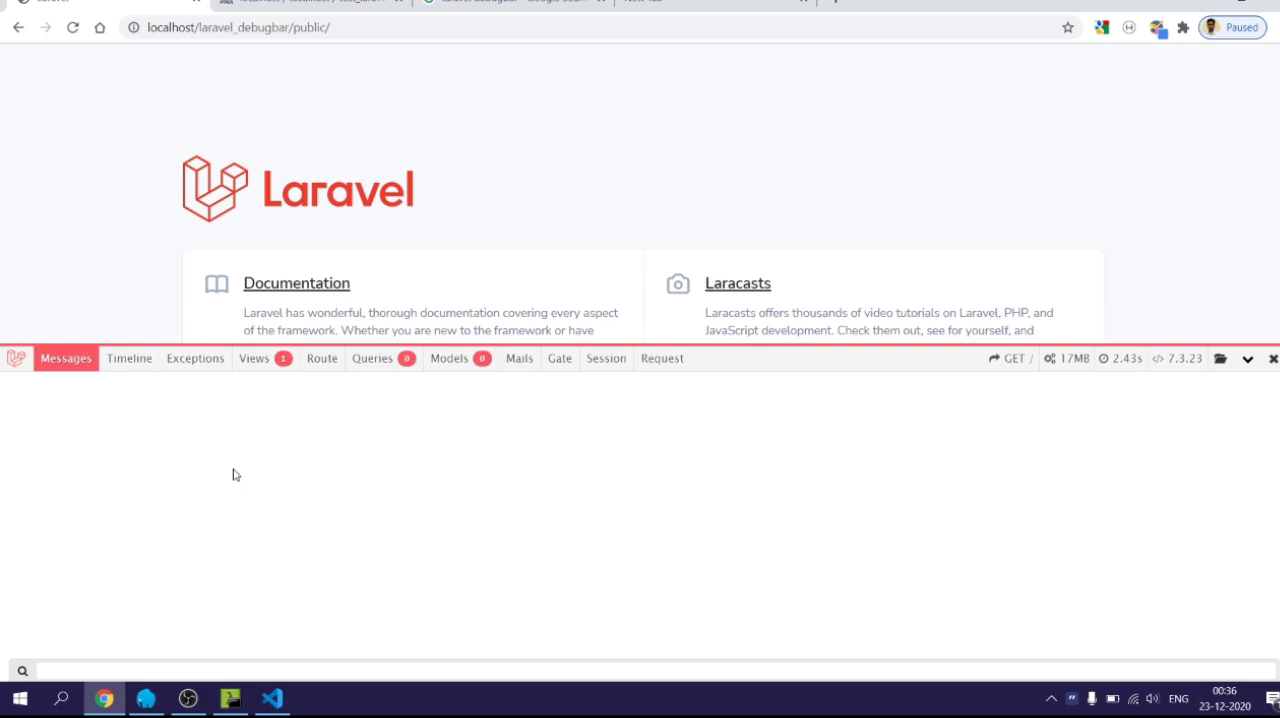
pyautogui.moveTo(276, 428)
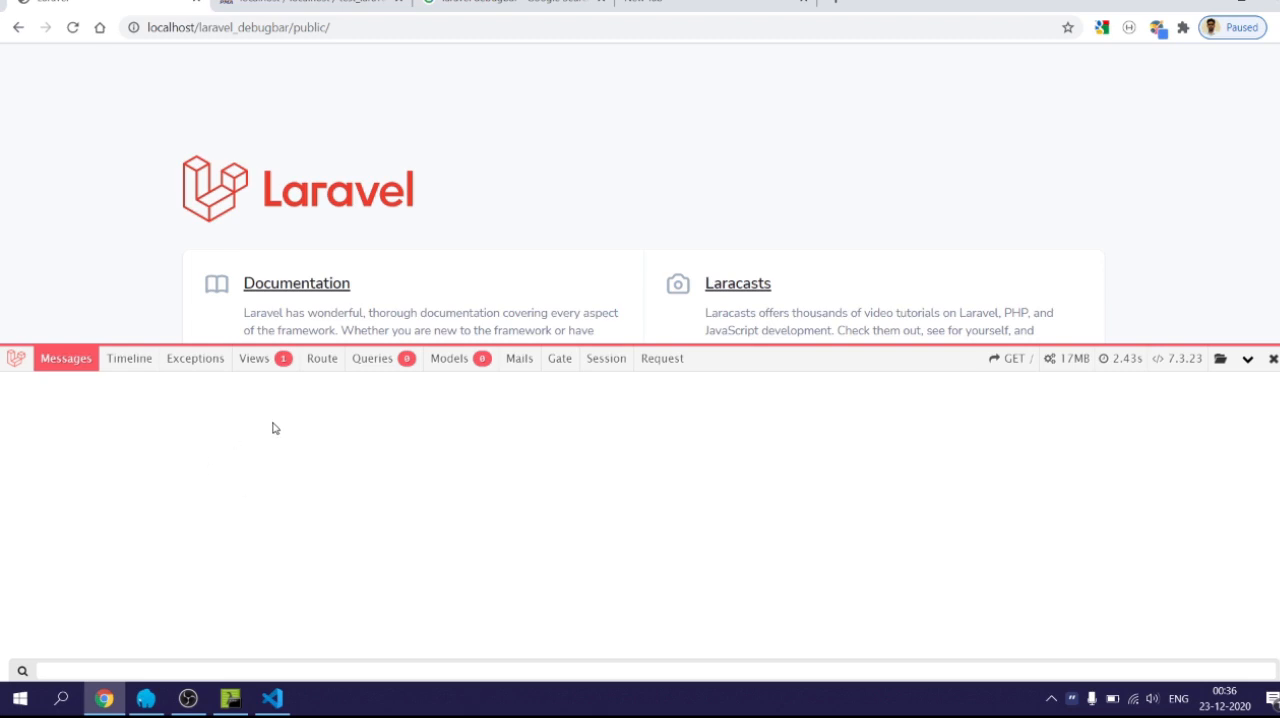
pyautogui.moveTo(272, 696)
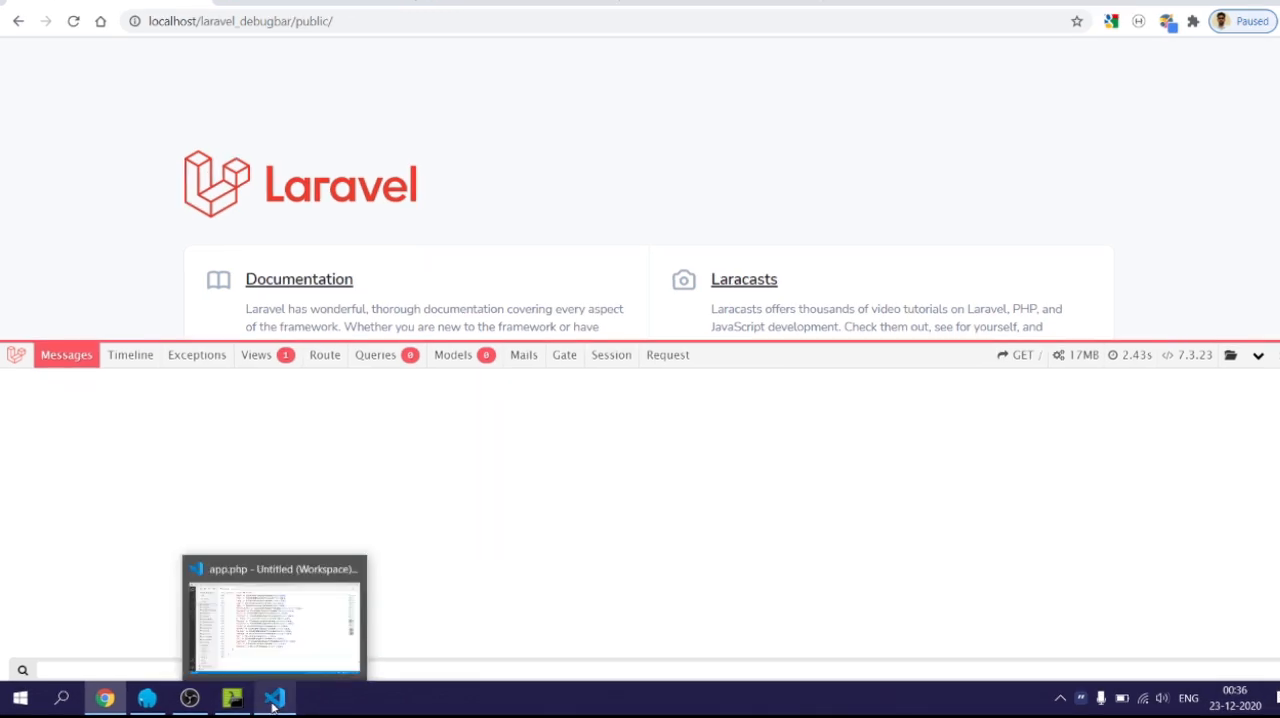
# - Copy .htaccess out of public into the project root and open the routes folder
pyautogui.click(272, 696)
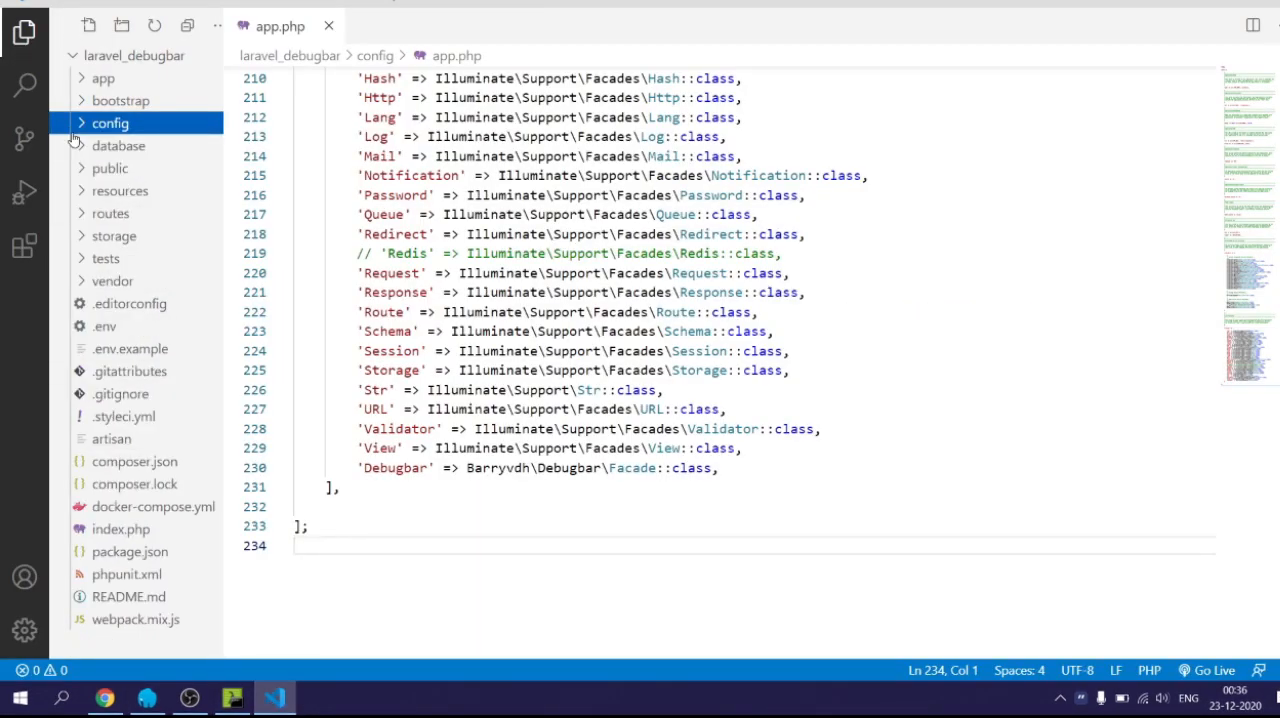
pyautogui.click(108, 168)
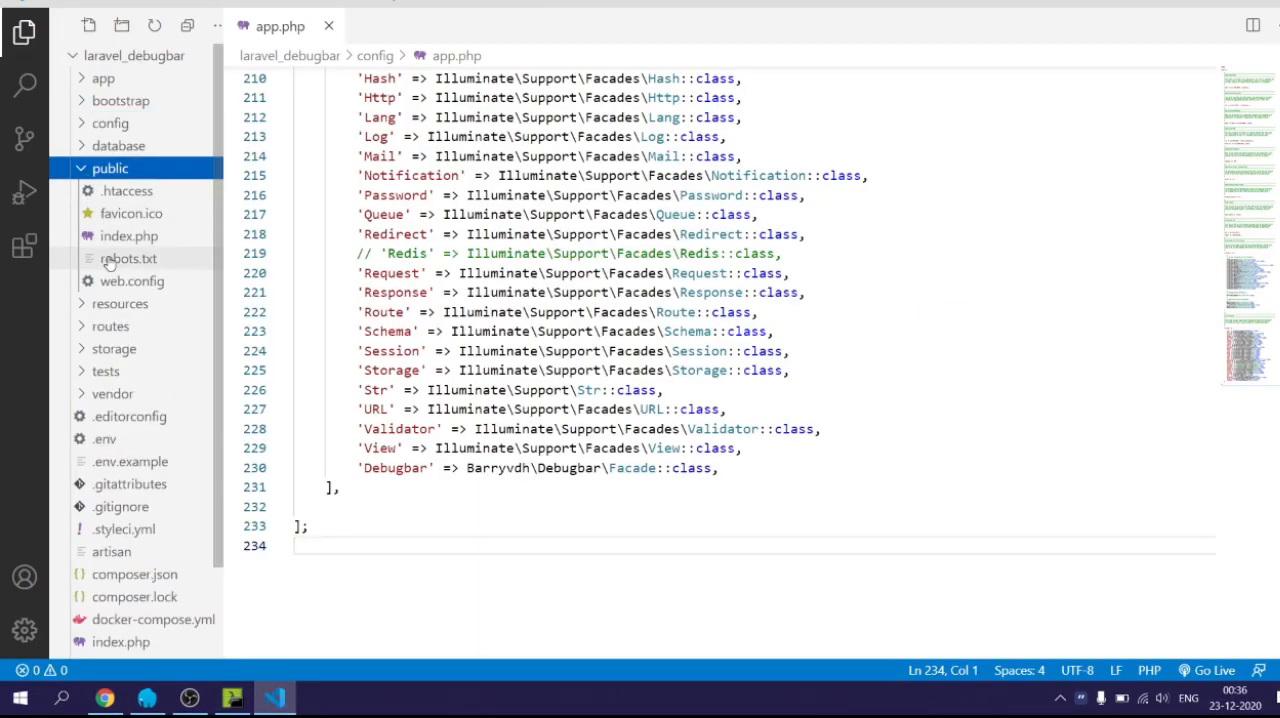
pyautogui.rightClick(128, 258)
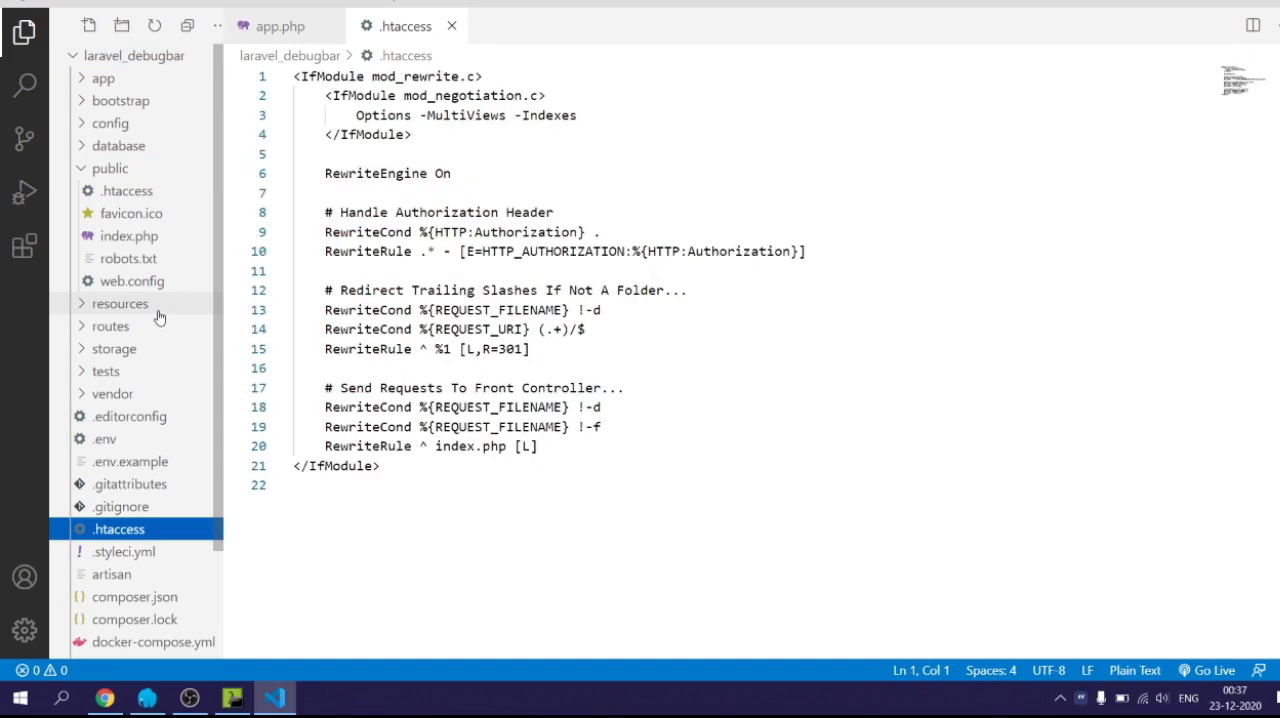
pyautogui.click(104, 696)
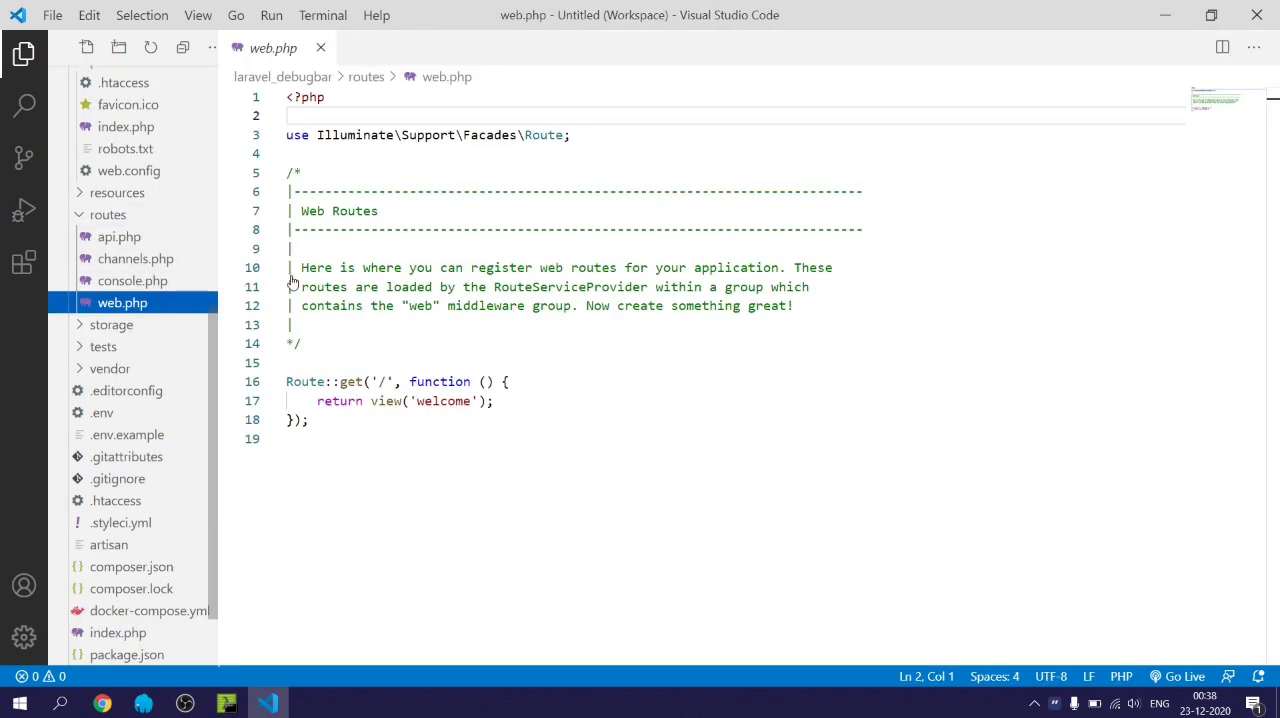
# - Add $query = ["name" => "Sam", "age" => 15]; inside the home route closure
pyautogui.click(532, 380)
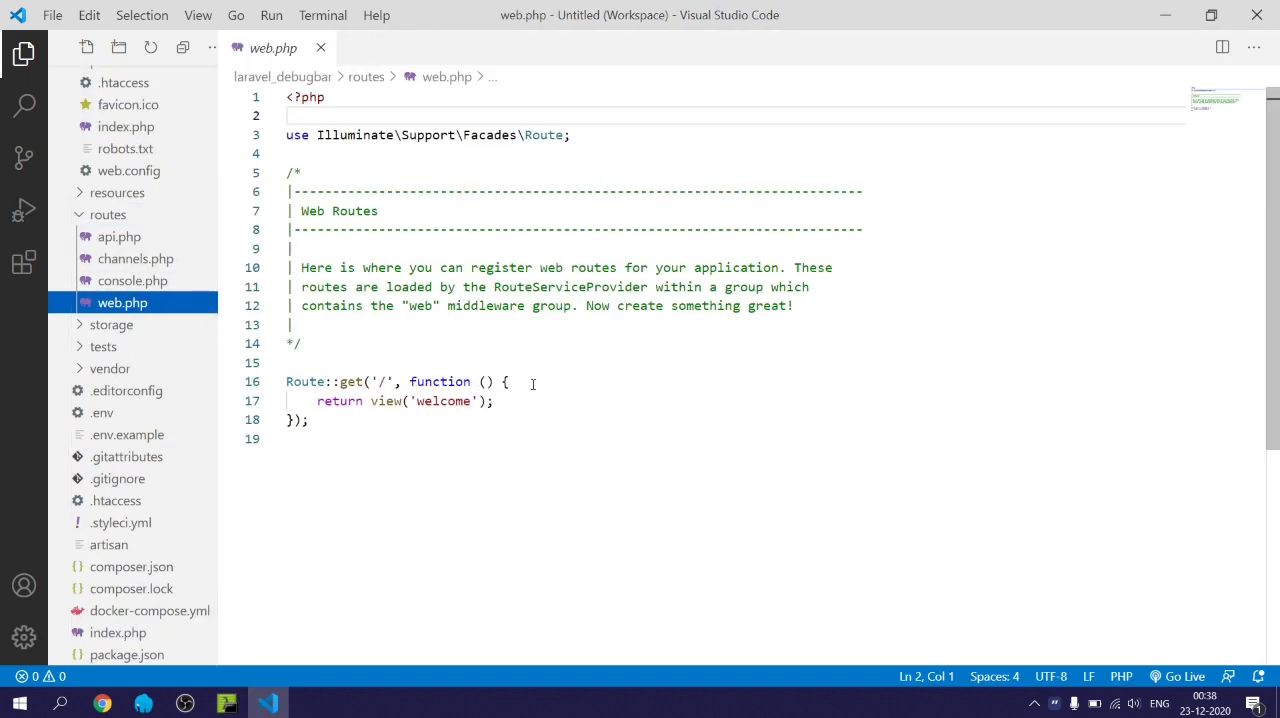
pyautogui.press('Enter')
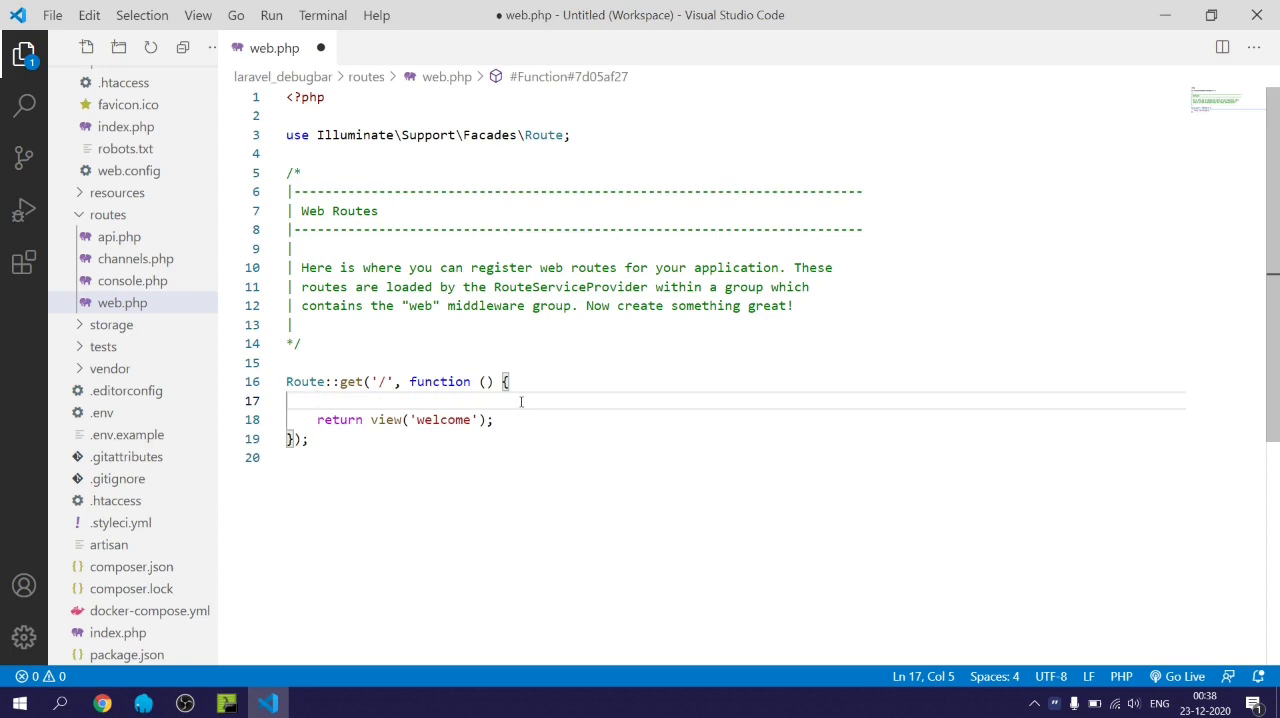
pyautogui.write('$query =')
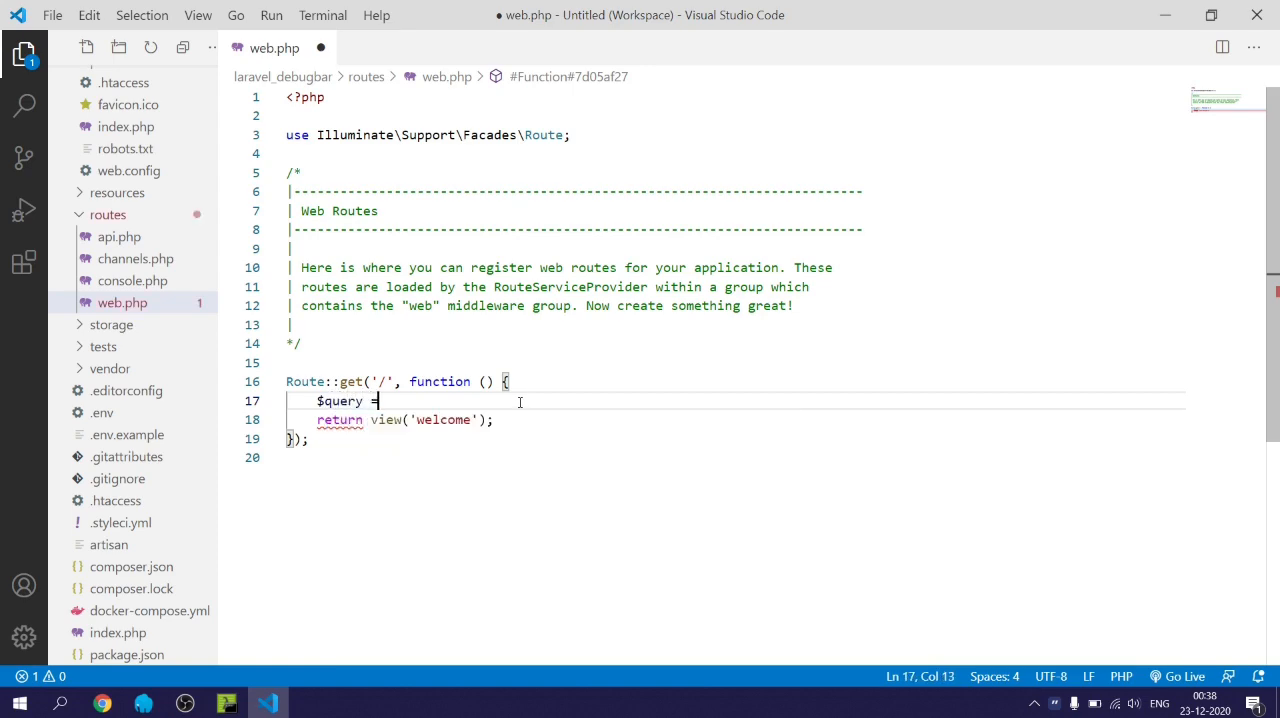
pyautogui.write('[]')
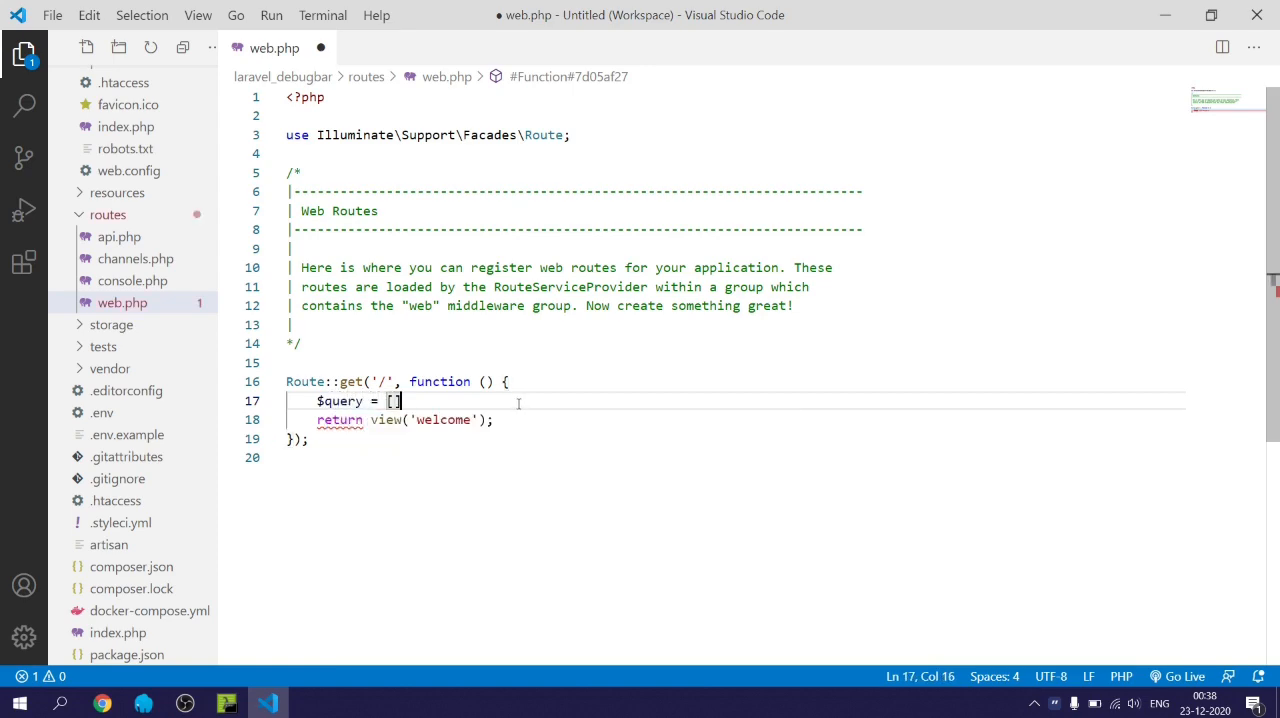
pyautogui.write(';')
pyautogui.write('"')
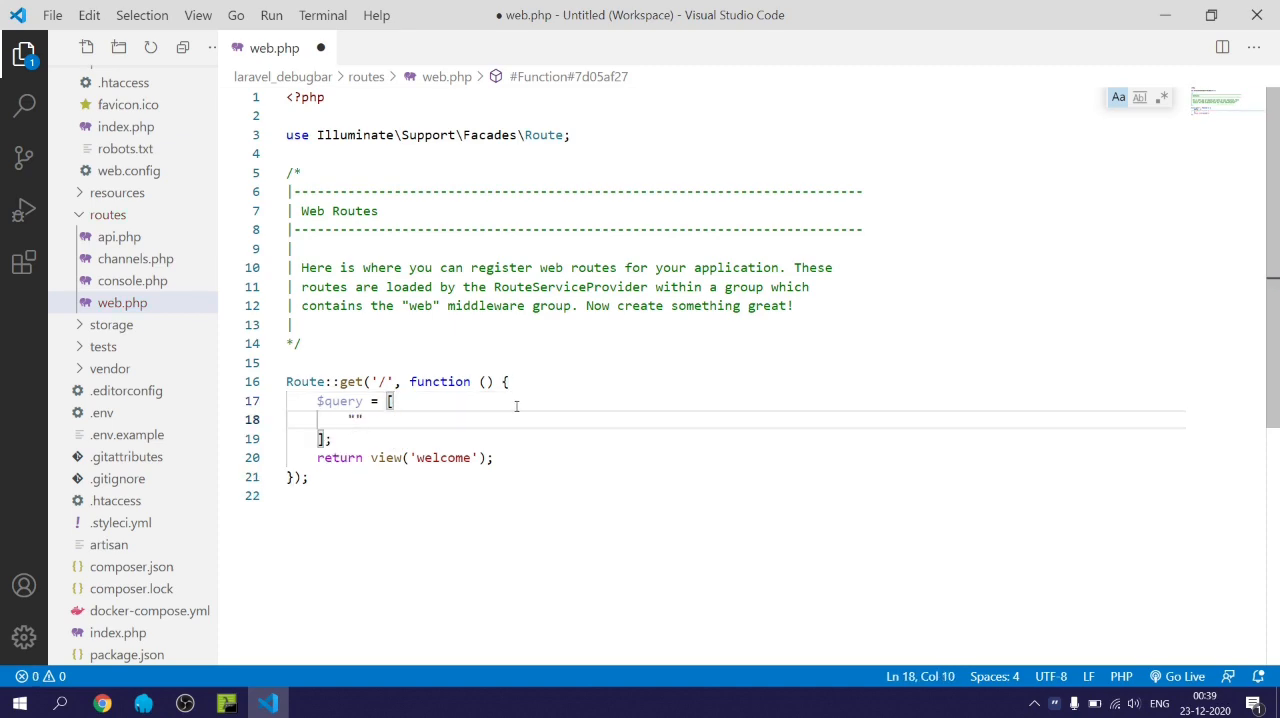
pyautogui.write('name" =>')
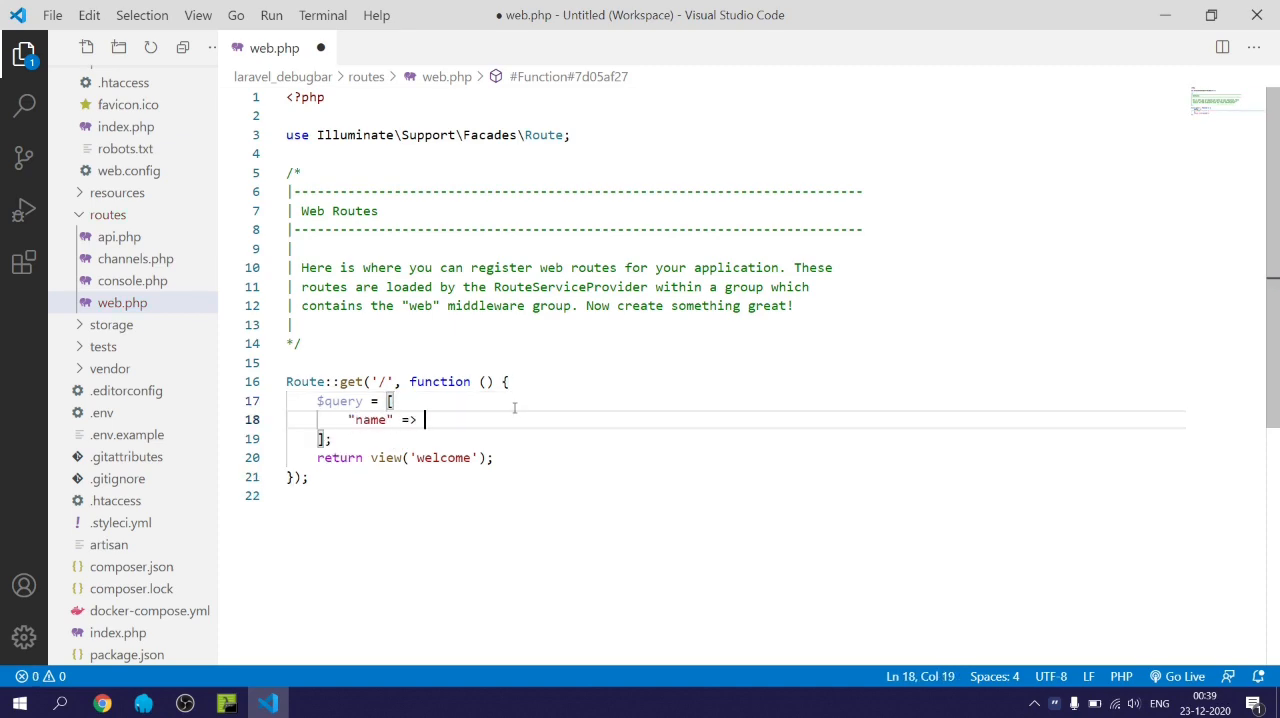
pyautogui.write('"Sam",')
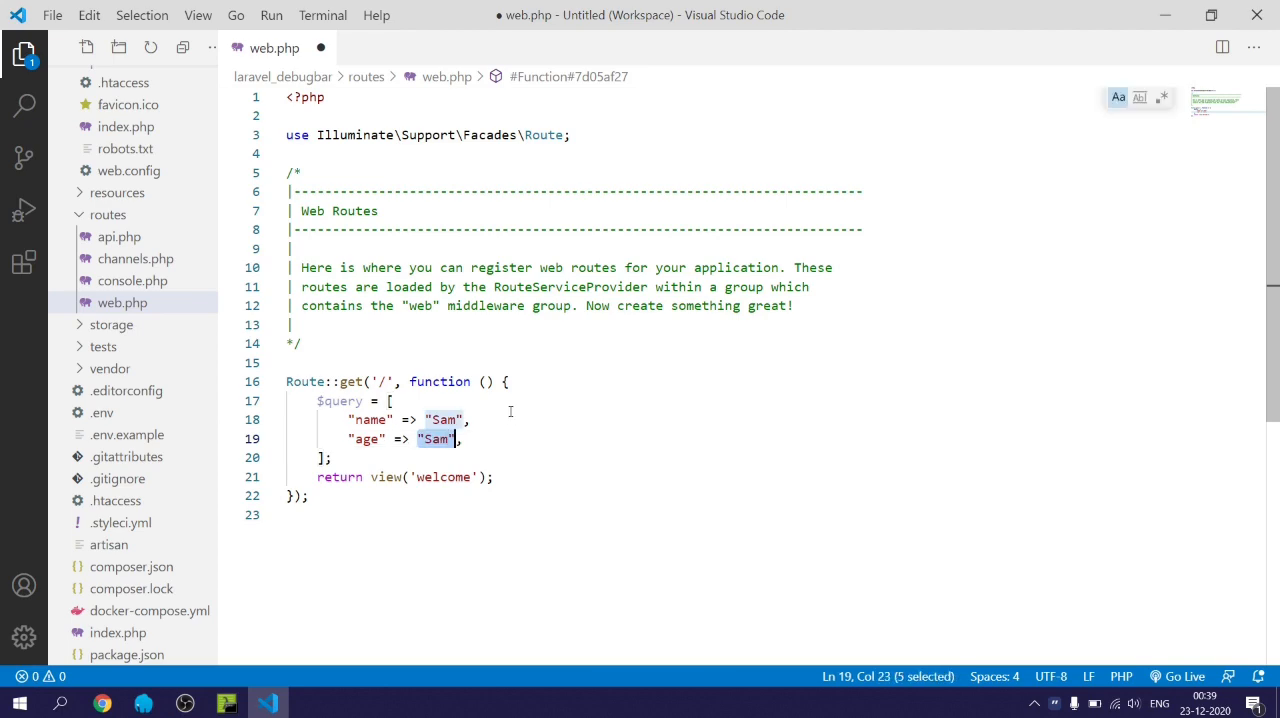
pyautogui.write('15')
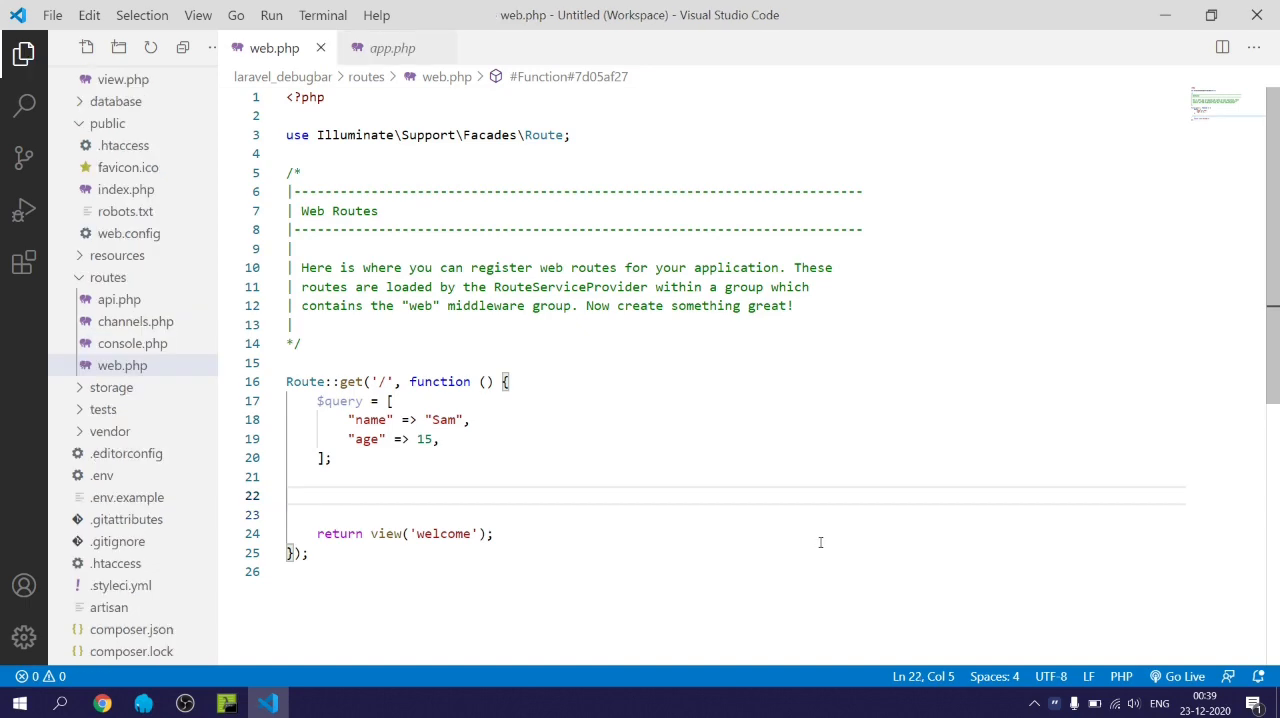
# - Pass the array to the debug bar with Debugbar::debug($query);
pyautogui.write('Debugbar')
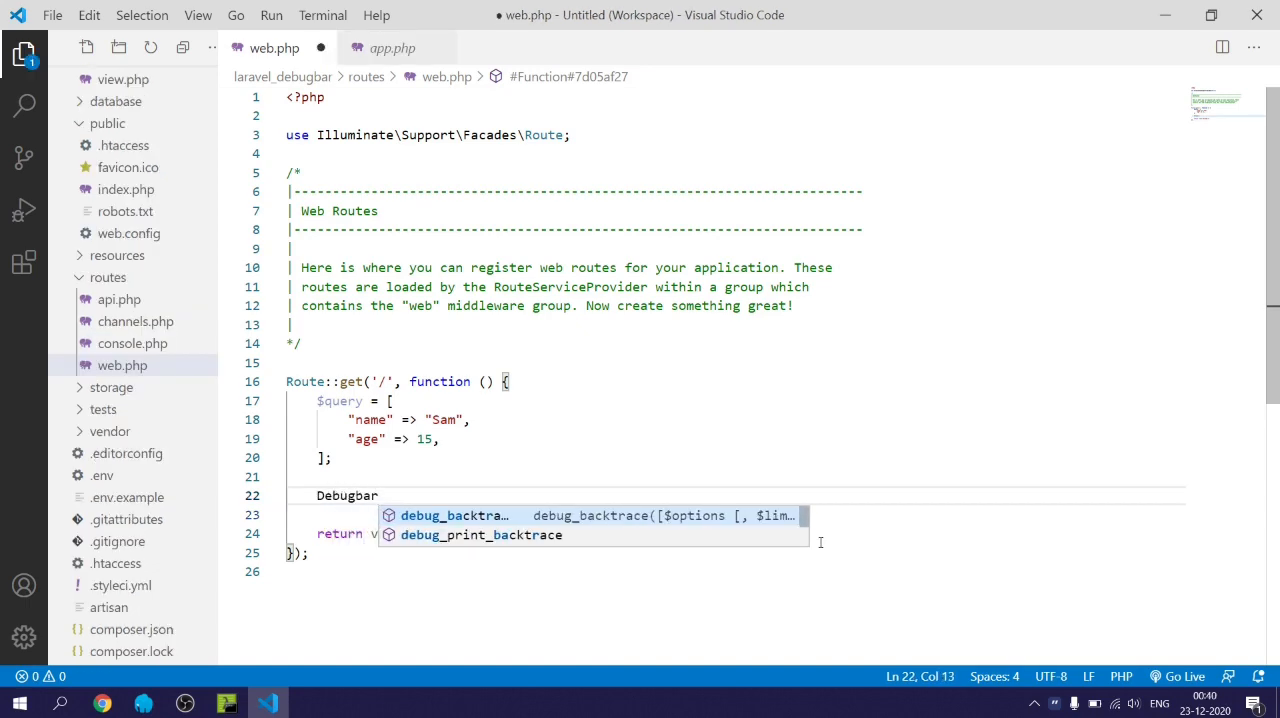
pyautogui.write('::')
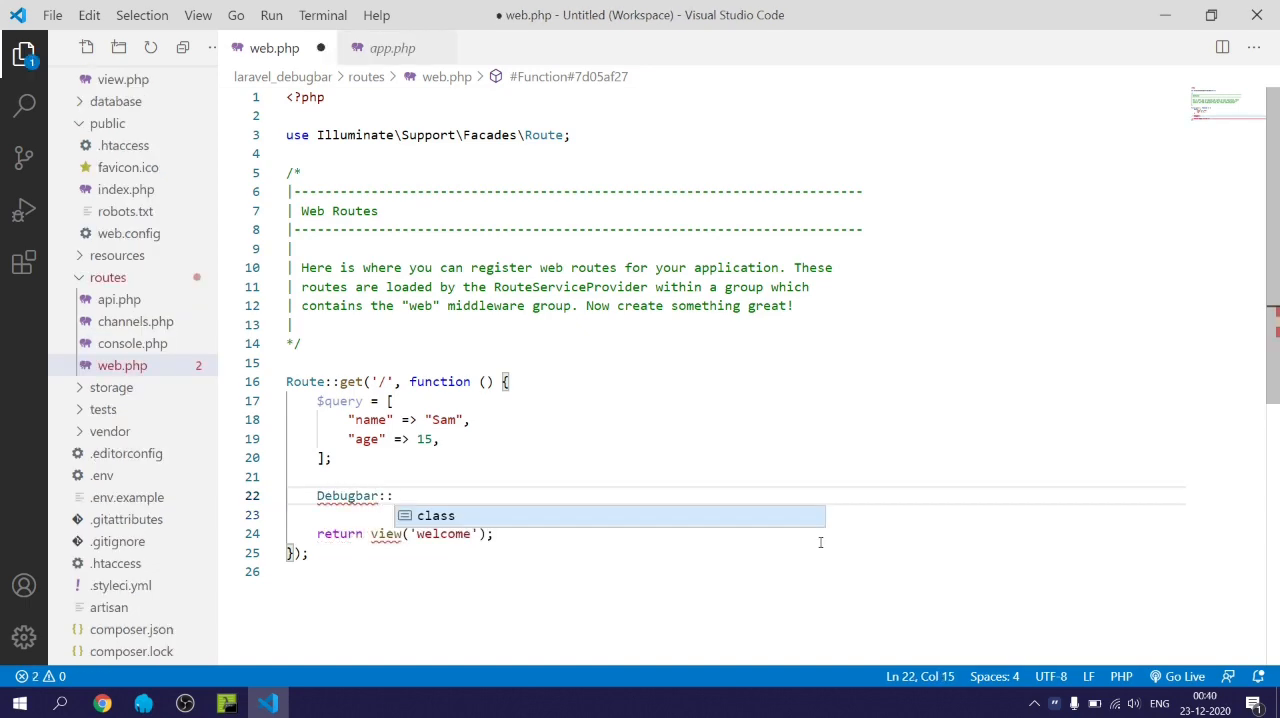
pyautogui.write('debug(')
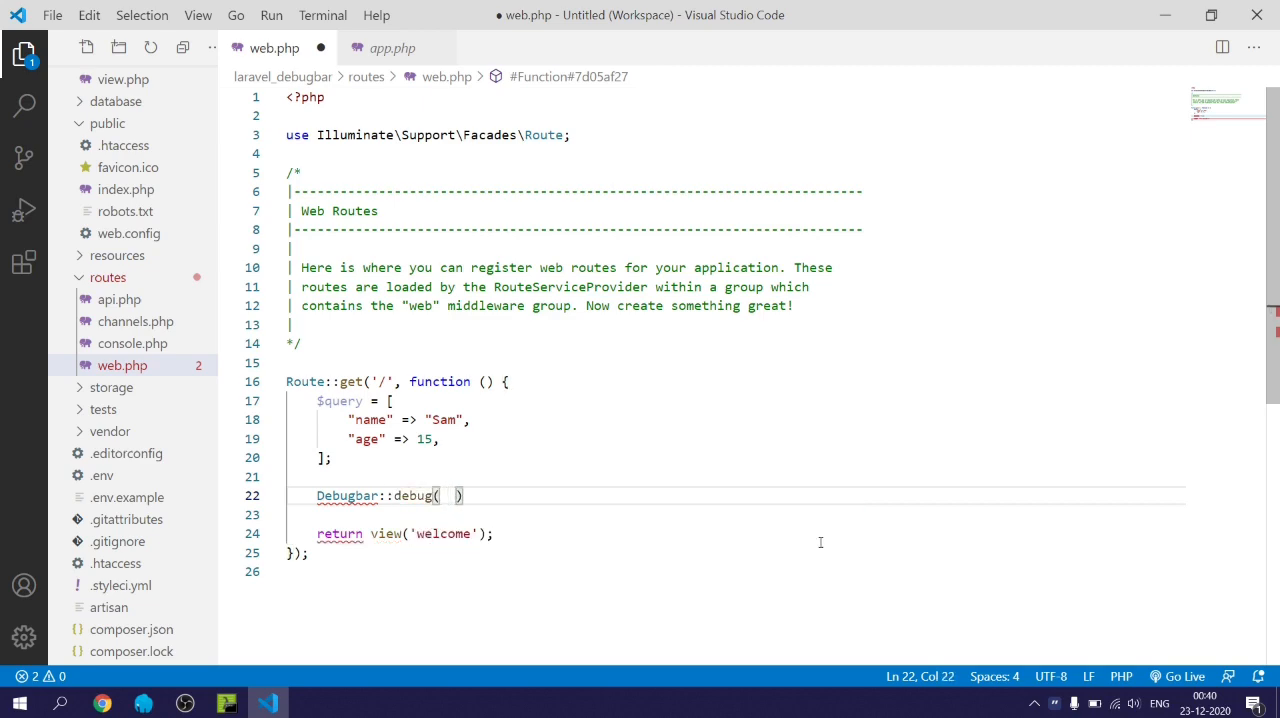
pyautogui.write('$query')
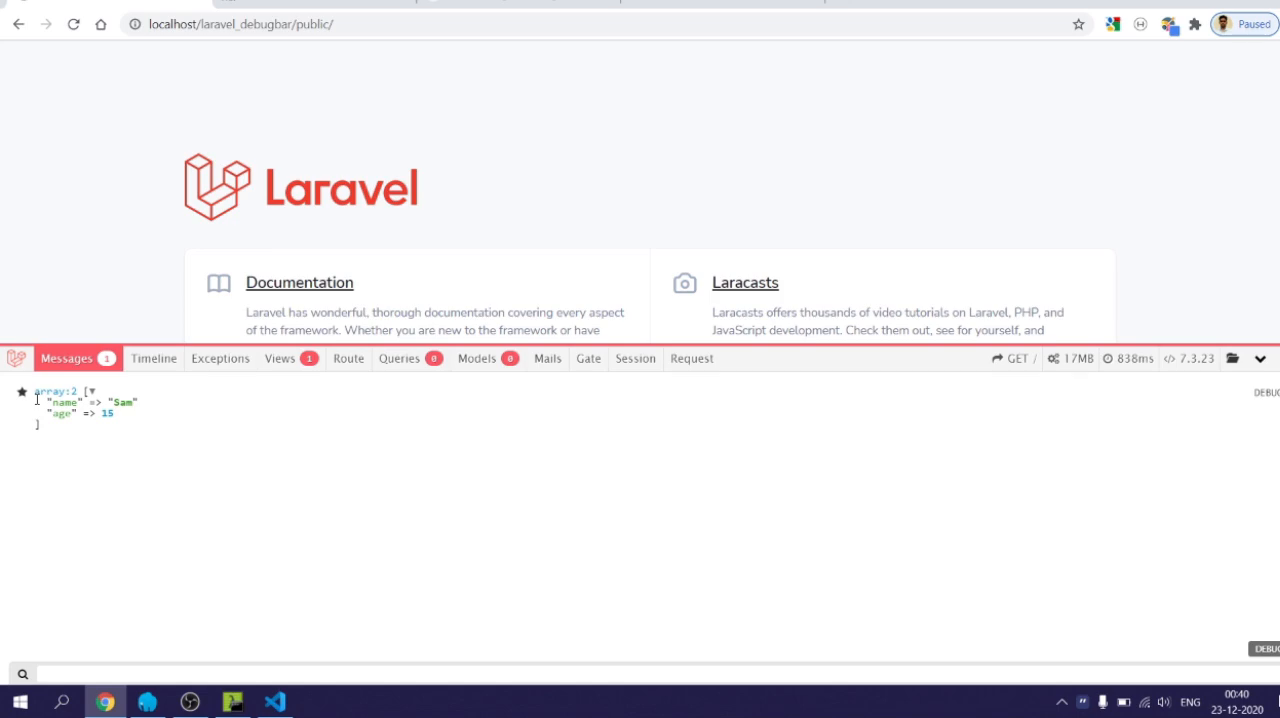
# - Add a Debugbar::info call below the debug call and reload the page to view the Messages tab
pyautogui.press('alt+tab')
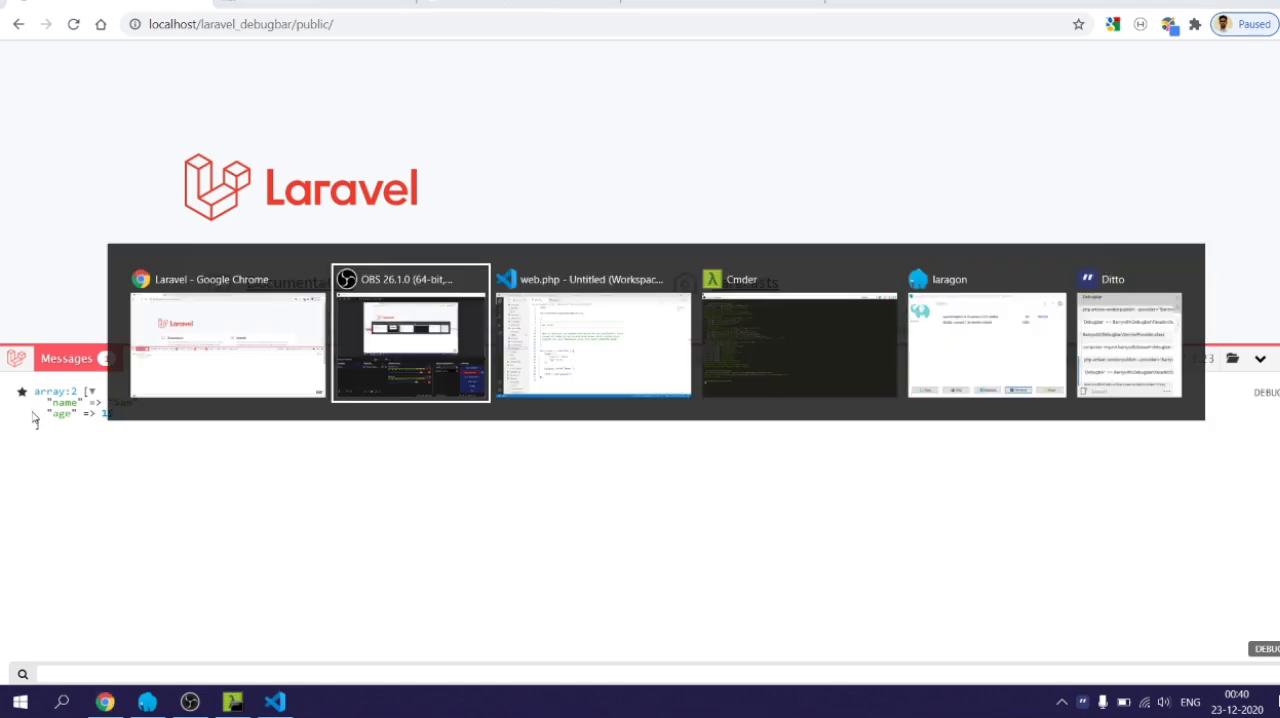
pyautogui.click(592, 340)
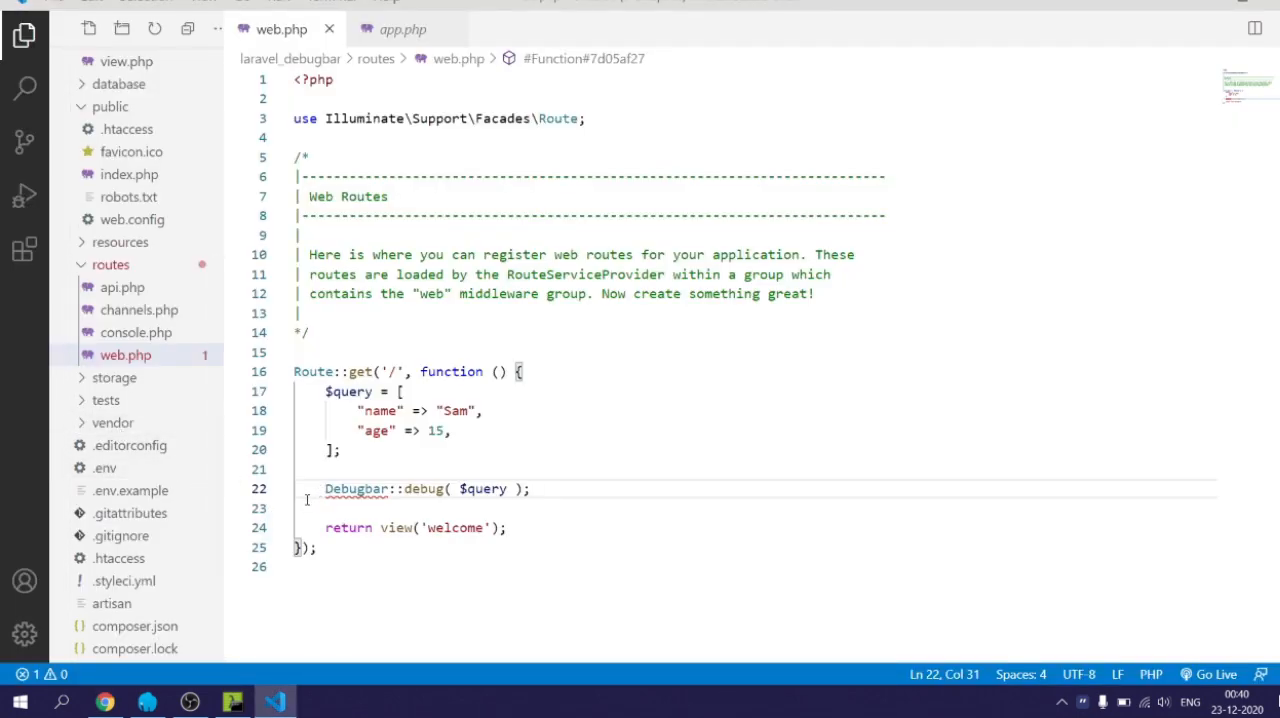
pyautogui.write('info')
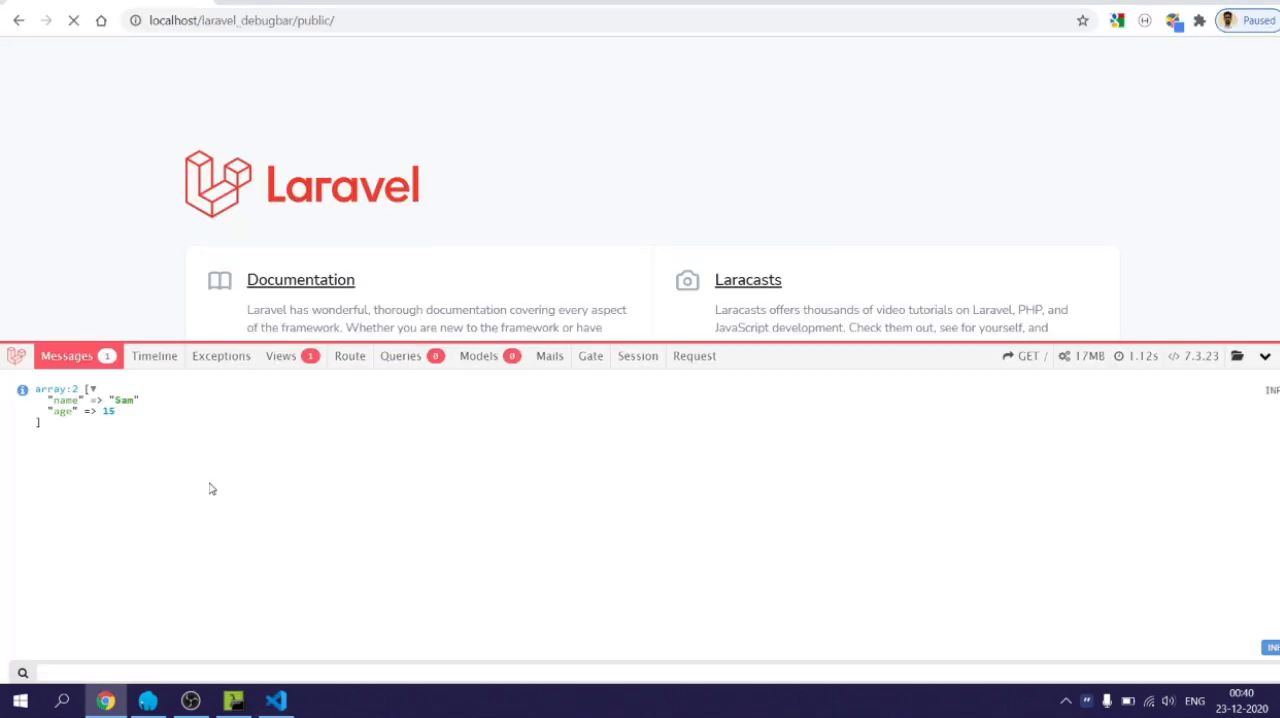
pyautogui.click(72, 24)
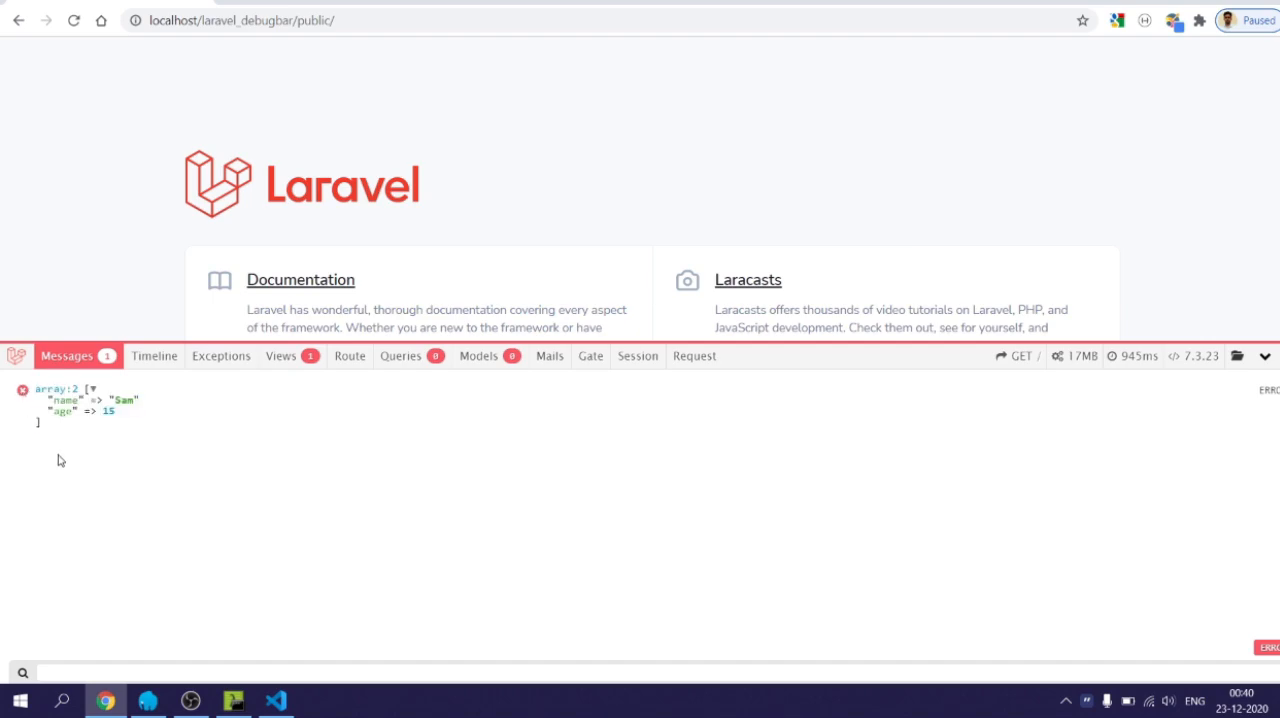
pyautogui.click(154, 356)
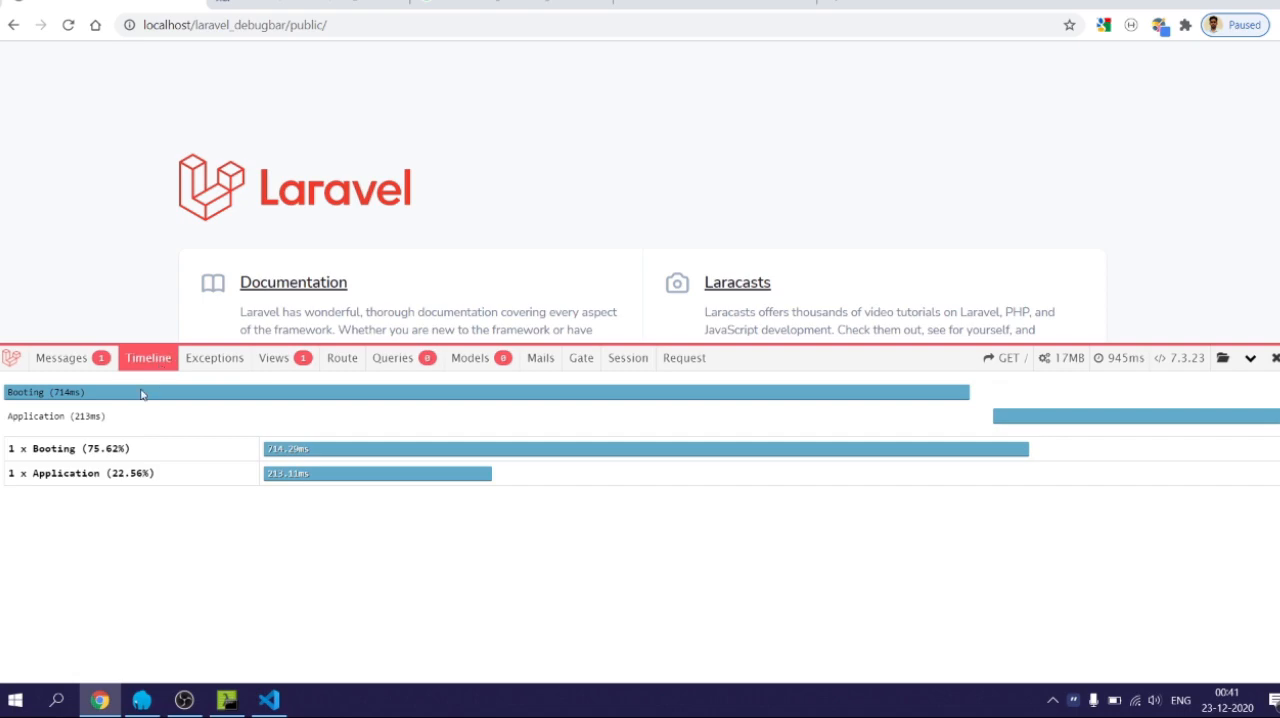
pyautogui.moveTo(110, 500)
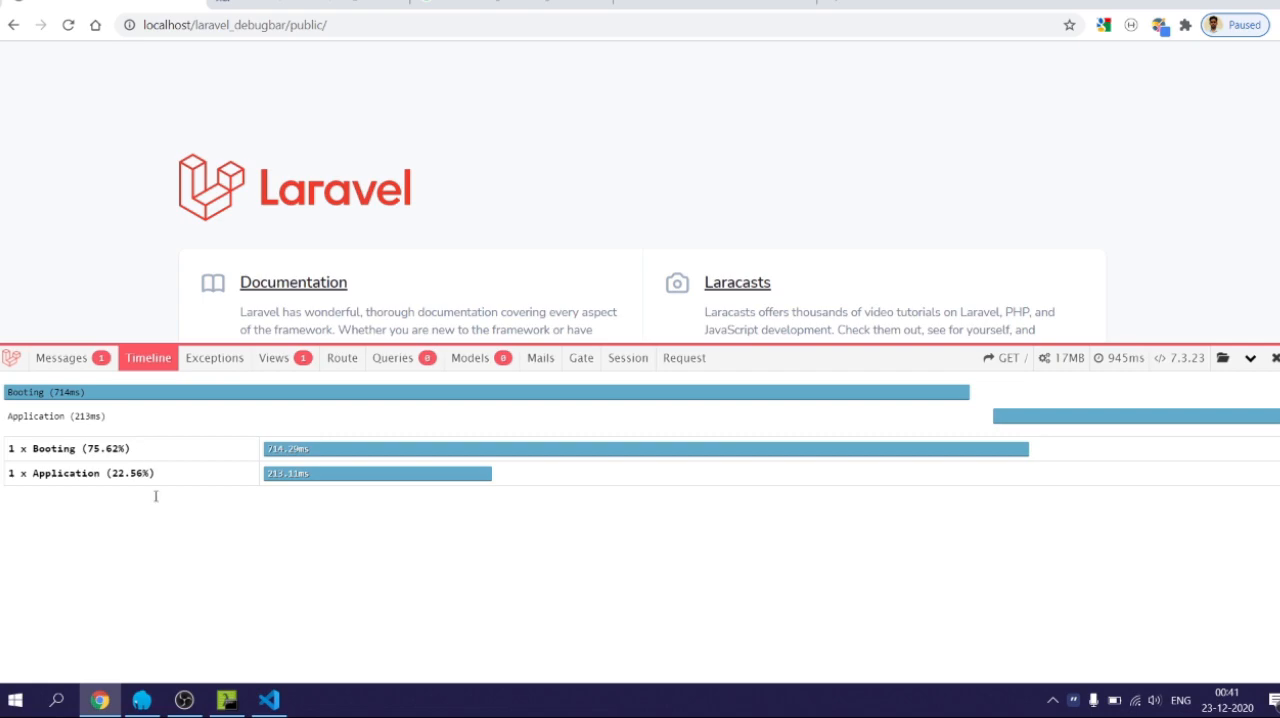
pyautogui.moveTo(172, 560)
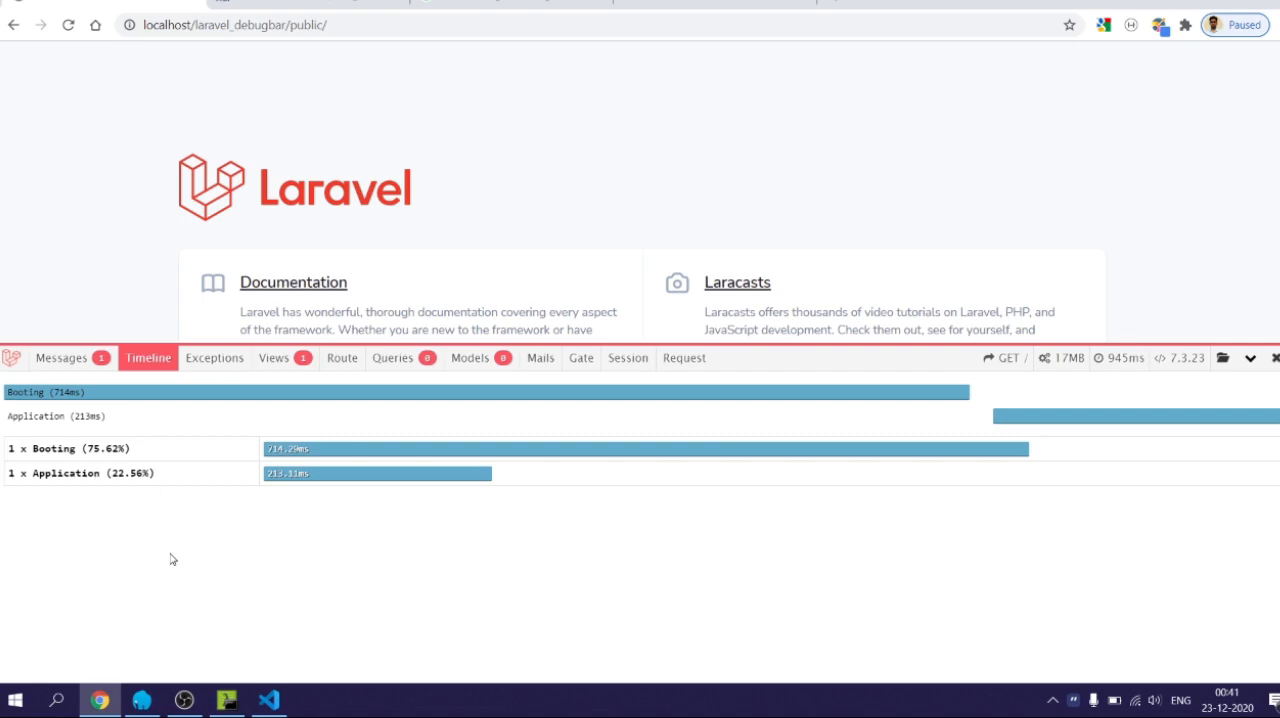
# - Review the Exceptions, Views and Route tabs, ending on GET / with web middleware
pyautogui.click(220, 358)
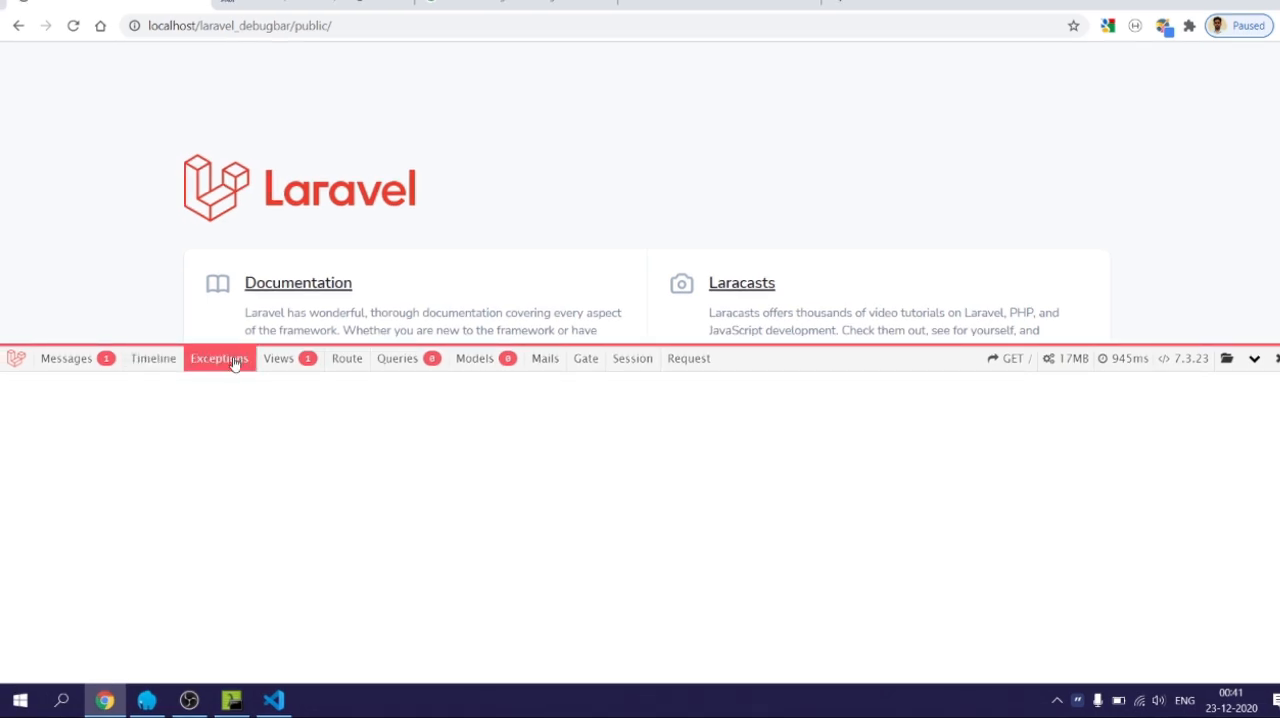
pyautogui.moveTo(238, 390)
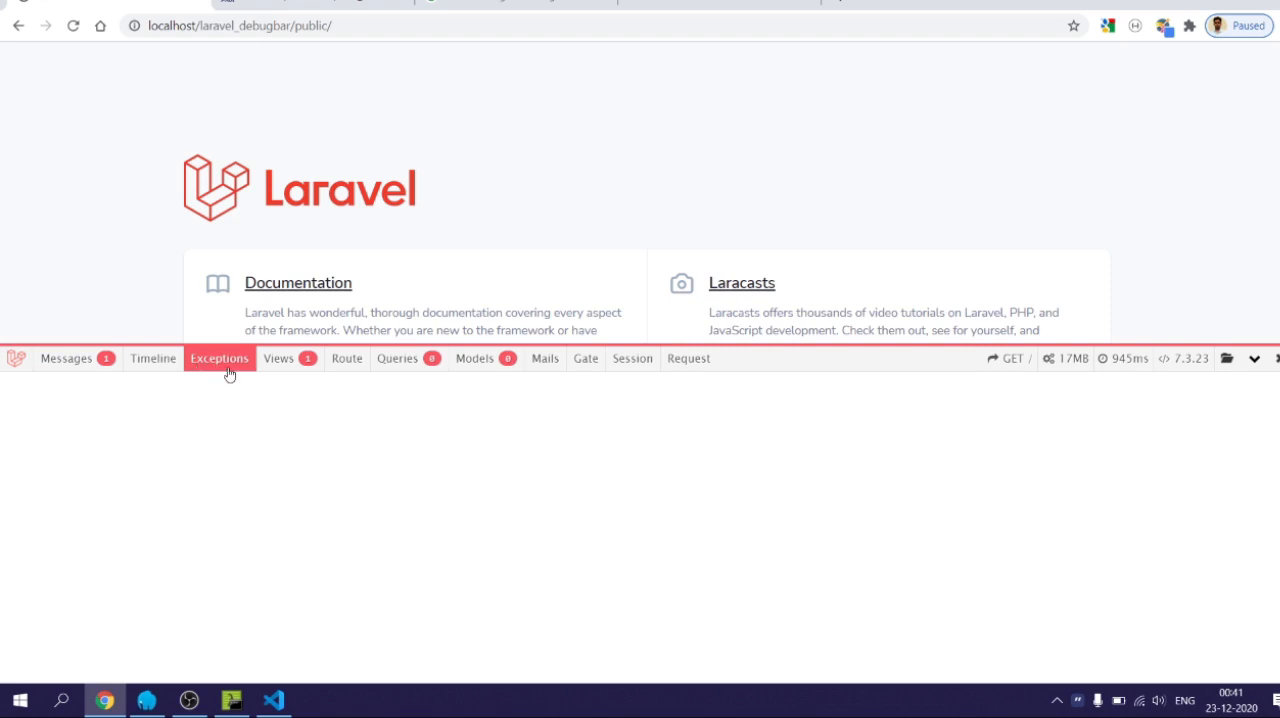
pyautogui.click(266, 358)
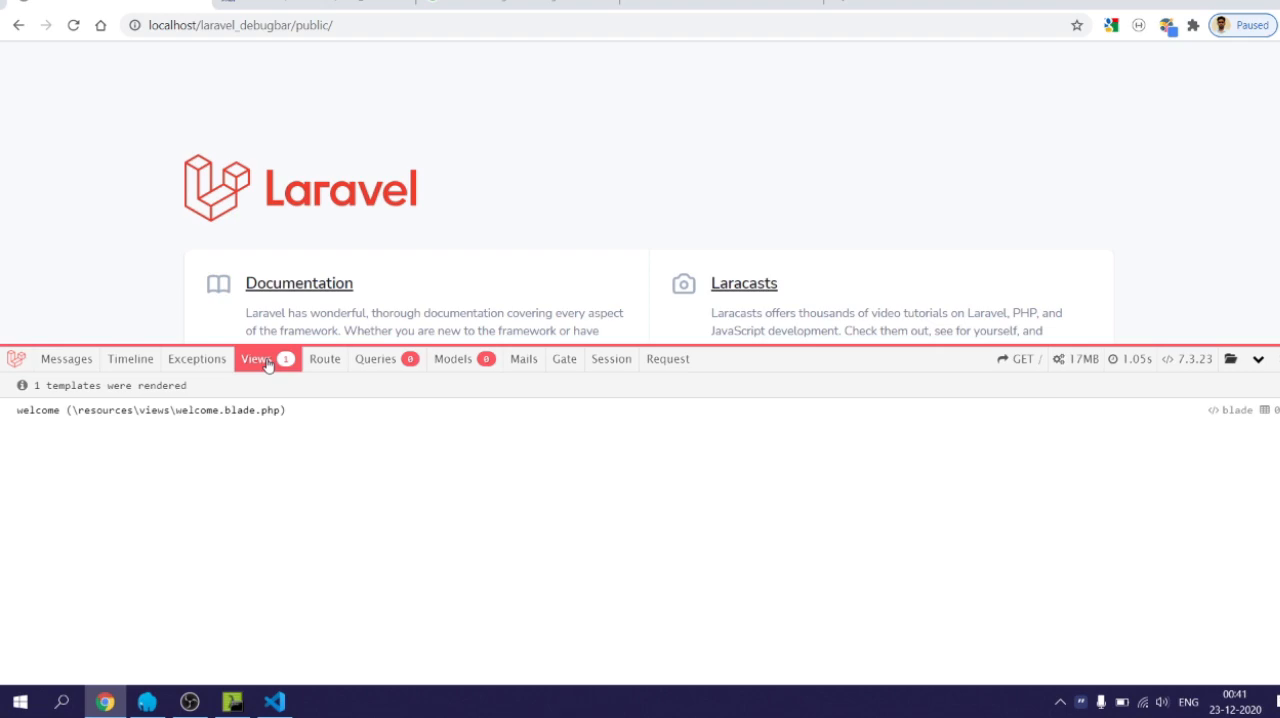
pyautogui.moveTo(258, 398)
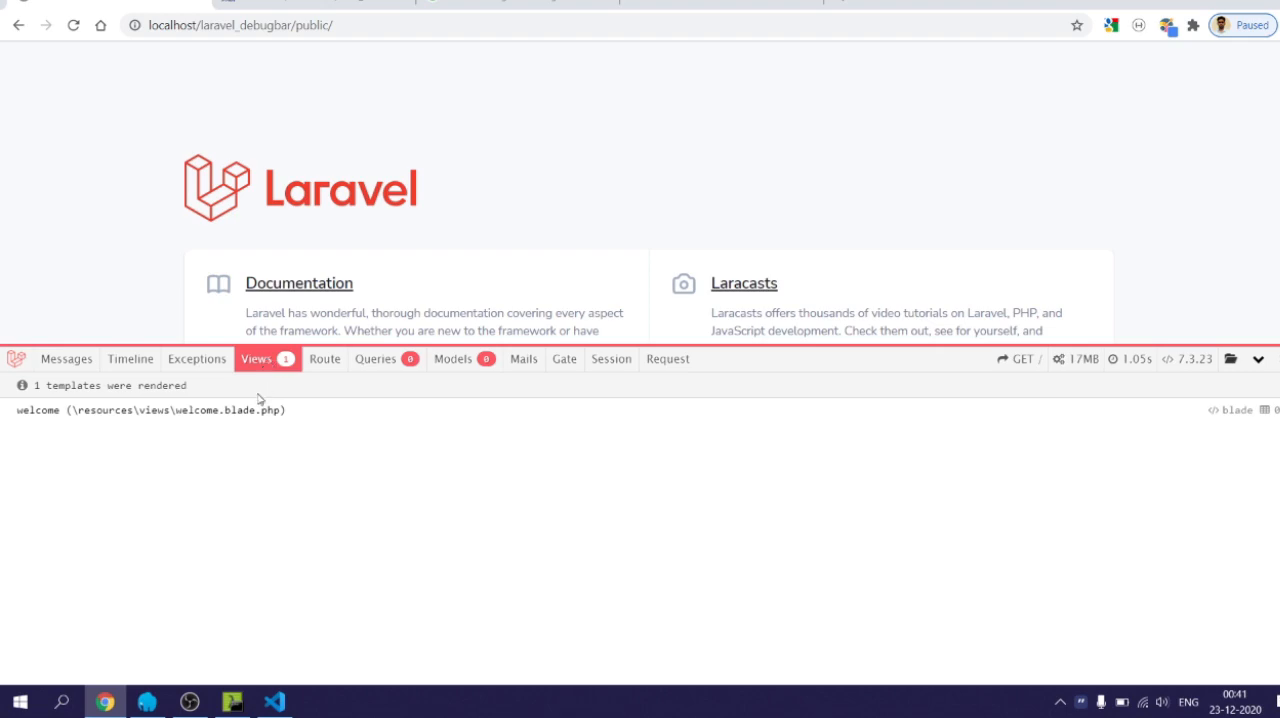
pyautogui.moveTo(332, 408)
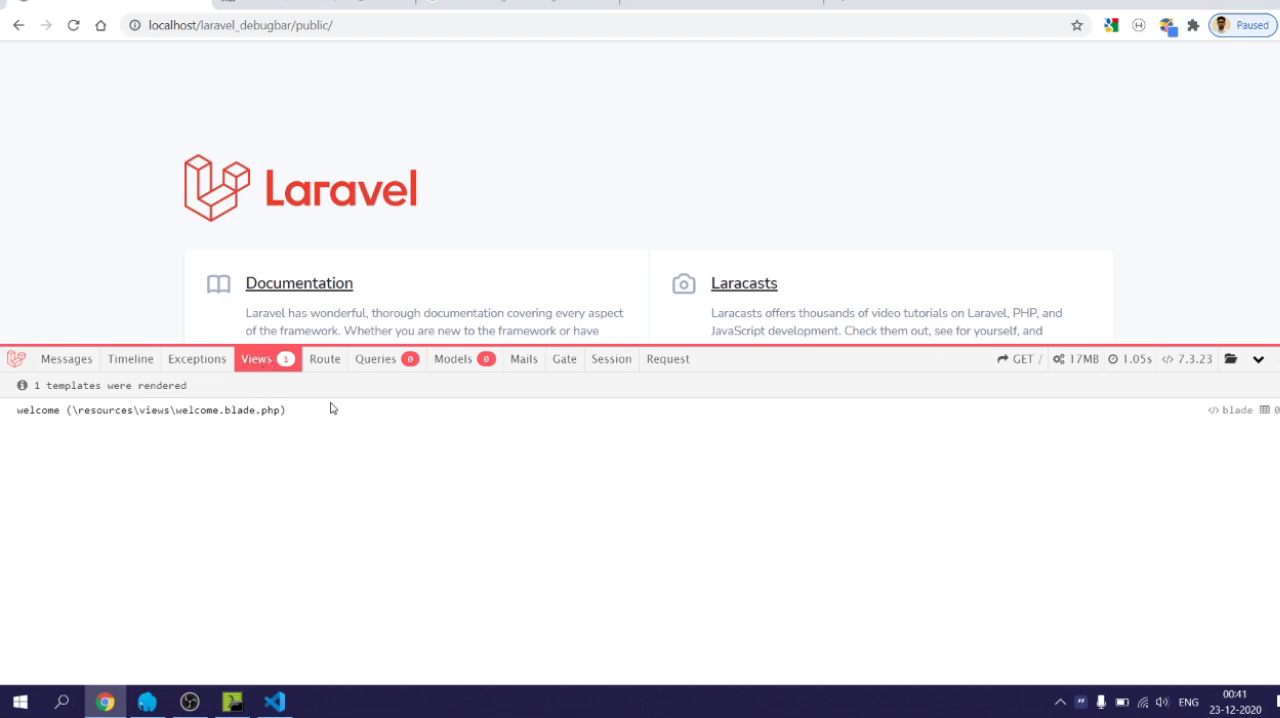
pyautogui.click(324, 358)
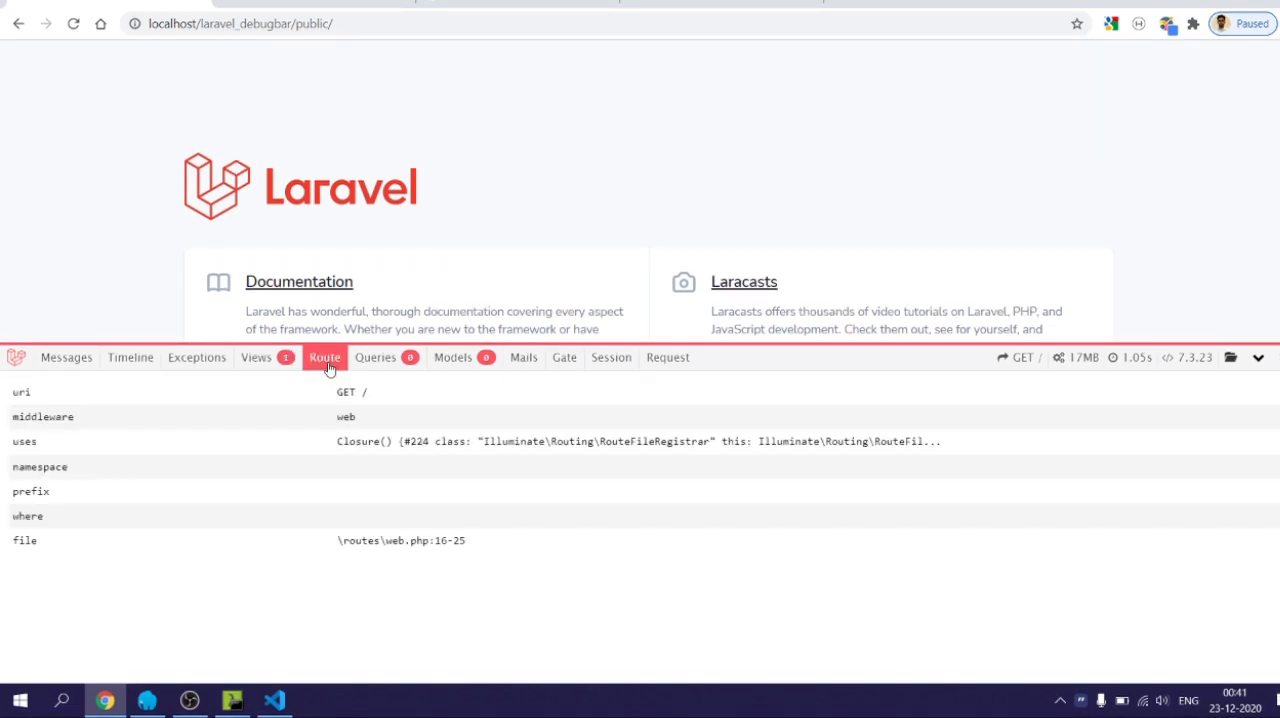
pyautogui.moveTo(324, 368)
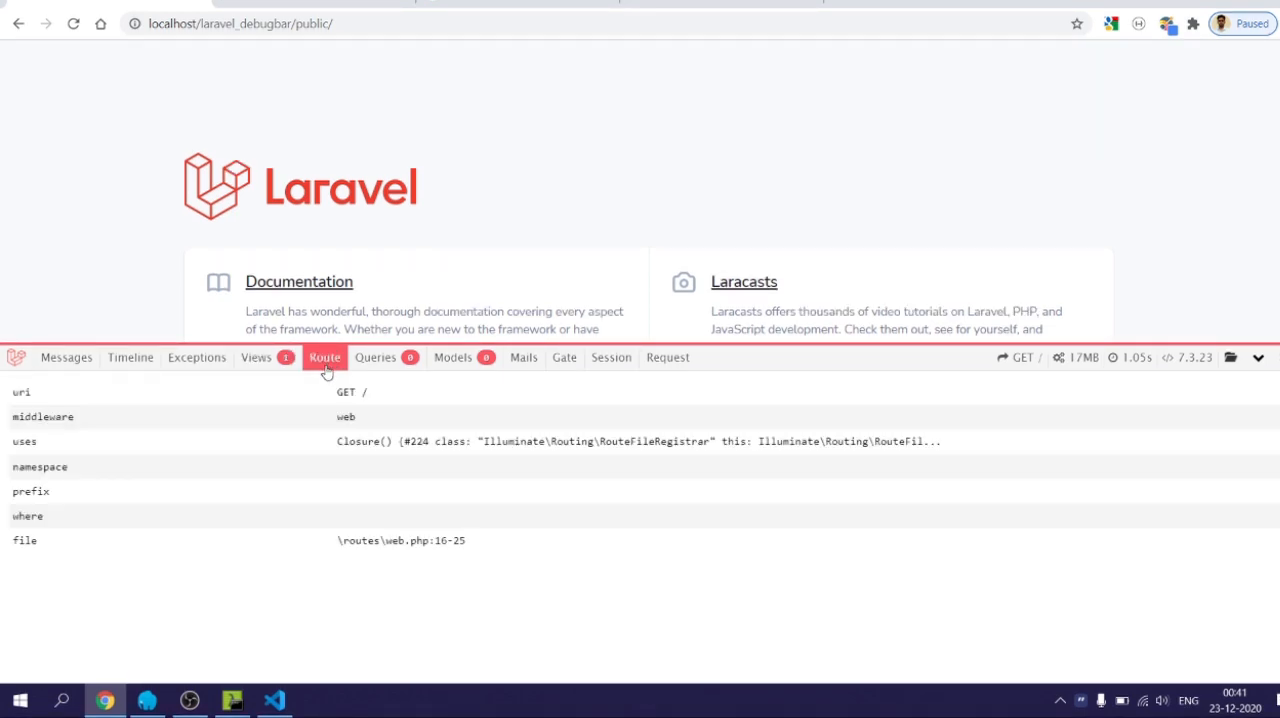
pyautogui.moveTo(568, 392)
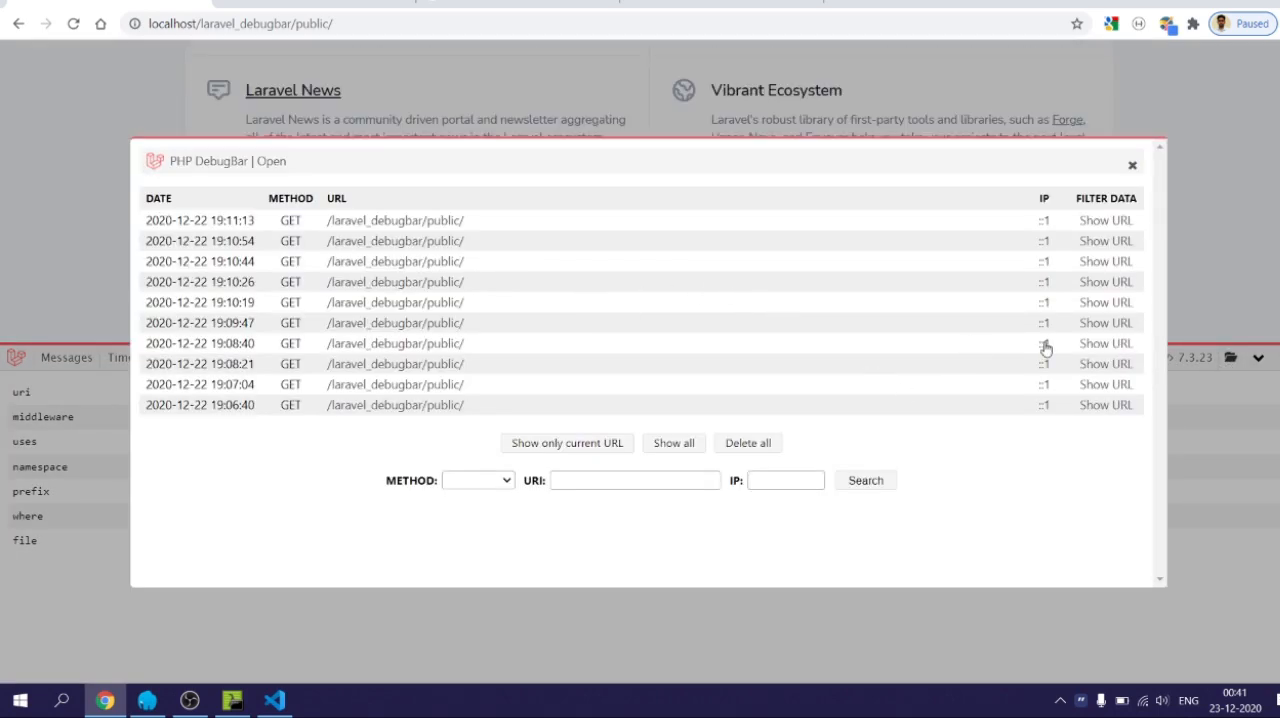
pyautogui.moveTo(1140, 168)
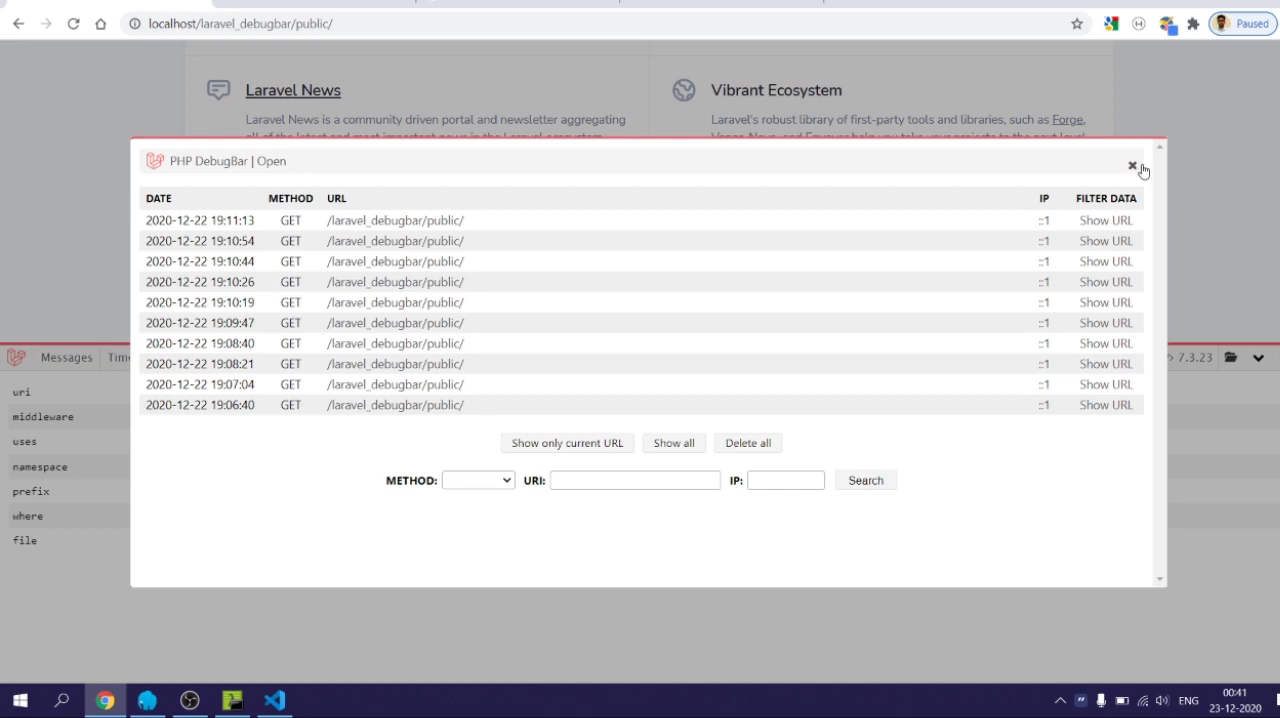
pyautogui.moveTo(1114, 164)
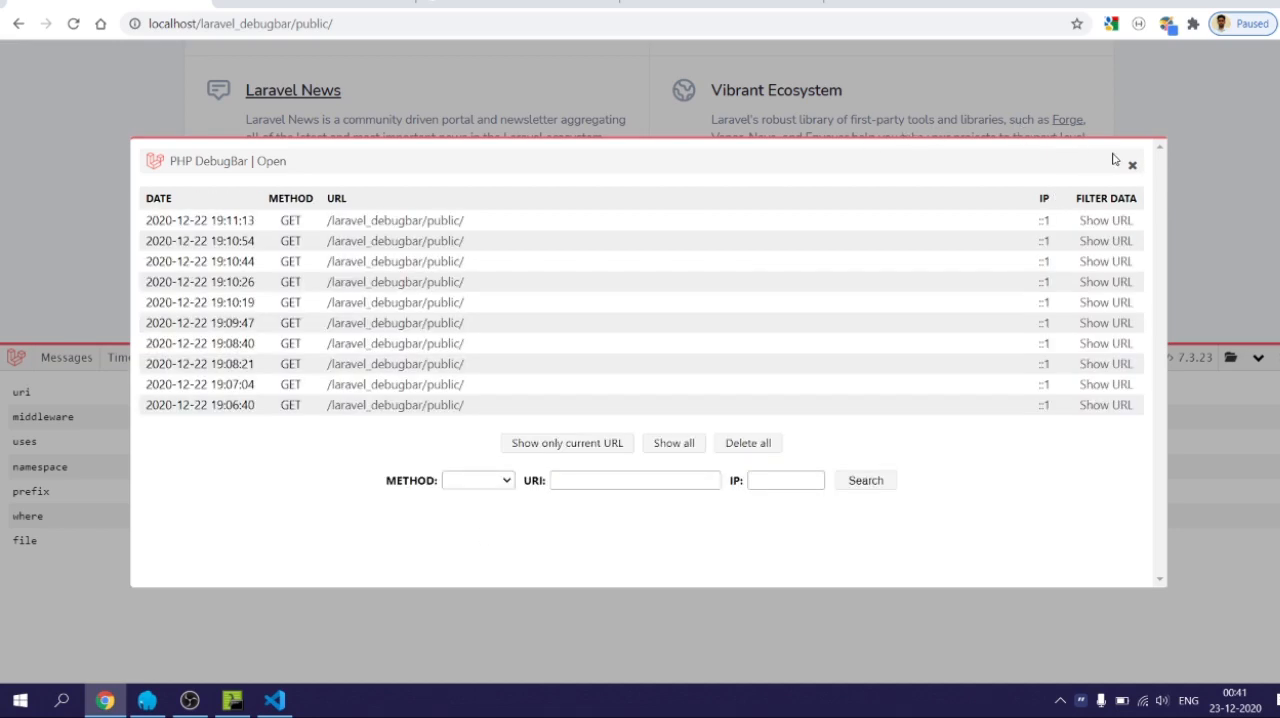
# - Close the request history window and review the Models, Mails, Gate, Session and Request tabs
pyautogui.click(1130, 166)
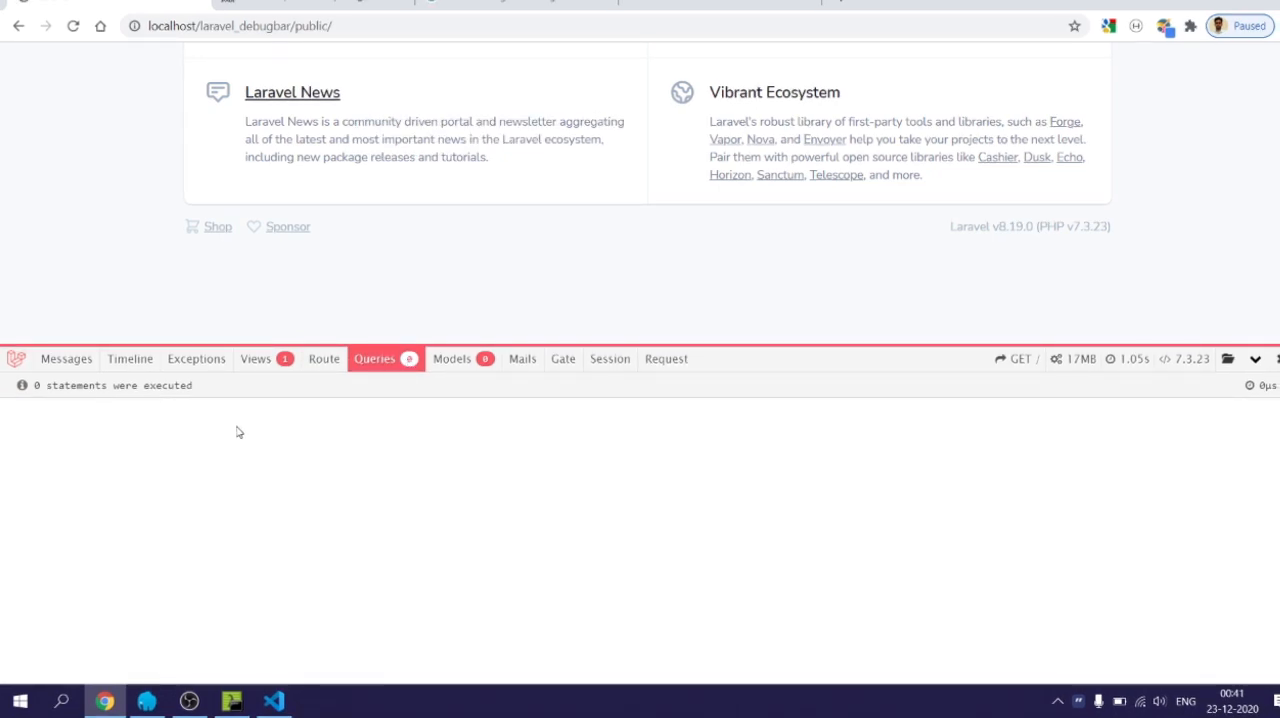
pyautogui.moveTo(240, 412)
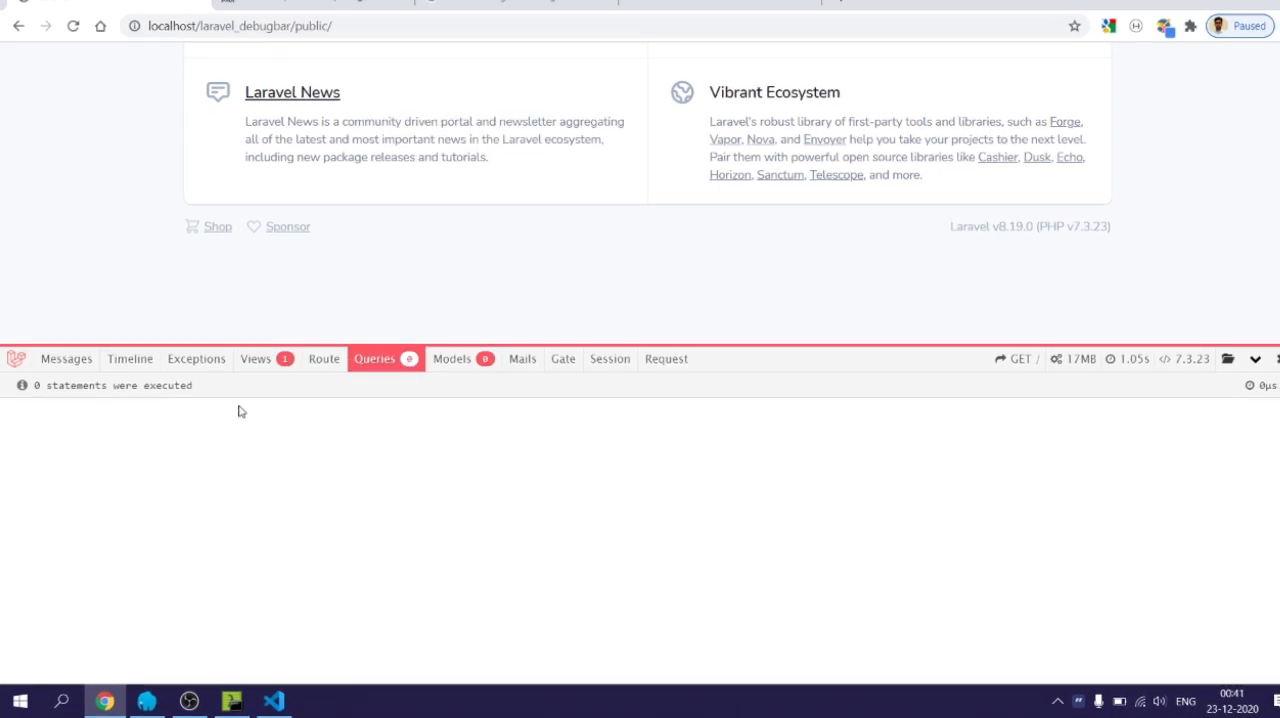
pyautogui.moveTo(254, 408)
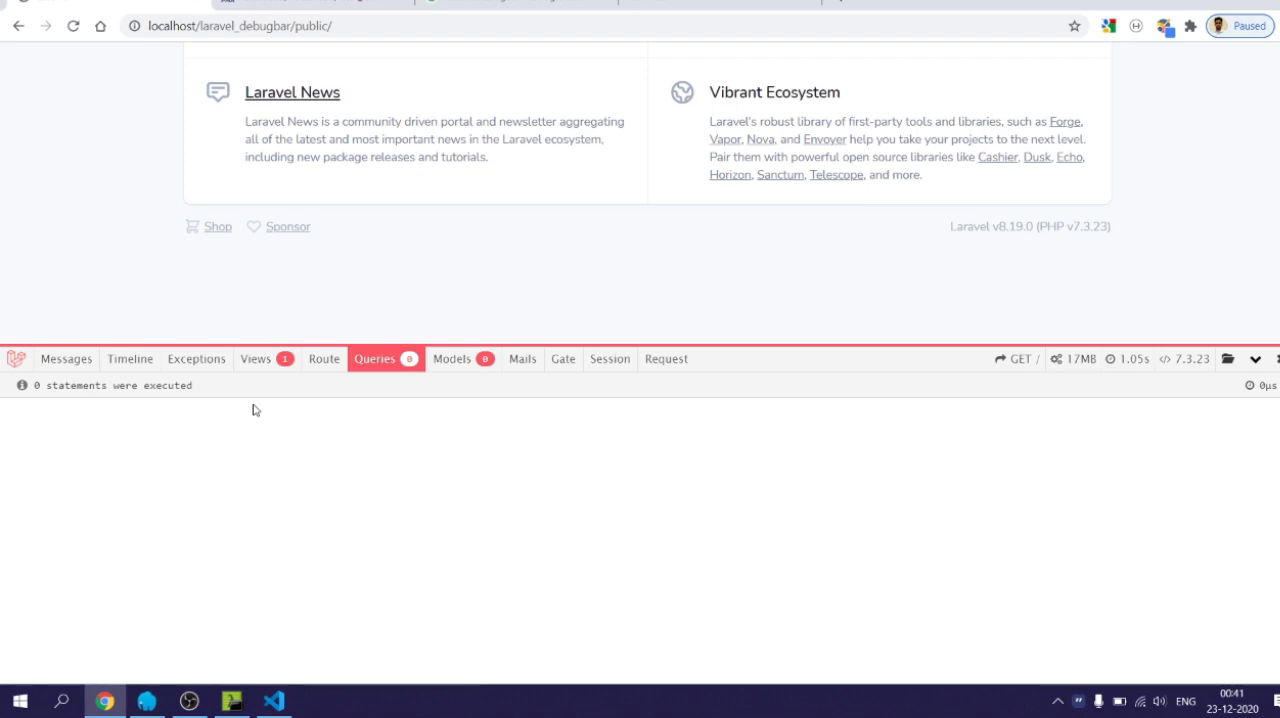
pyautogui.moveTo(348, 410)
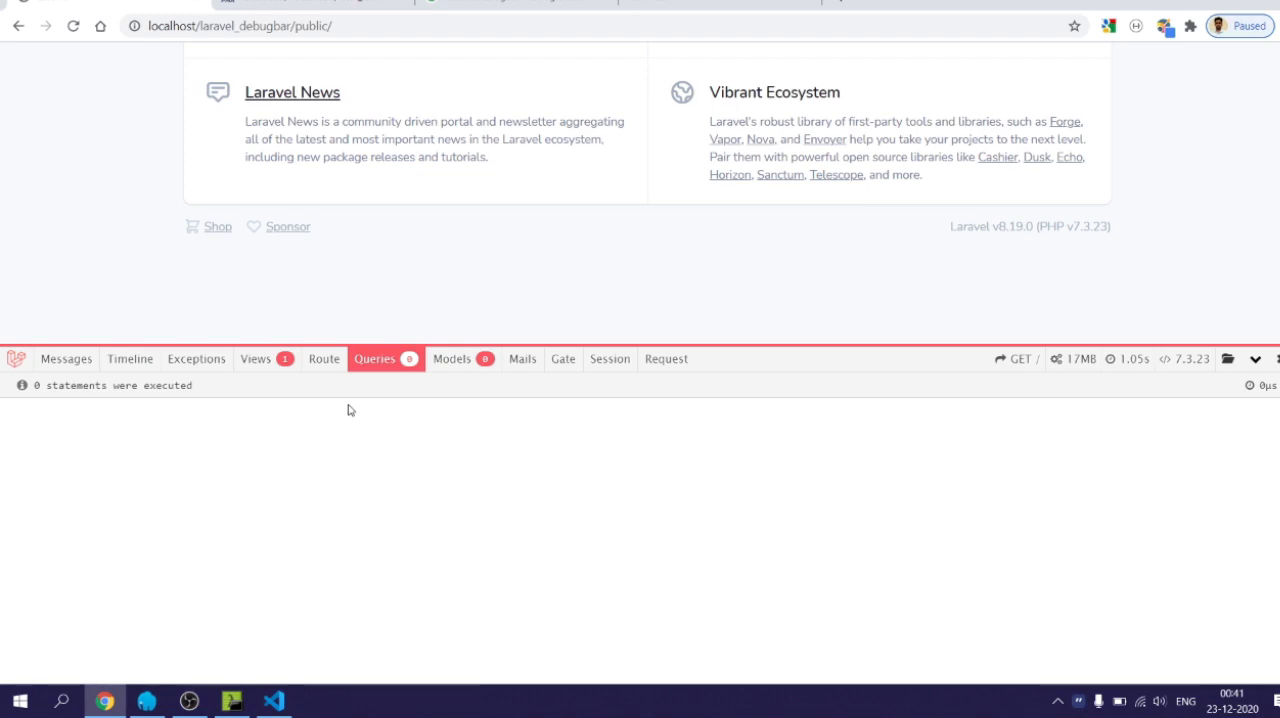
pyautogui.click(452, 360)
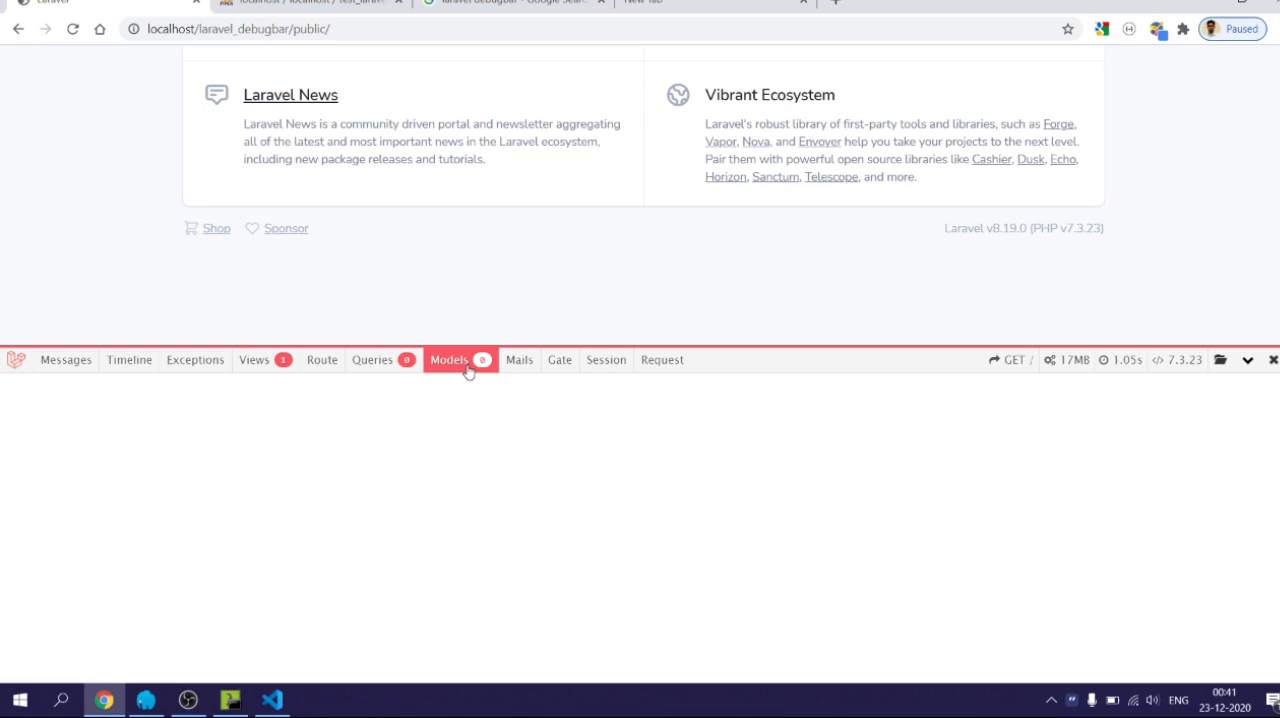
pyautogui.click(520, 360)
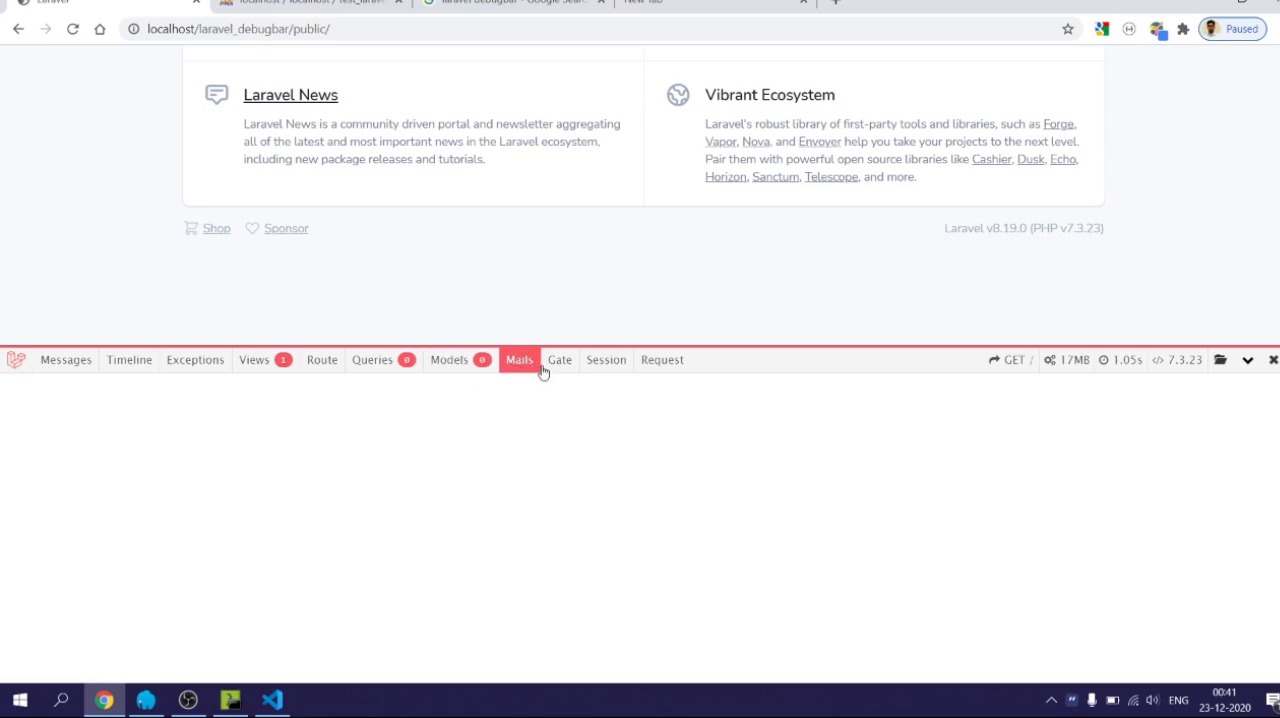
pyautogui.click(560, 360)
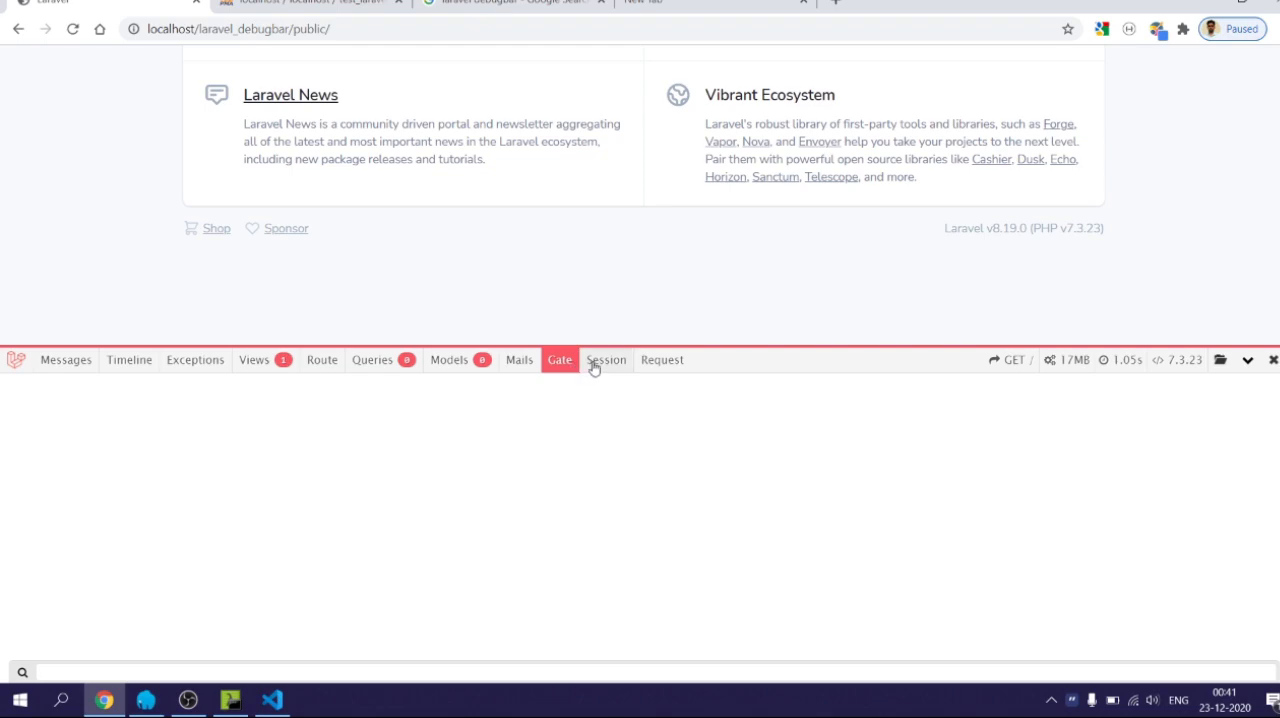
pyautogui.click(606, 360)
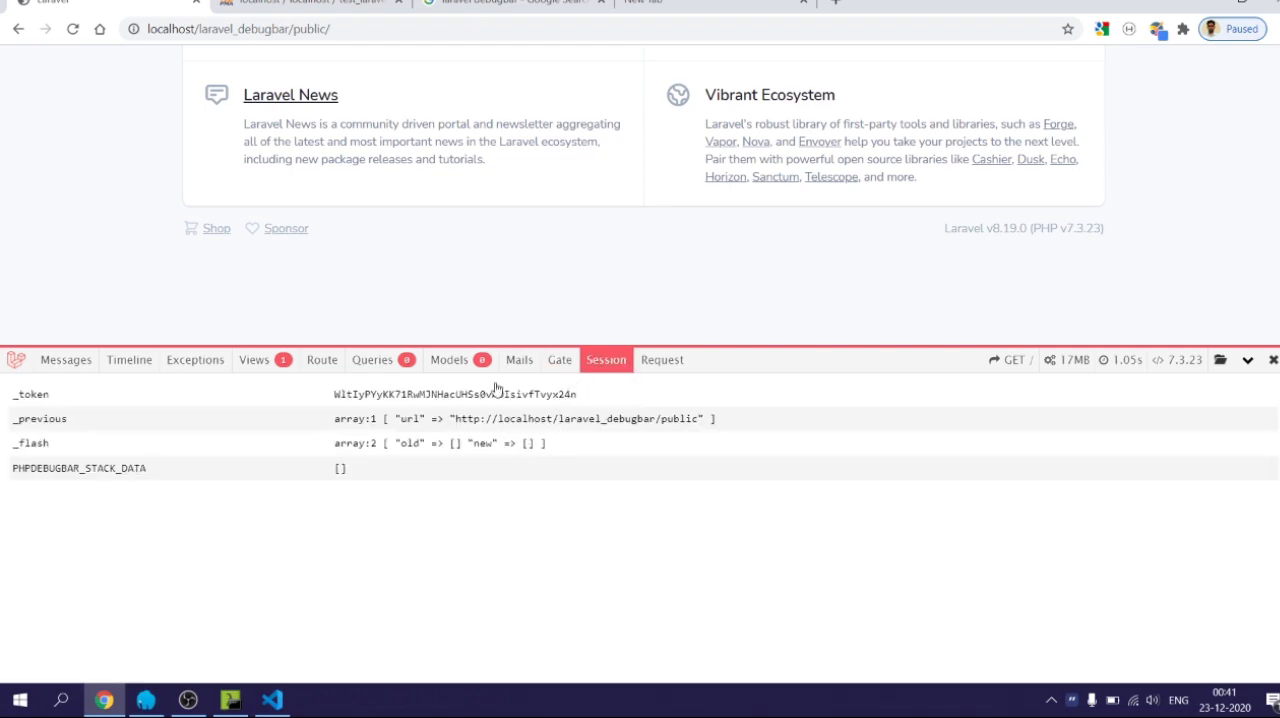
pyautogui.moveTo(662, 360)
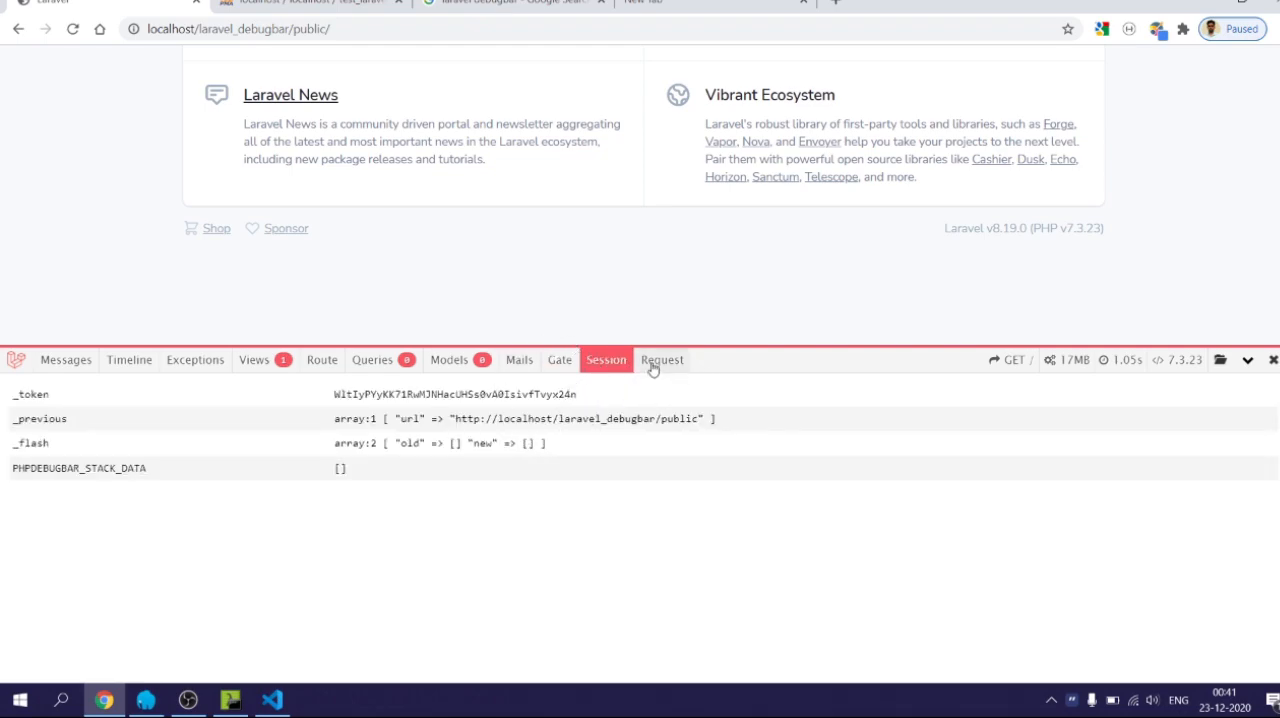
pyautogui.click(662, 360)
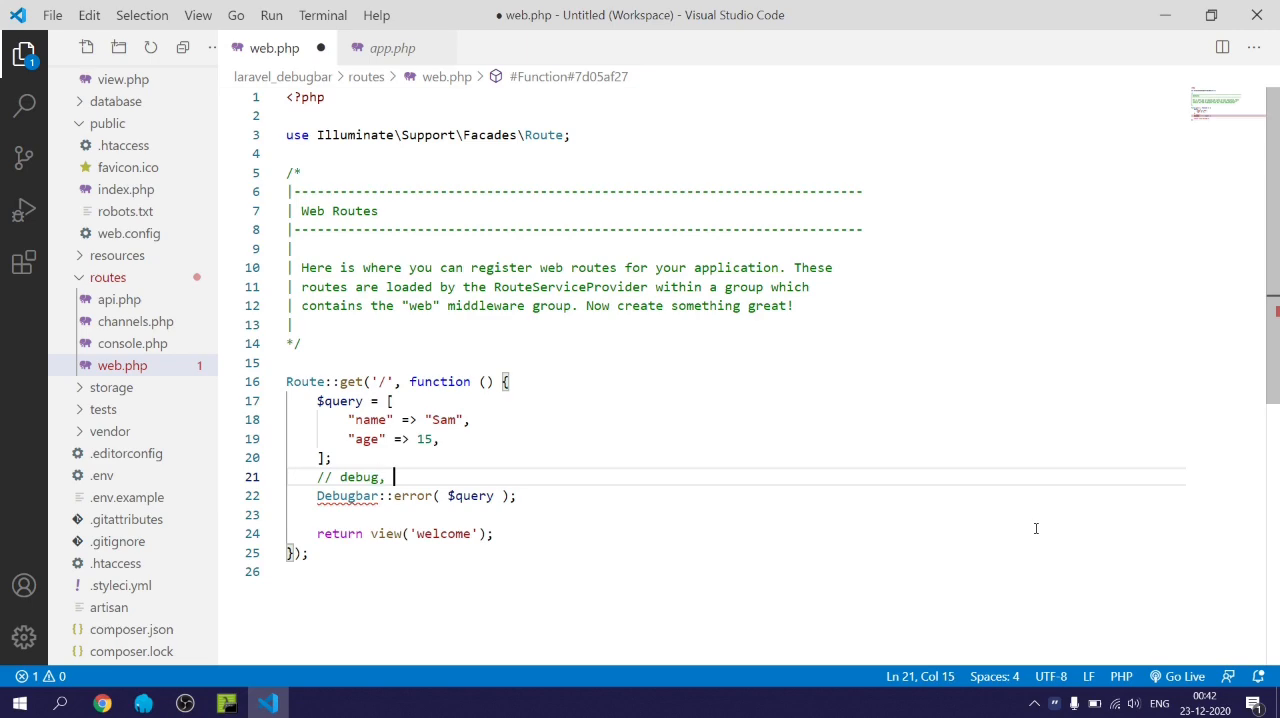
# - Extend the comment with the log levels info, notice, warning, critical, alert, emergency and return to the editor
pyautogui.write('info, notice, warning')
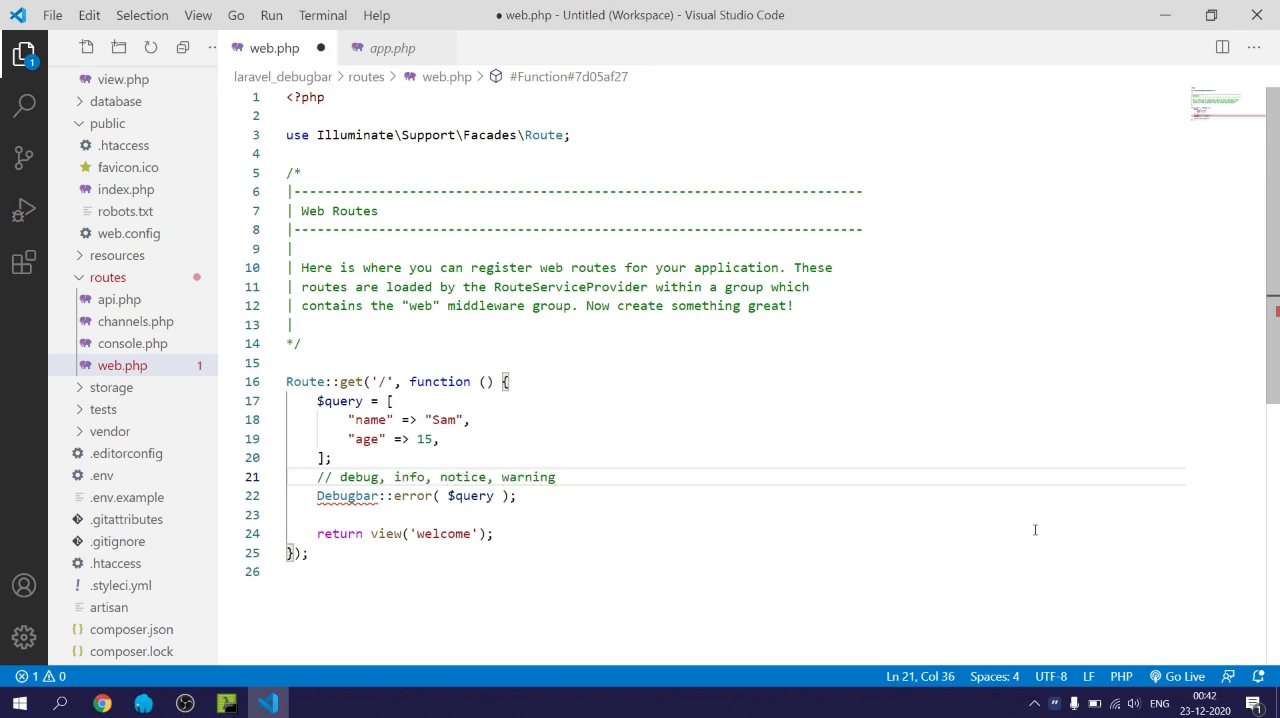
pyautogui.write(', critical, alert, emergency')
pyautogui.write("Debugbar::addMessage( $query, 'customized-lab' ")
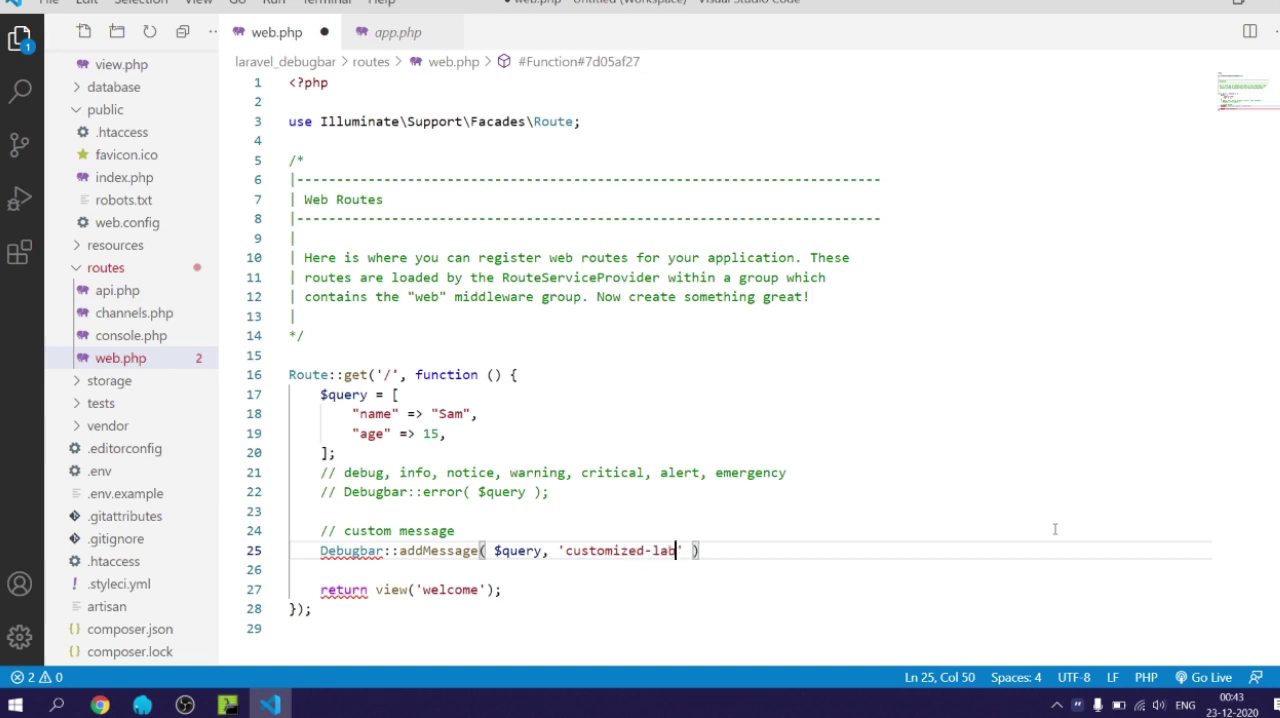
pyautogui.write('e')
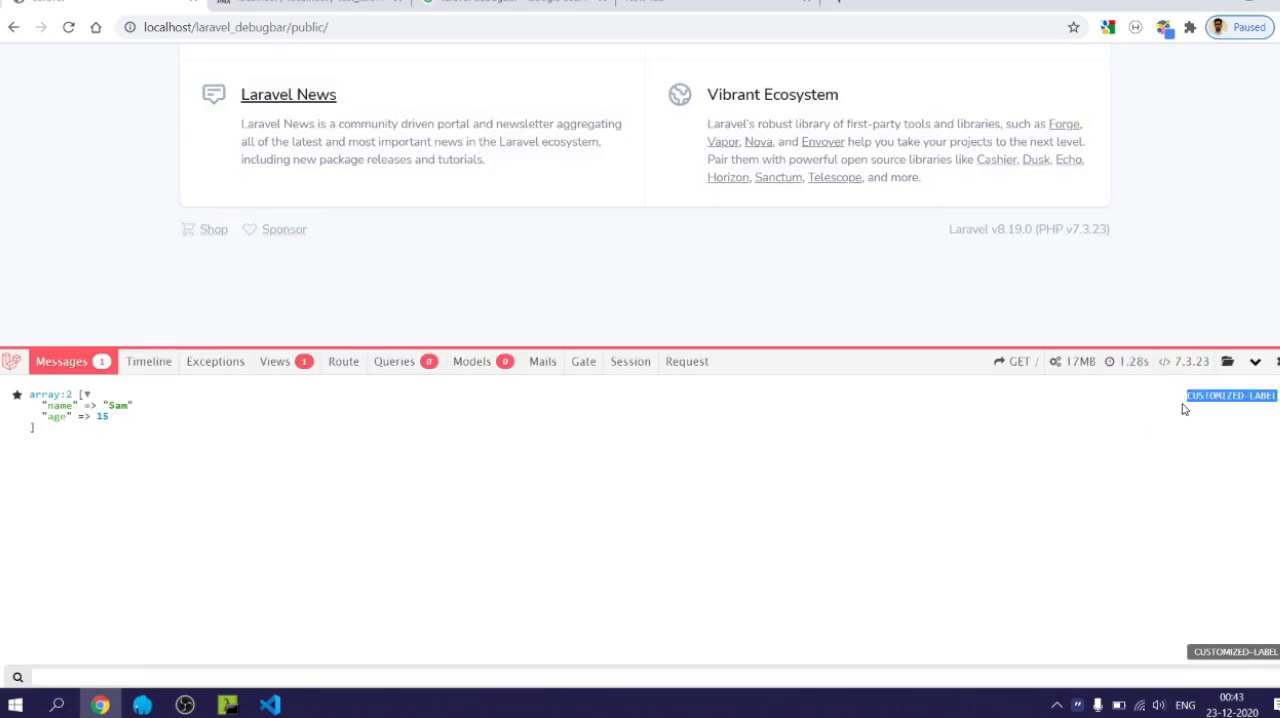
pyautogui.click(270, 702)
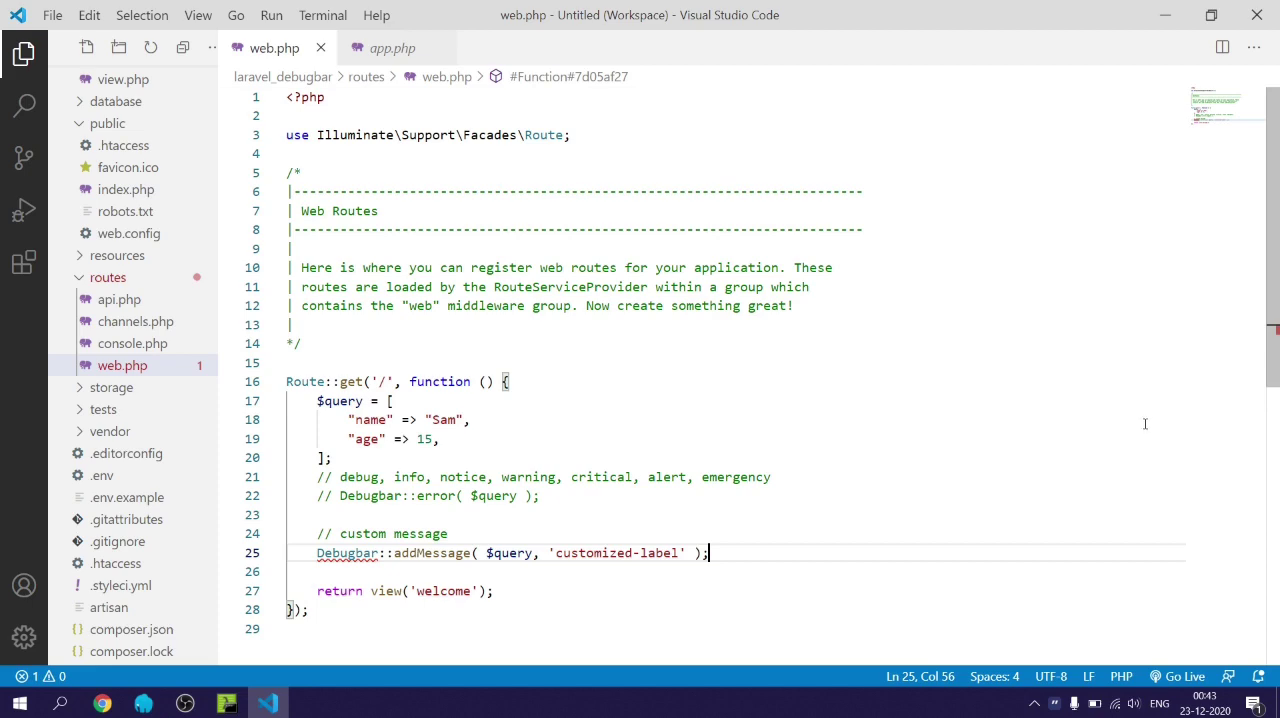
pyautogui.moveTo(1088, 438)
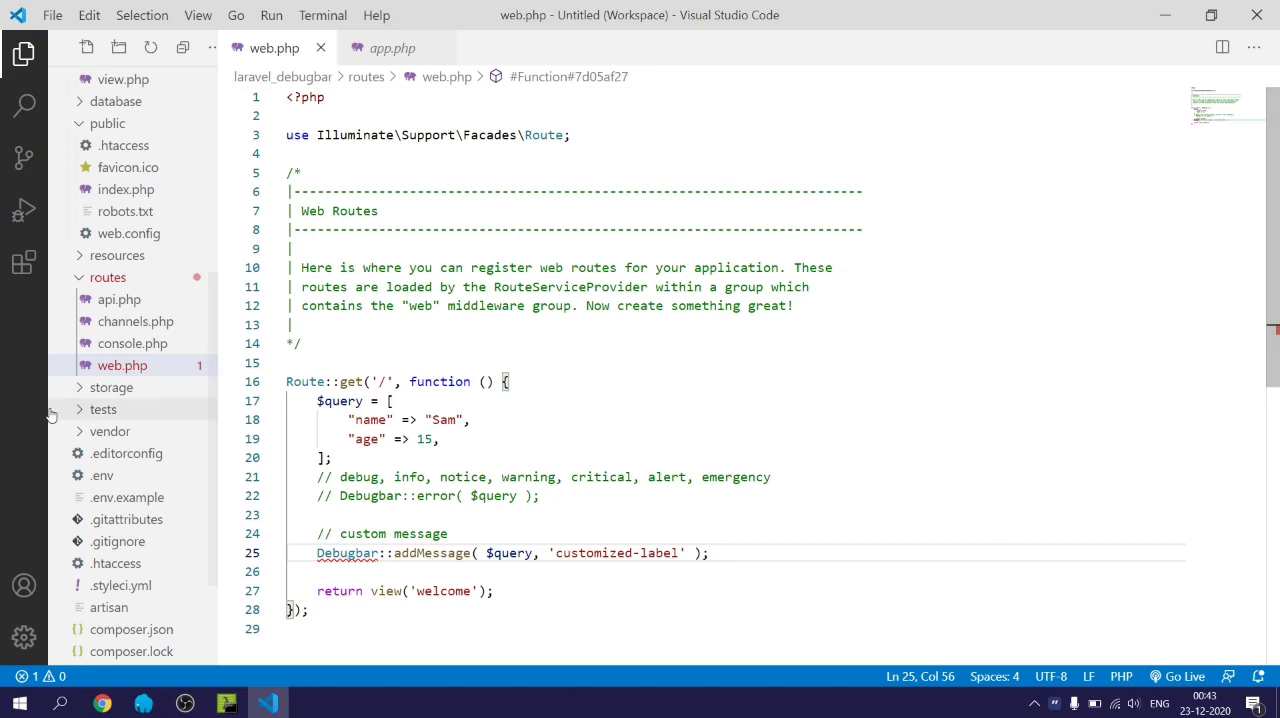
# - Change APP_DEBUG to false in the .env file
pyautogui.scroll(-3)
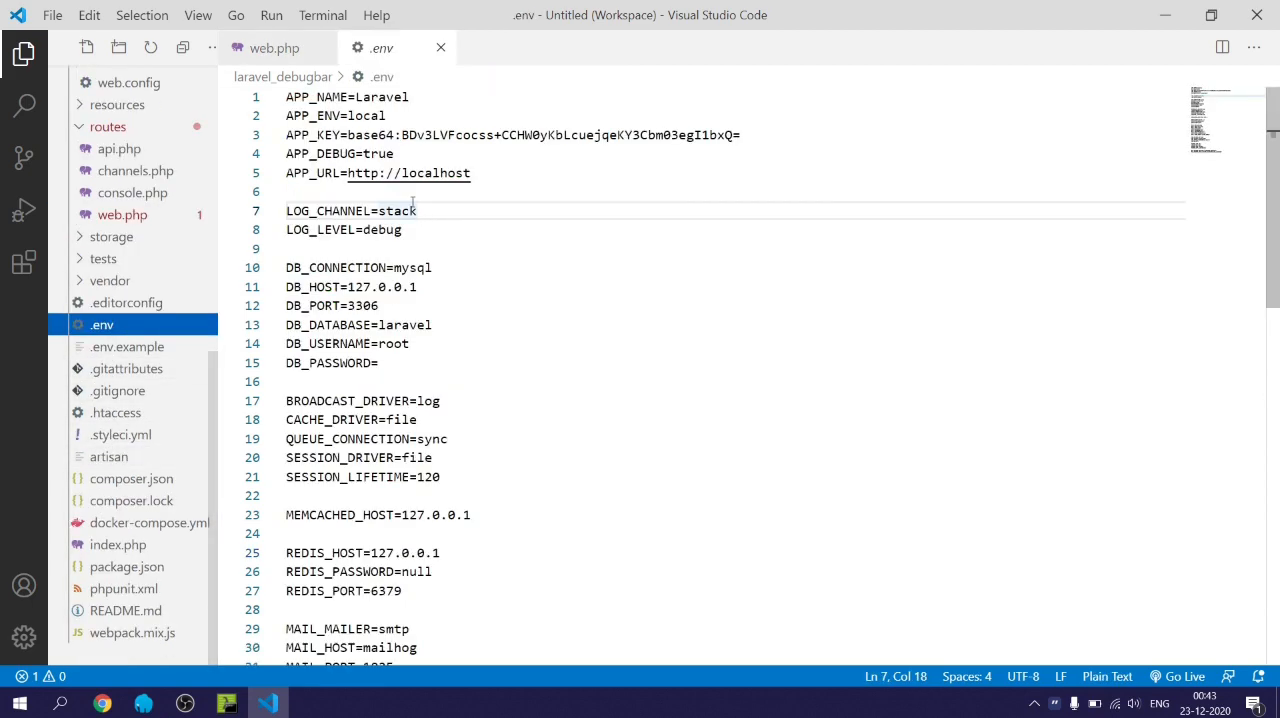
pyautogui.doubleClick(380, 152)
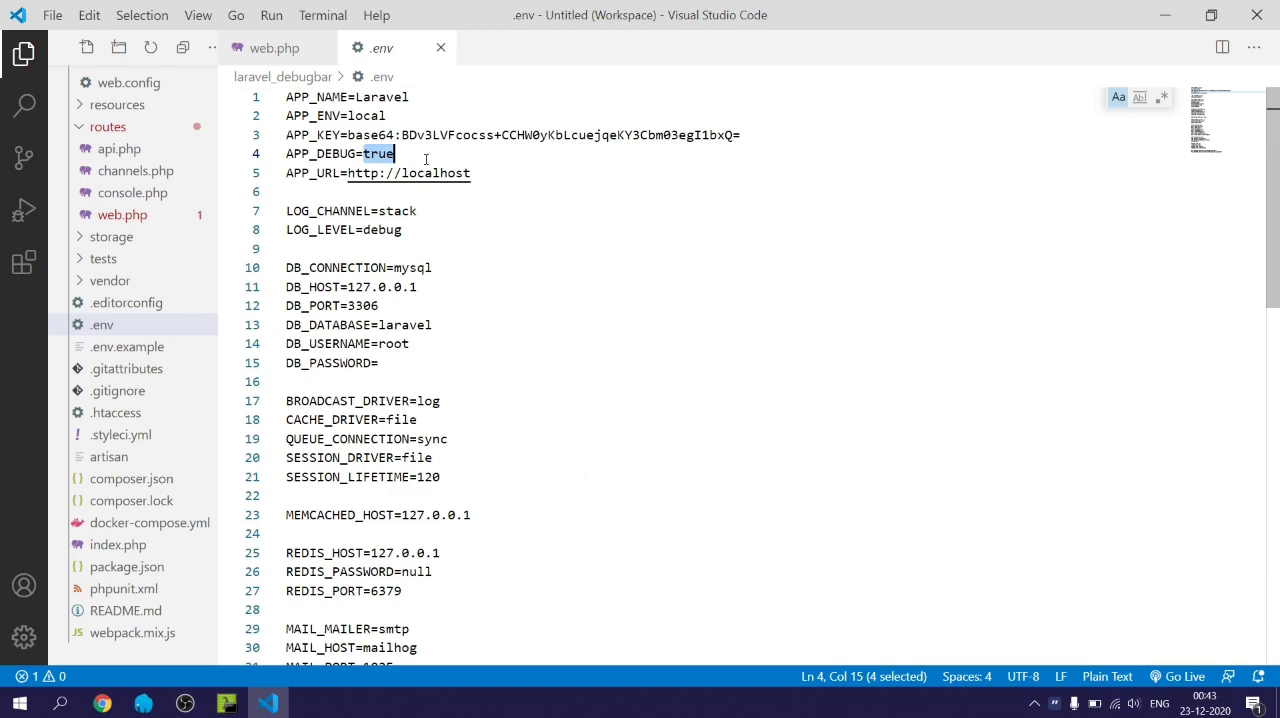
pyautogui.write('false')
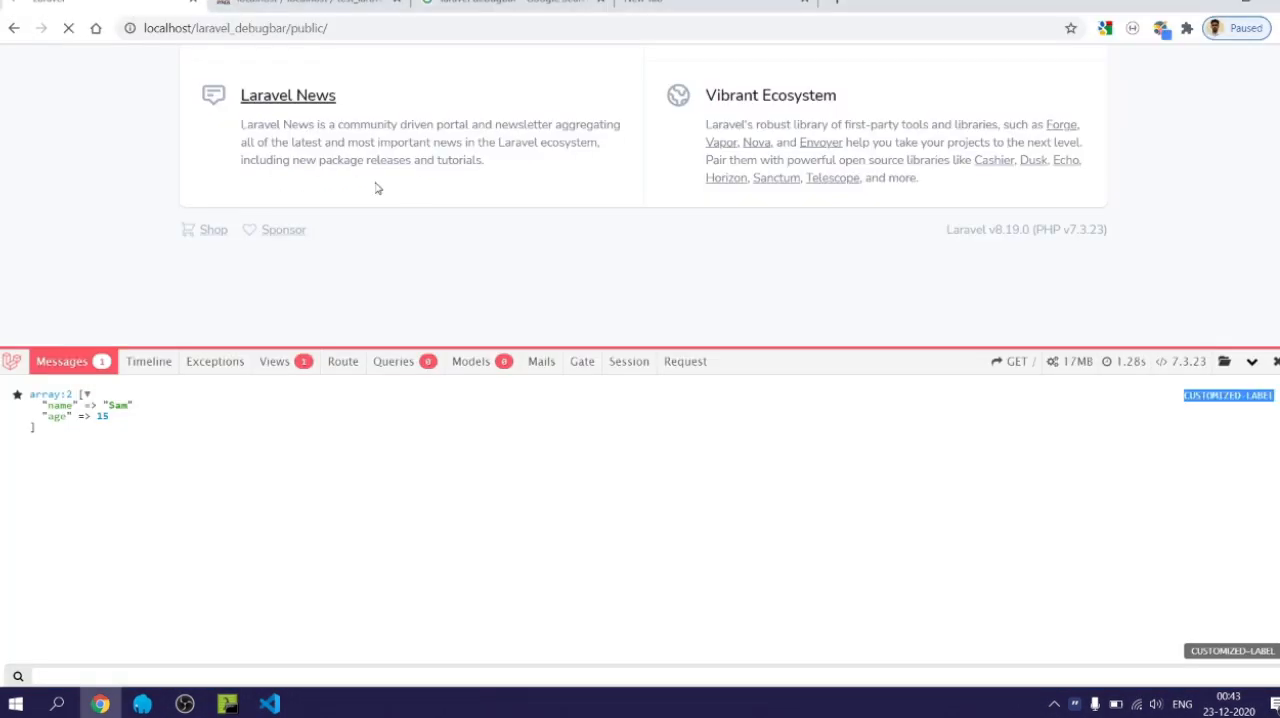
# - Start a DEBUGBAR_ENABLED setting on a new line below APP_URL and switch back to VS Code
pyautogui.click(268, 702)
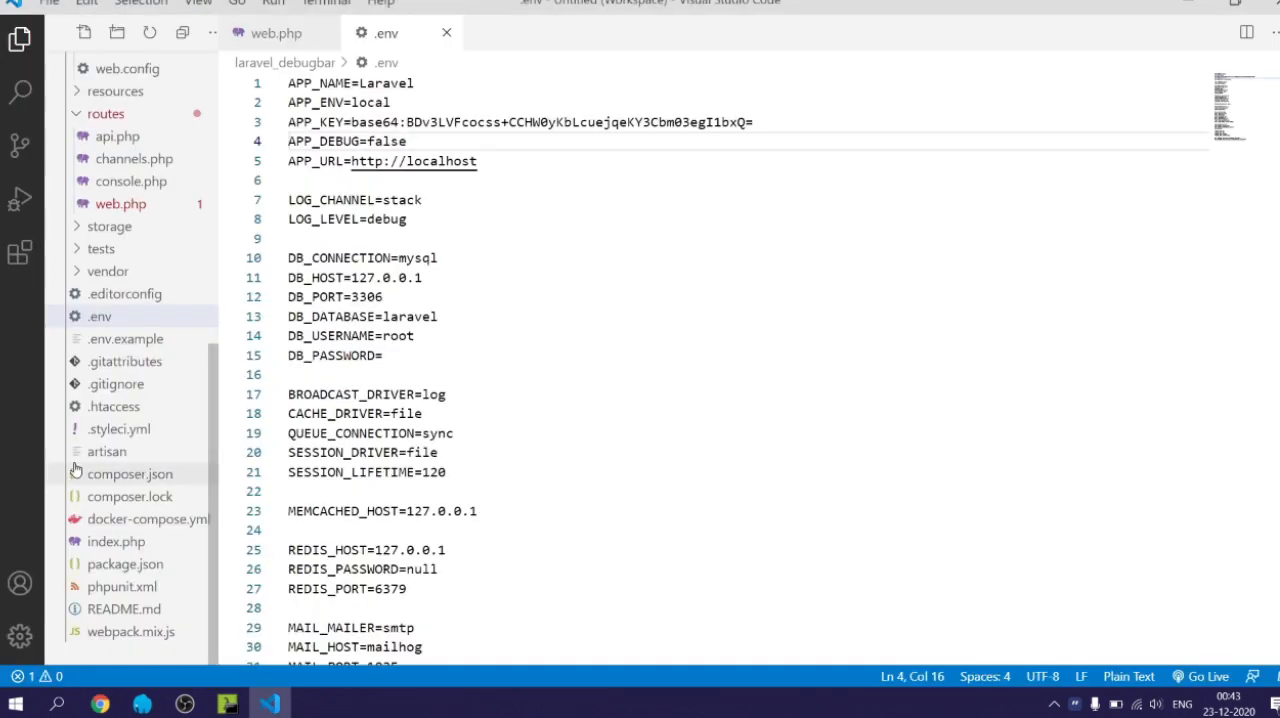
pyautogui.write('L')
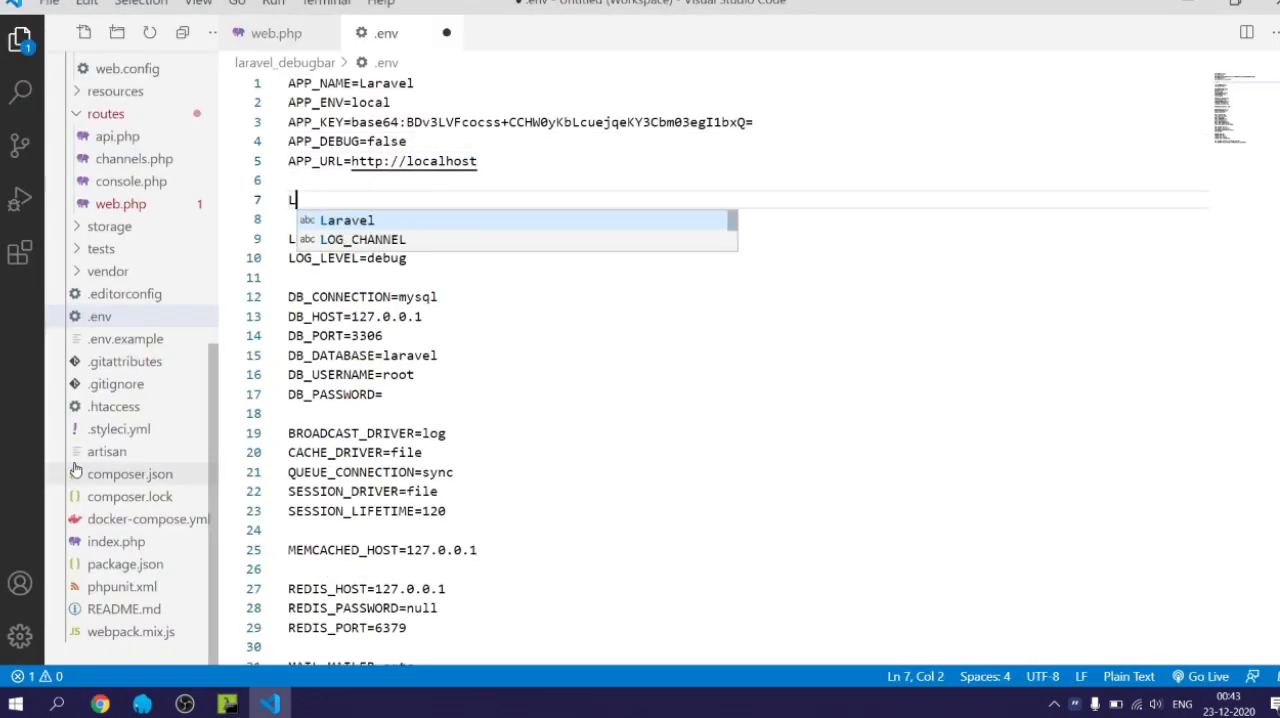
pyautogui.write('EBU')
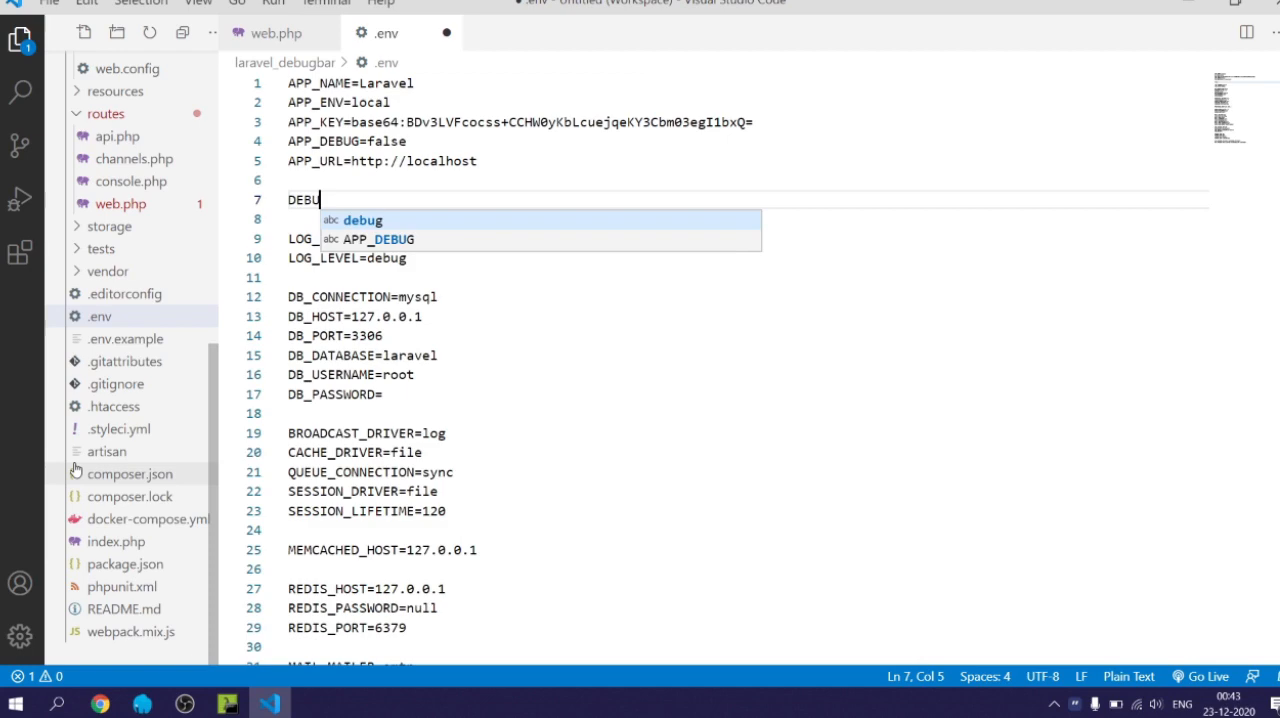
pyautogui.write('GBAR_ENA')
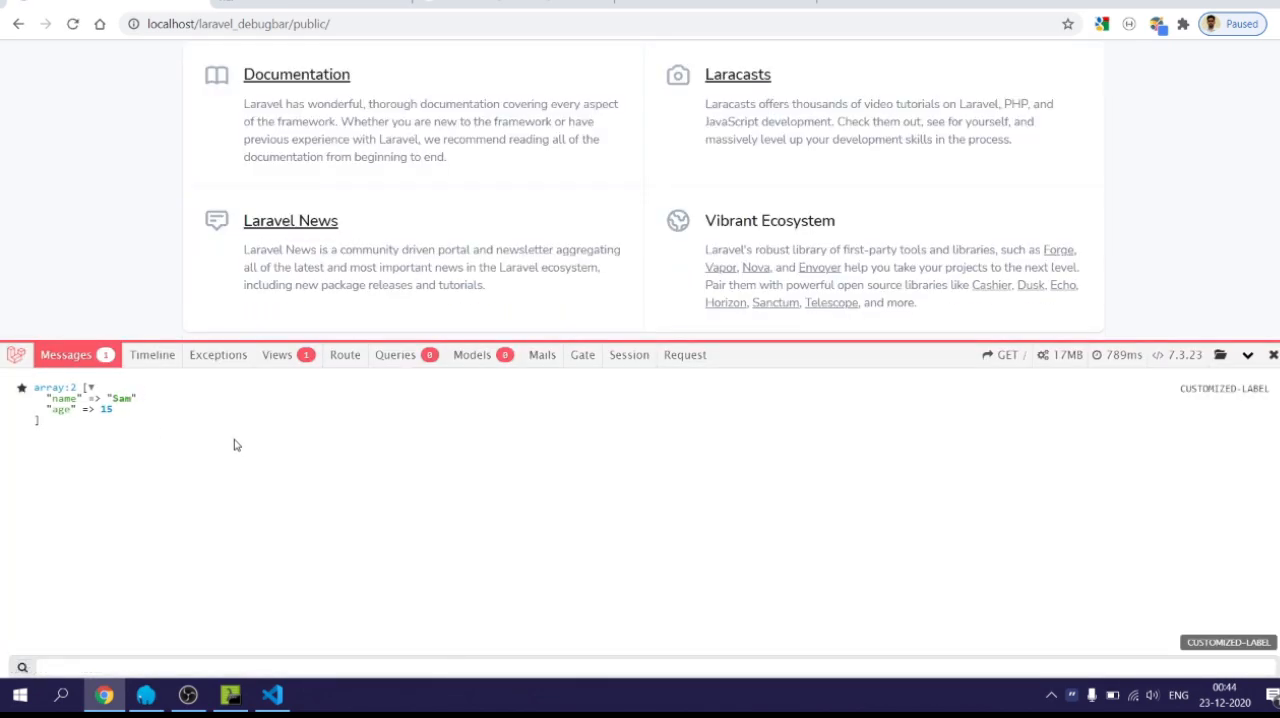
pyautogui.moveTo(256, 384)
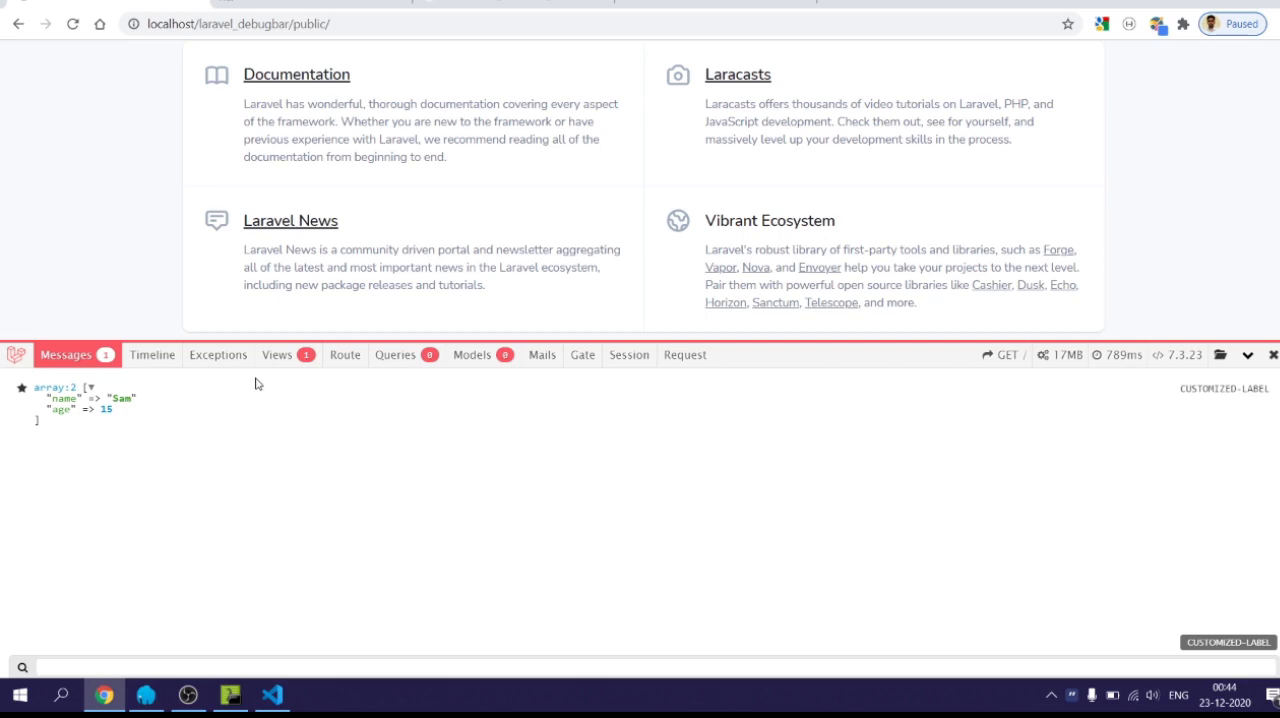
pyautogui.moveTo(252, 392)
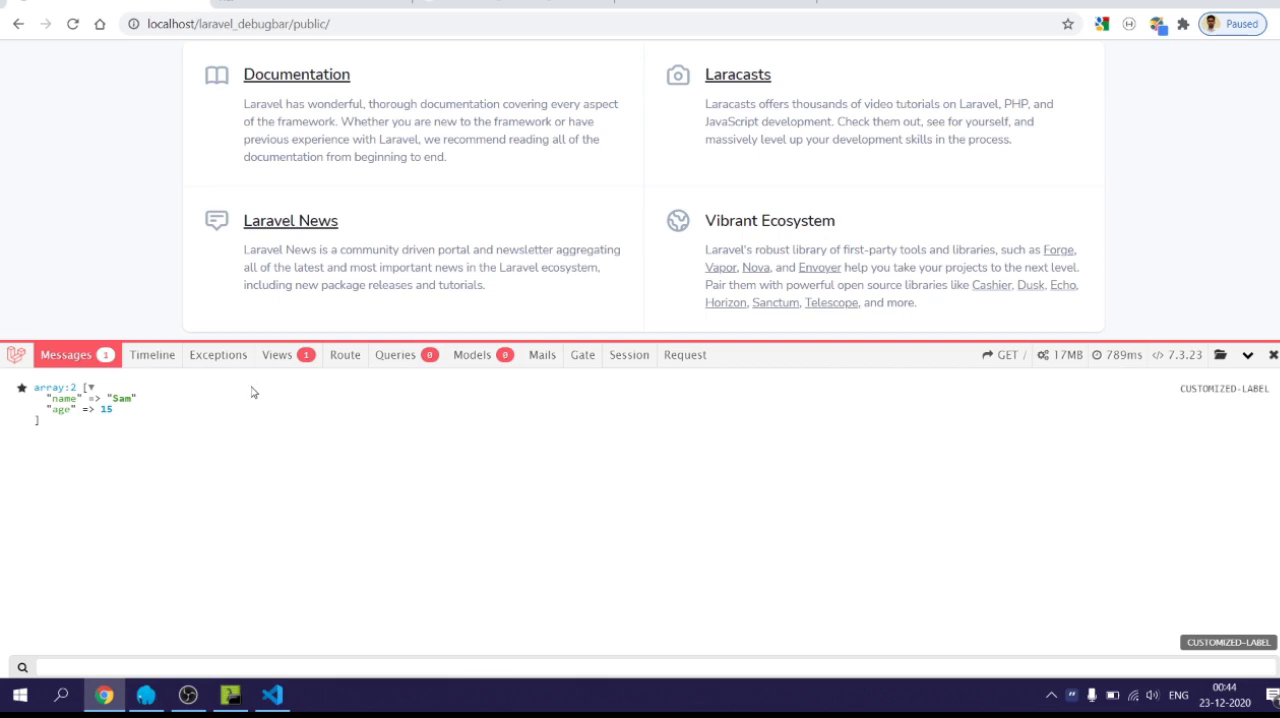
pyautogui.press('alt+tab')
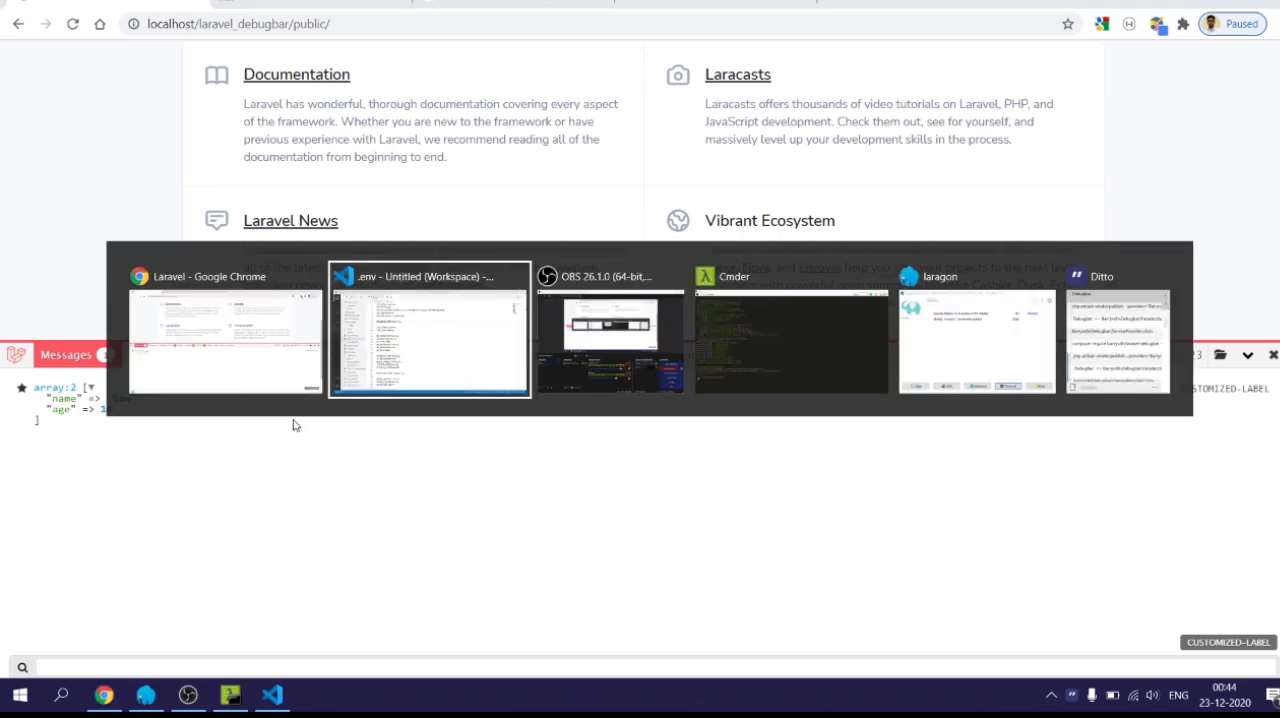
# - Add the comment '//conditionally enable or disable debugbar' and change the returned view from 'welcome' to 'test'
pyautogui.click(428, 330)
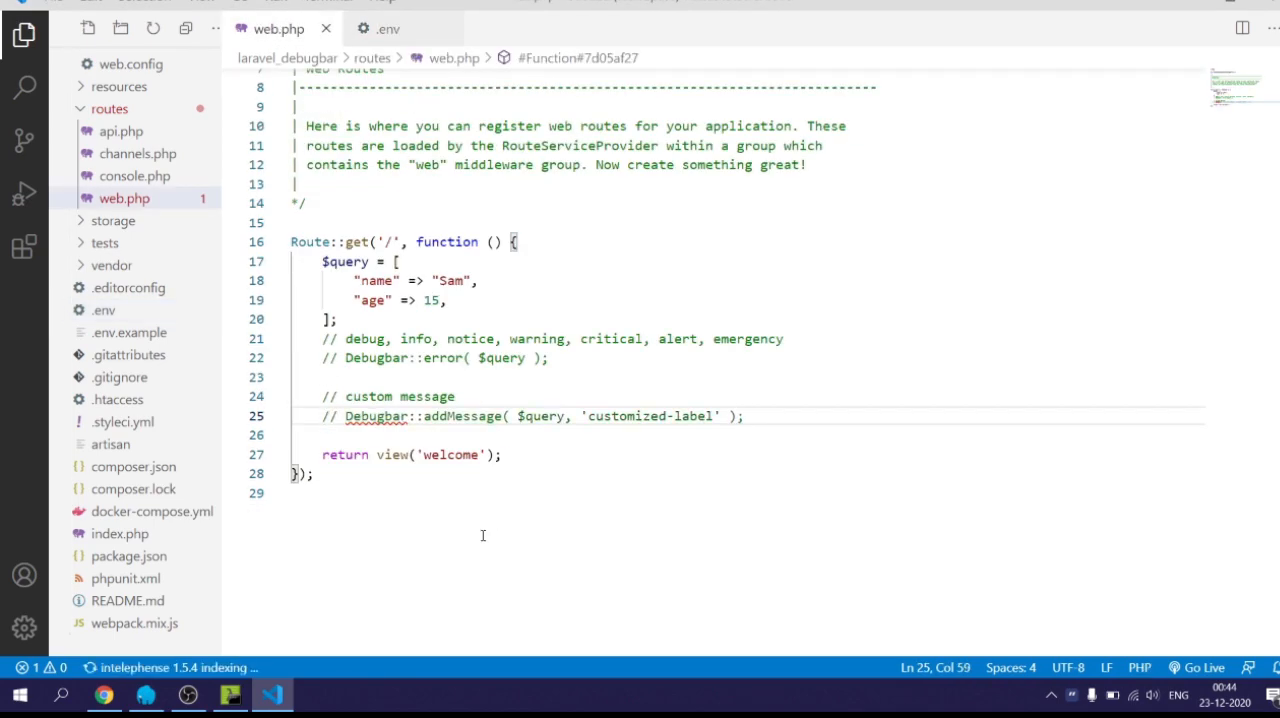
pyautogui.write('//conditionally')
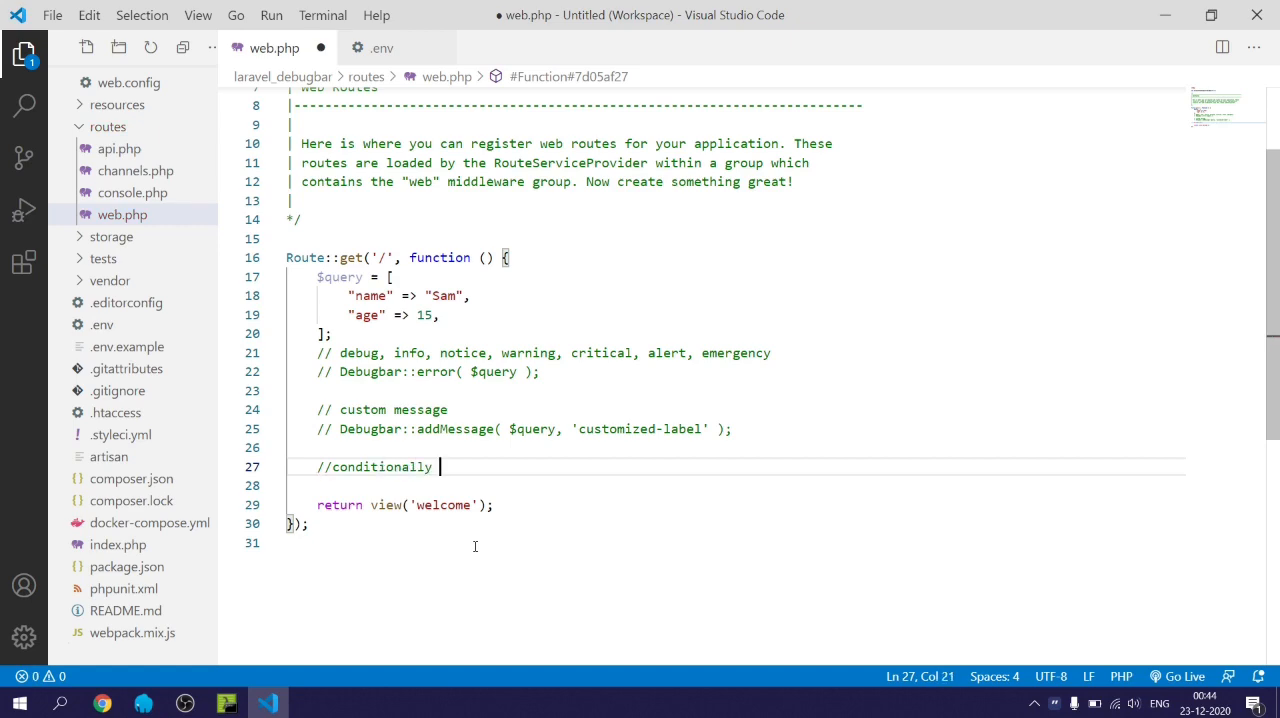
pyautogui.write('enable or disable debugbar')
pyautogui.click(736, 486)
pyautogui.write('Debugbar::enable();')
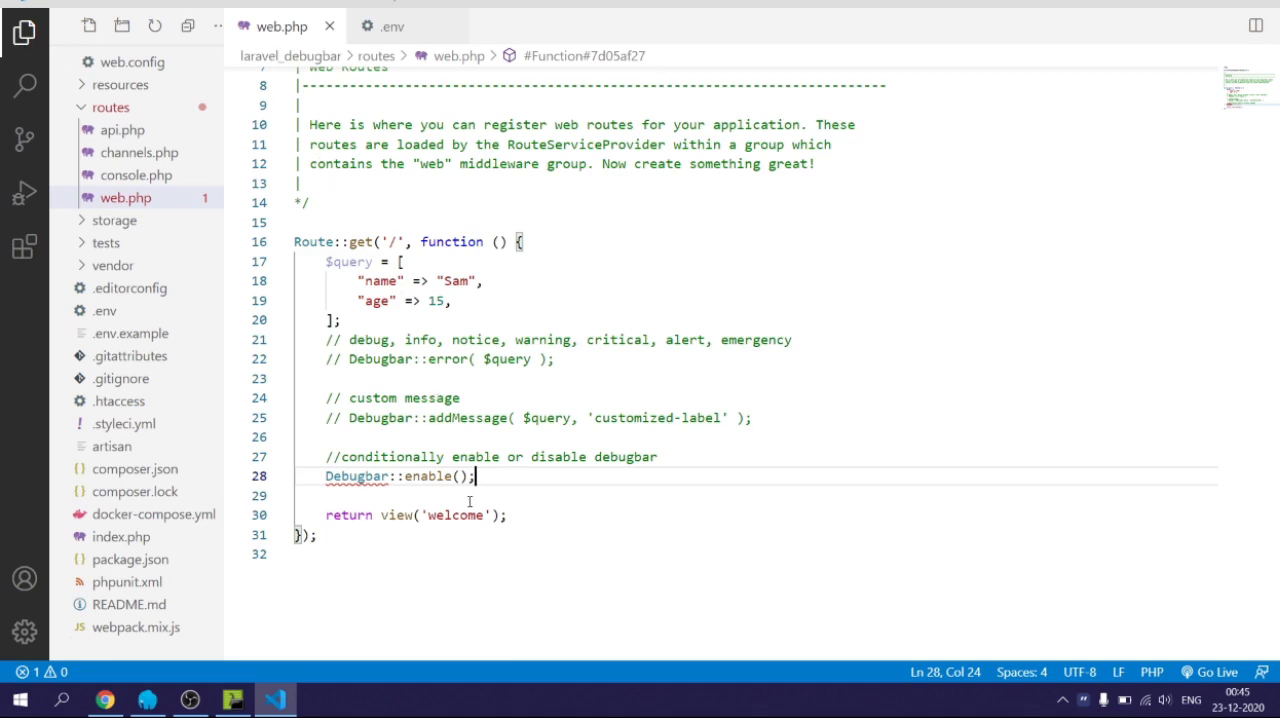
pyautogui.write('test')
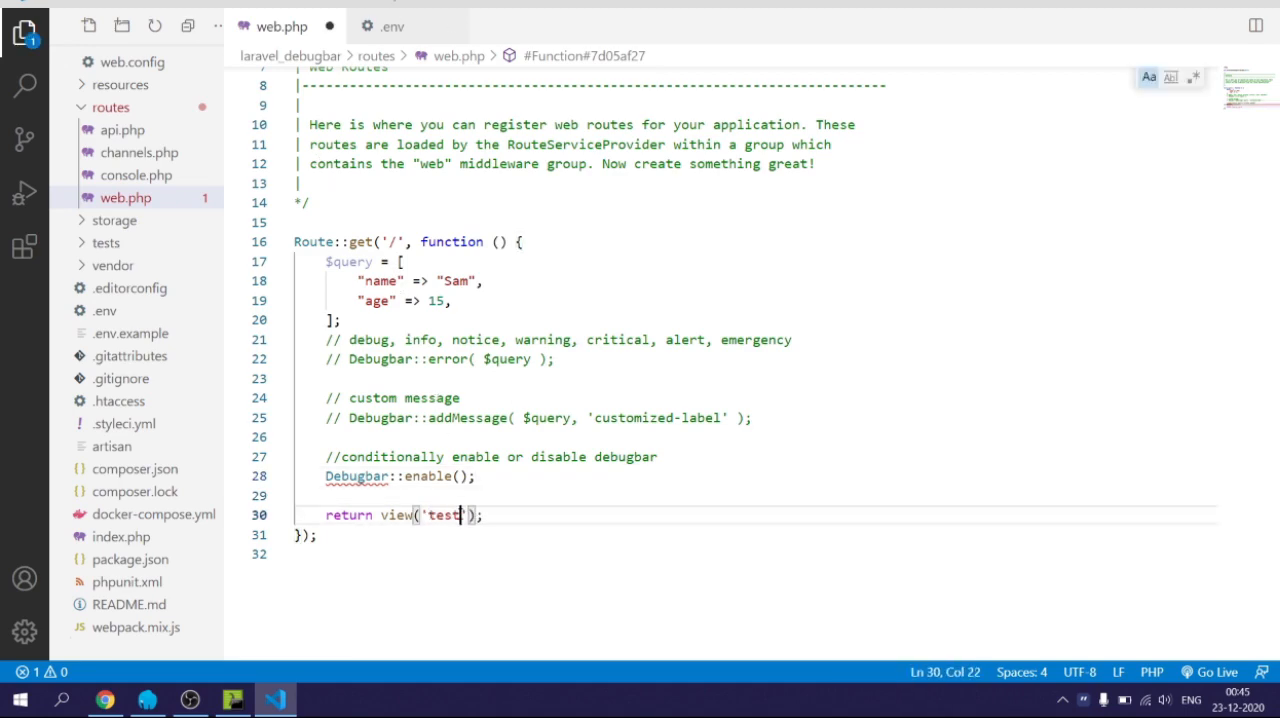
pyautogui.doubleClick(444, 516)
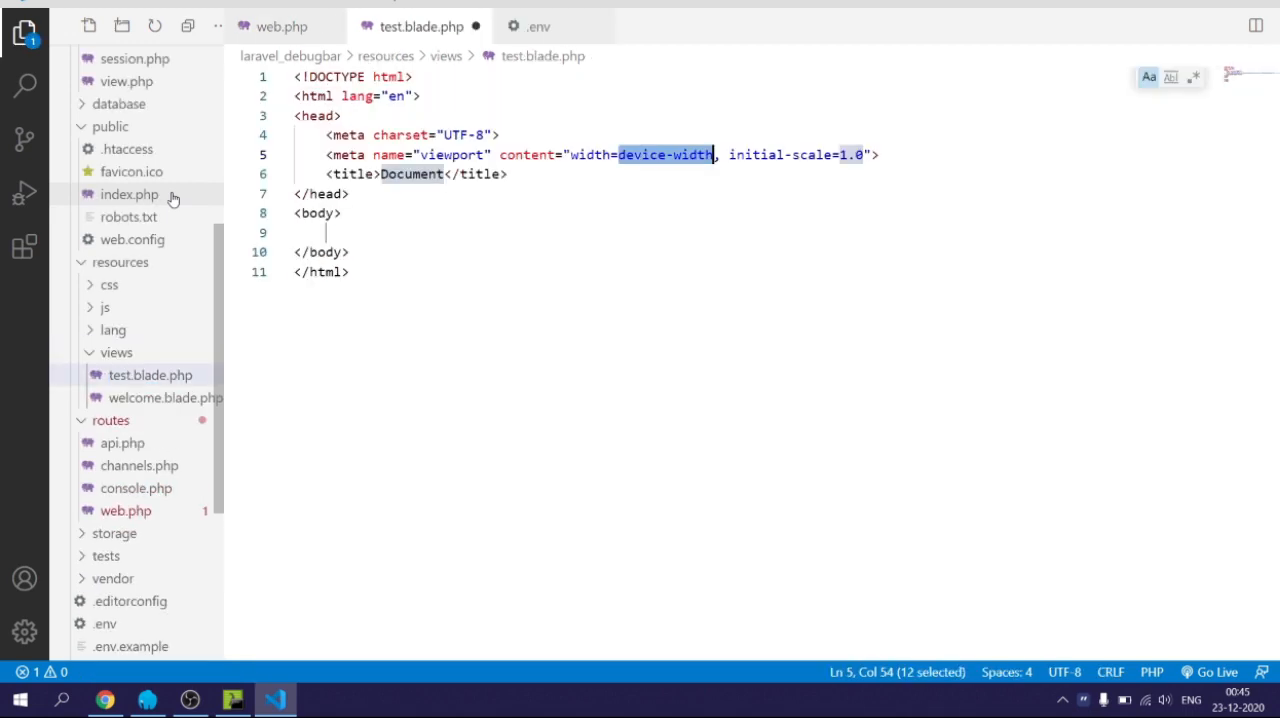
# - Make the test.blade.php body output {{ debug( $query ) }}
pyautogui.click(332, 232)
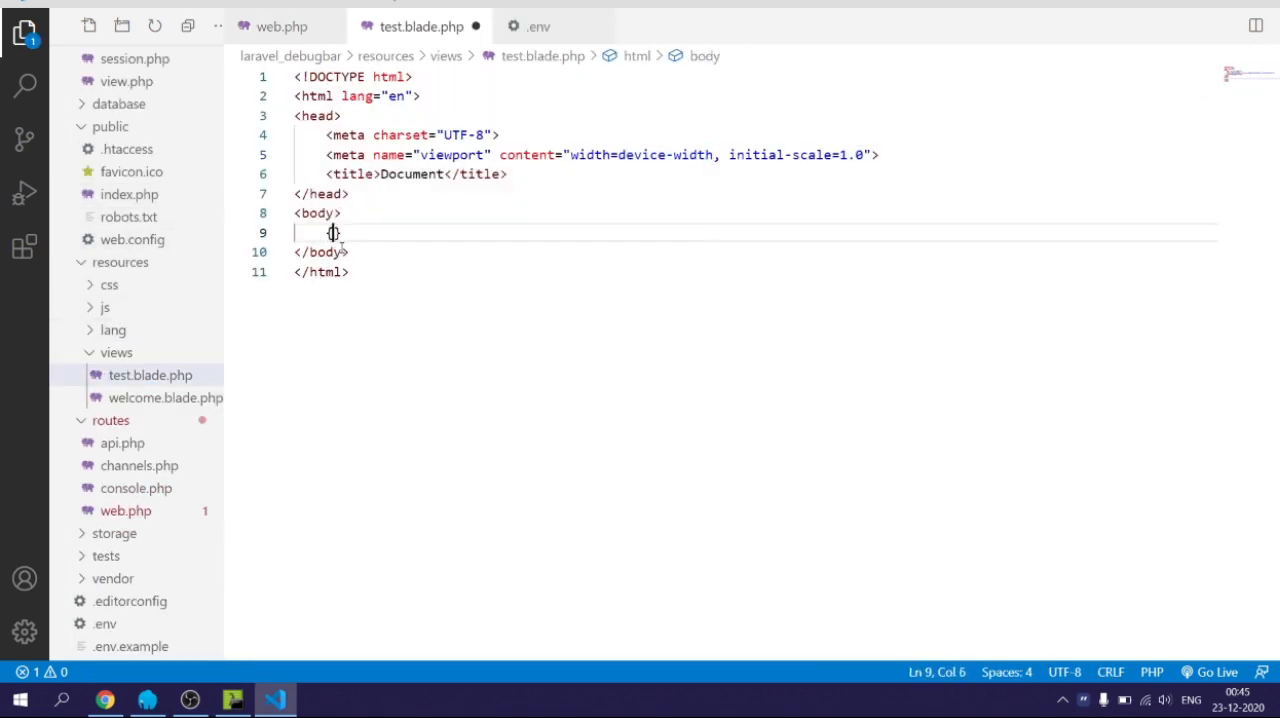
pyautogui.write('{{ beg }}')
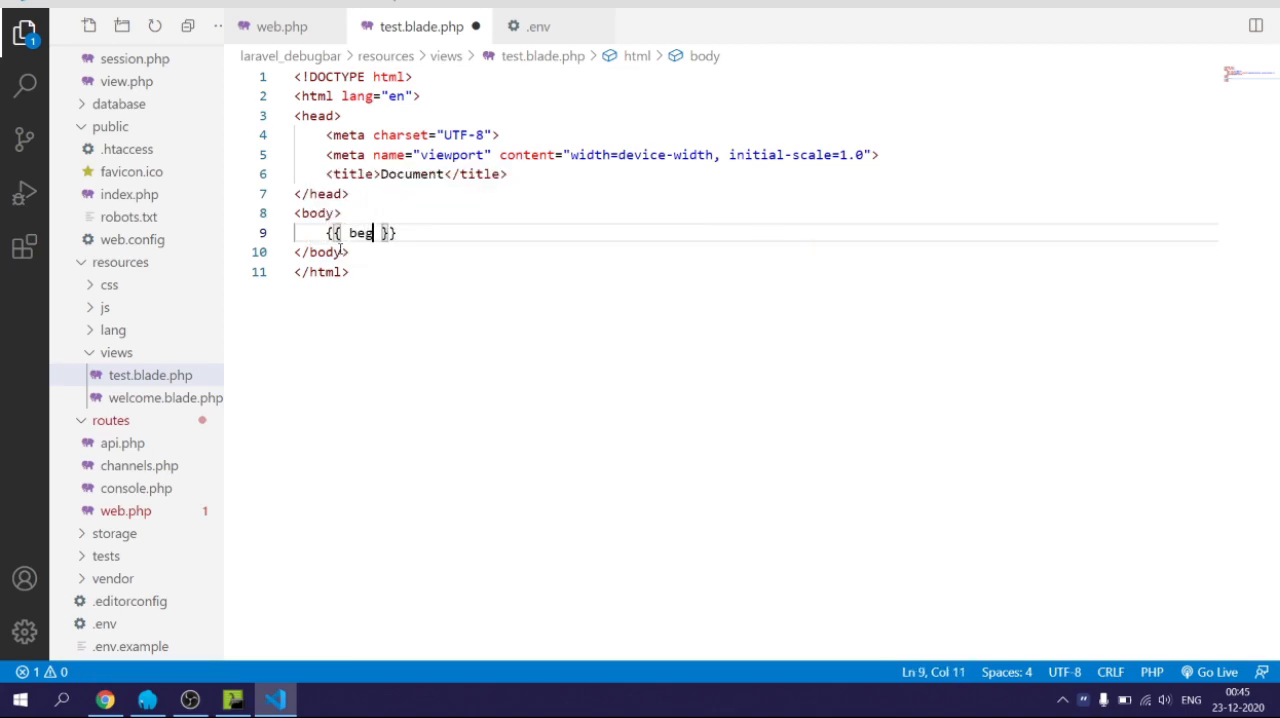
pyautogui.press('Backspace')
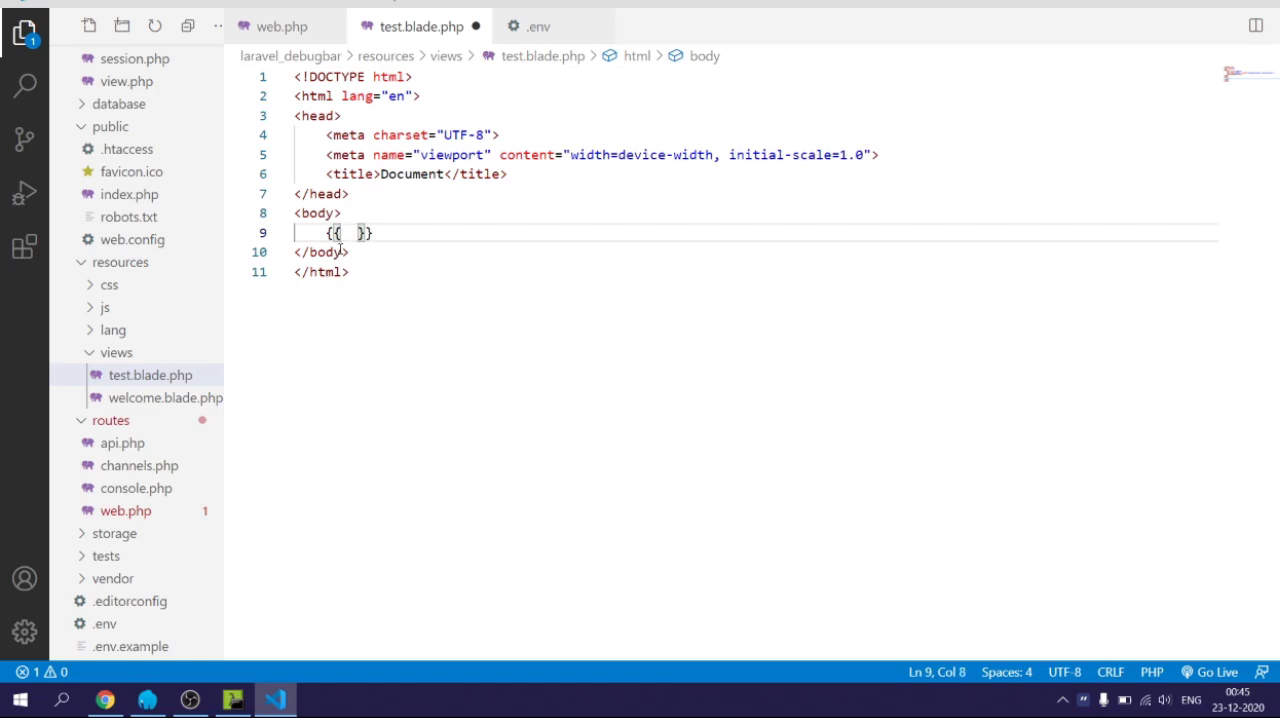
pyautogui.write('debug(')
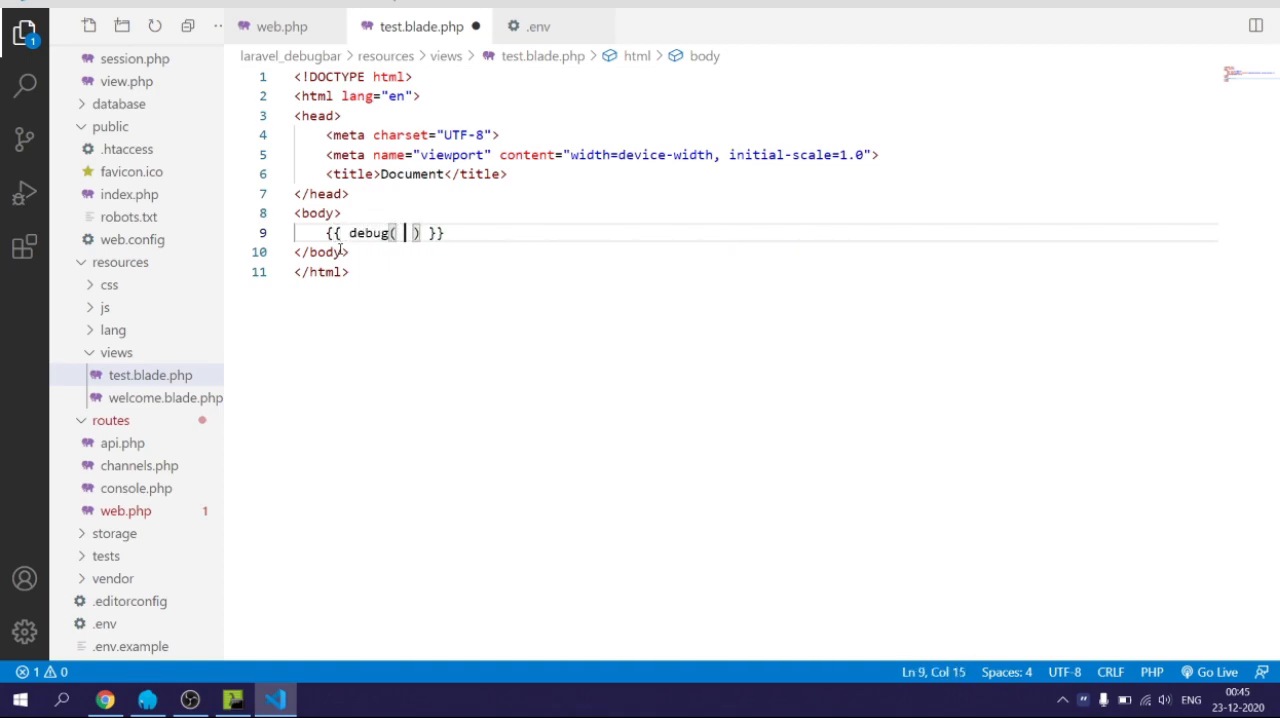
pyautogui.write('$query')
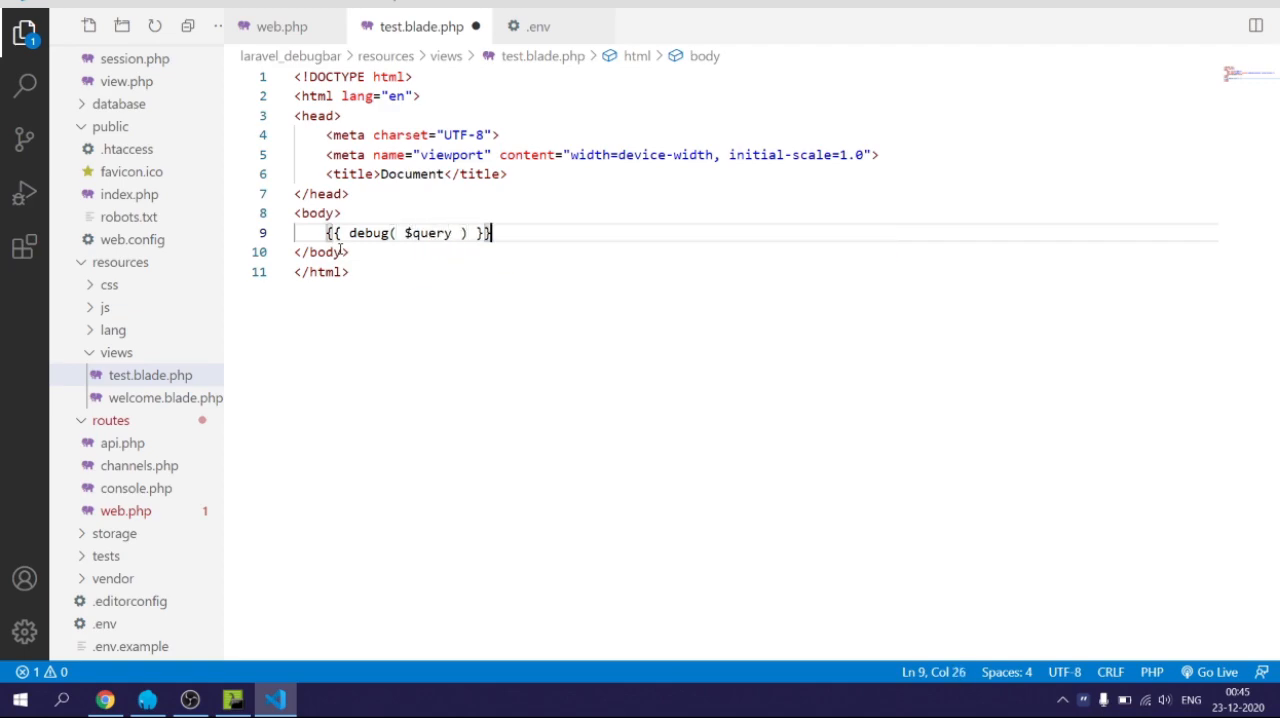
# - Pass [ 'query' => $query ] as data to the test view in web.php
pyautogui.click(284, 26)
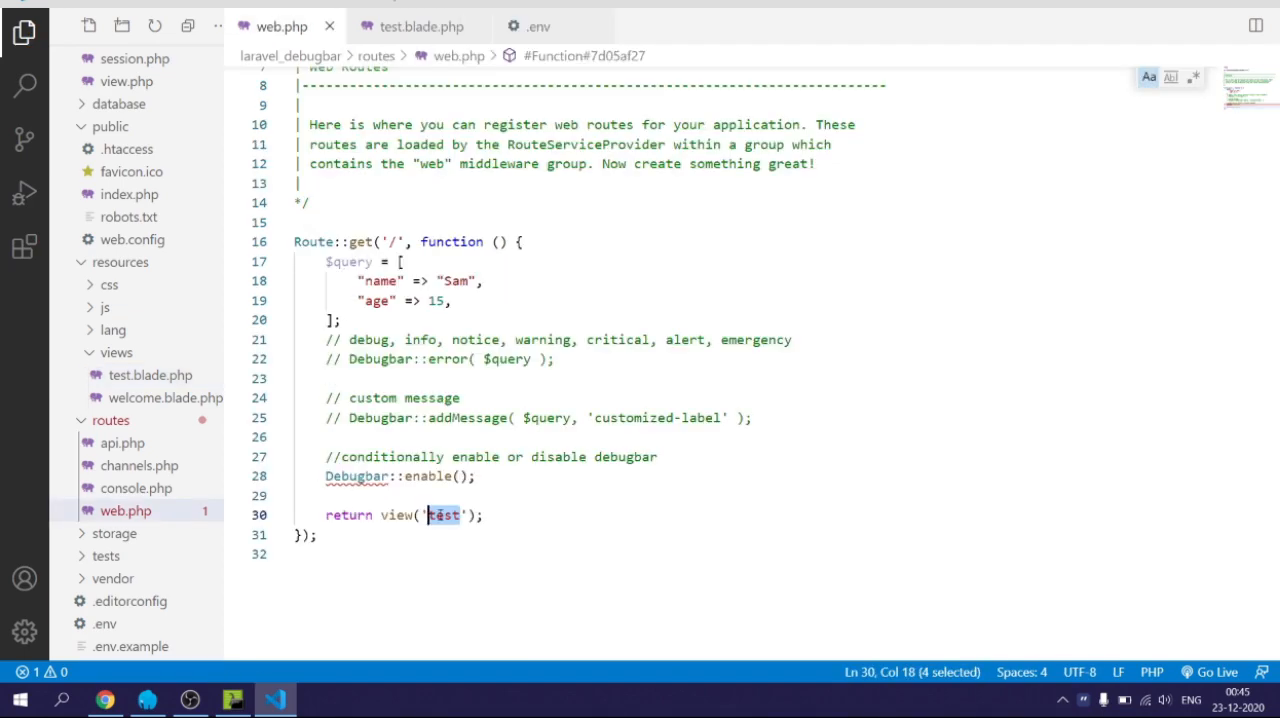
pyautogui.write(', []')
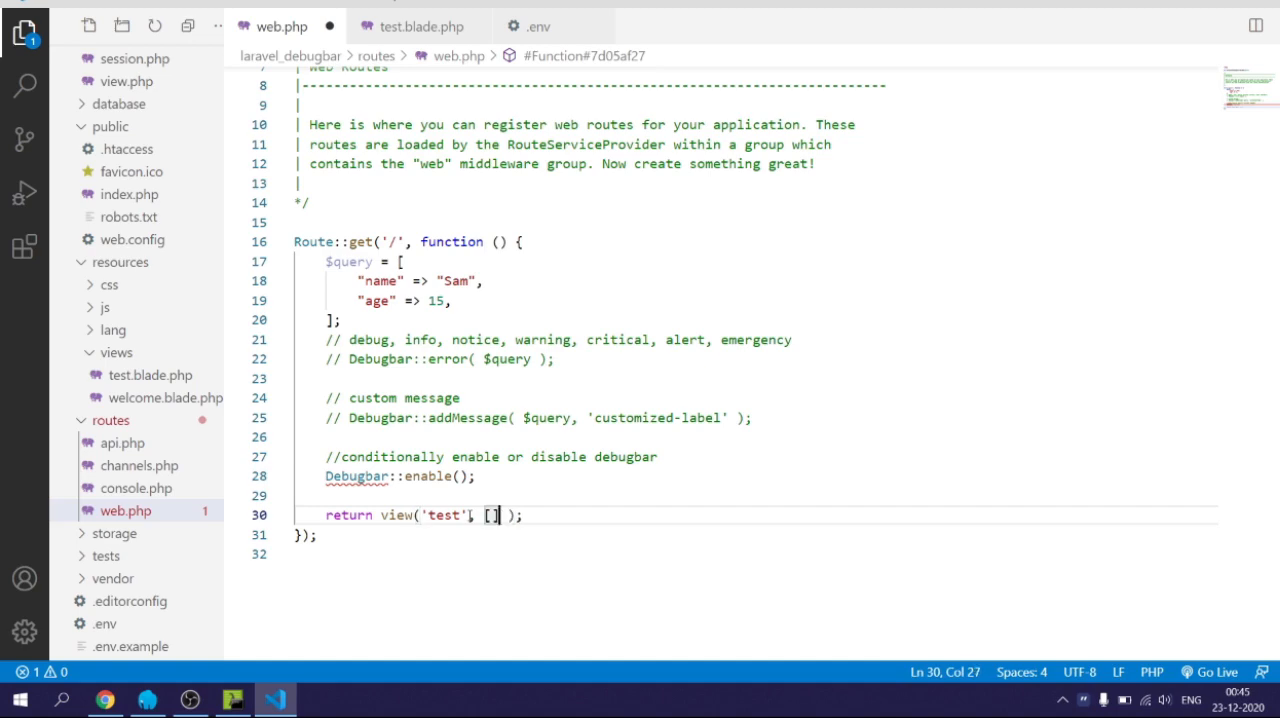
pyautogui.write("'query'")
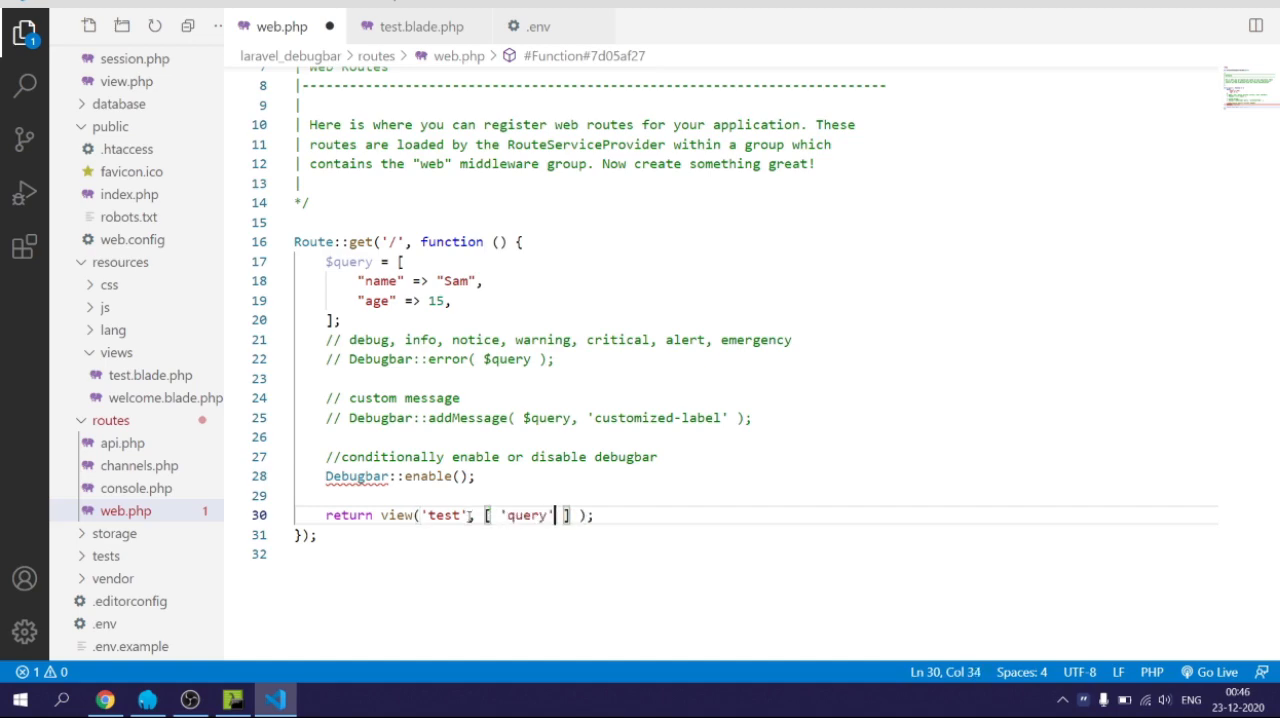
pyautogui.write('=> $que')
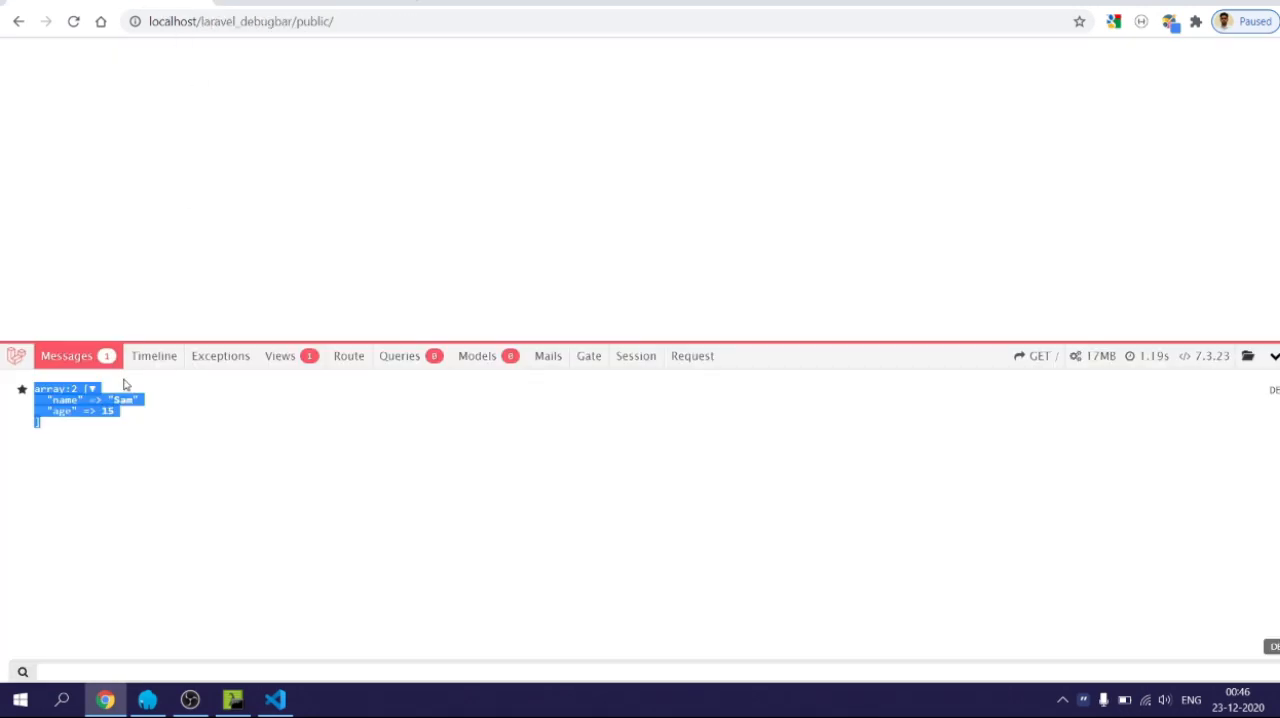
pyautogui.moveTo(198, 172)
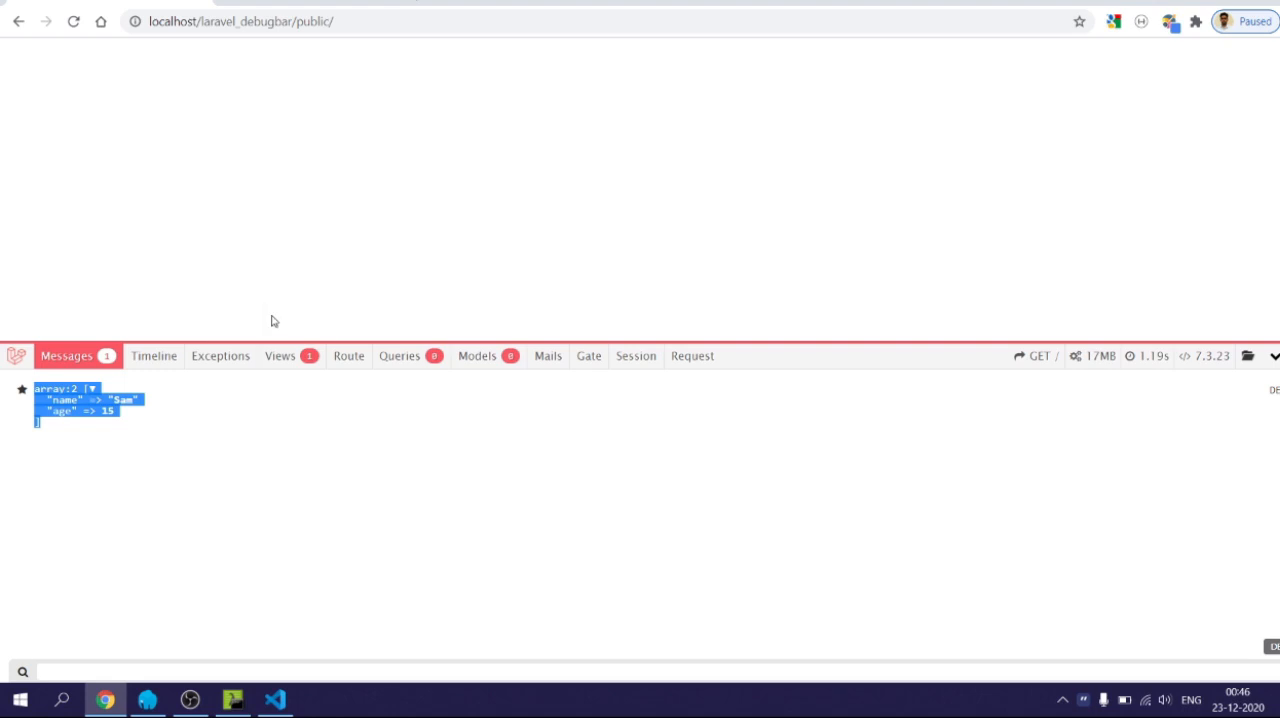
# - Return to the code editor after checking the Sam, age 15 array in the debug bar Messages tab
pyautogui.click(274, 696)
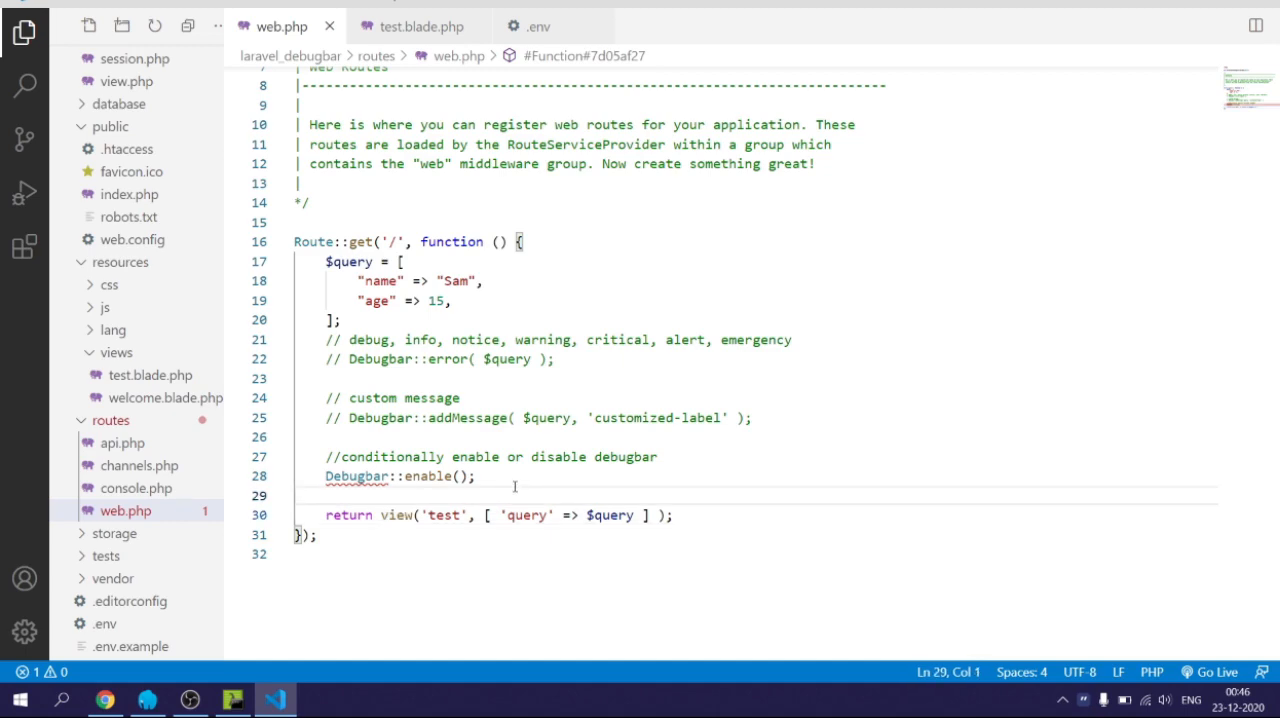
pyautogui.moveTo(516, 516)
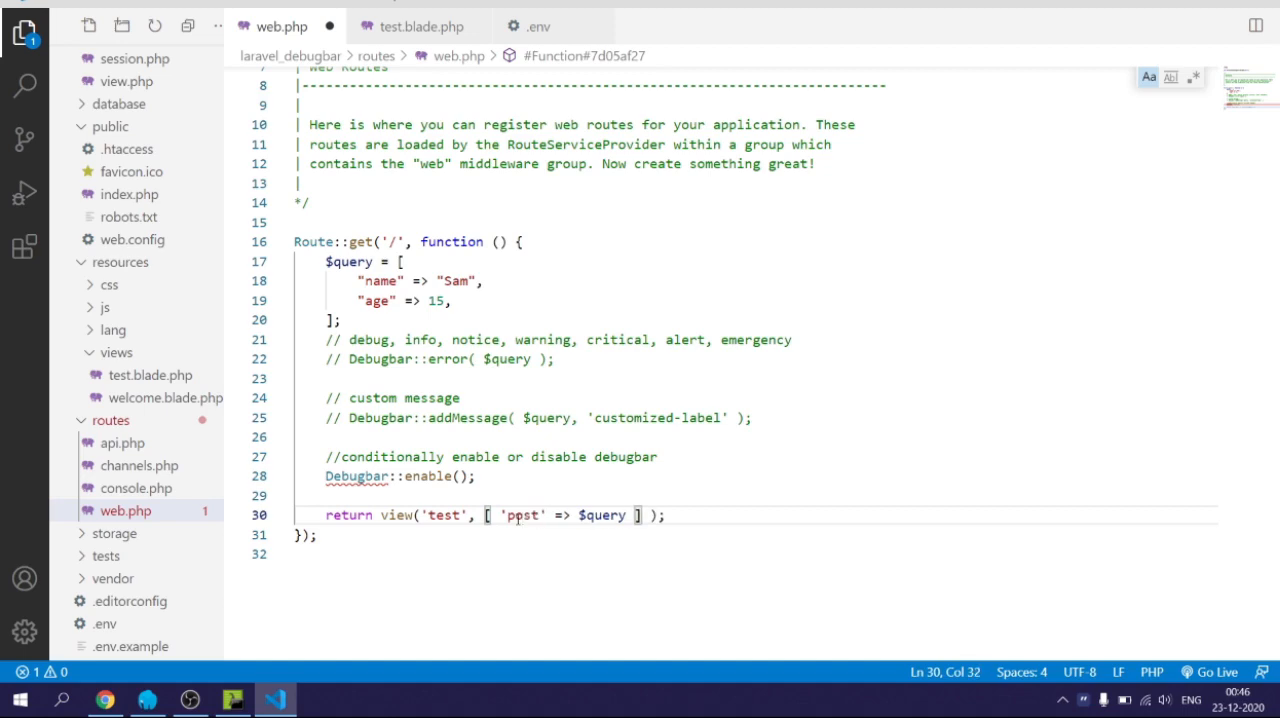
# - Rename the view key to 'post' and fetch $post = PostModel::find(1) with its autocompleted import
pyautogui.write('post')
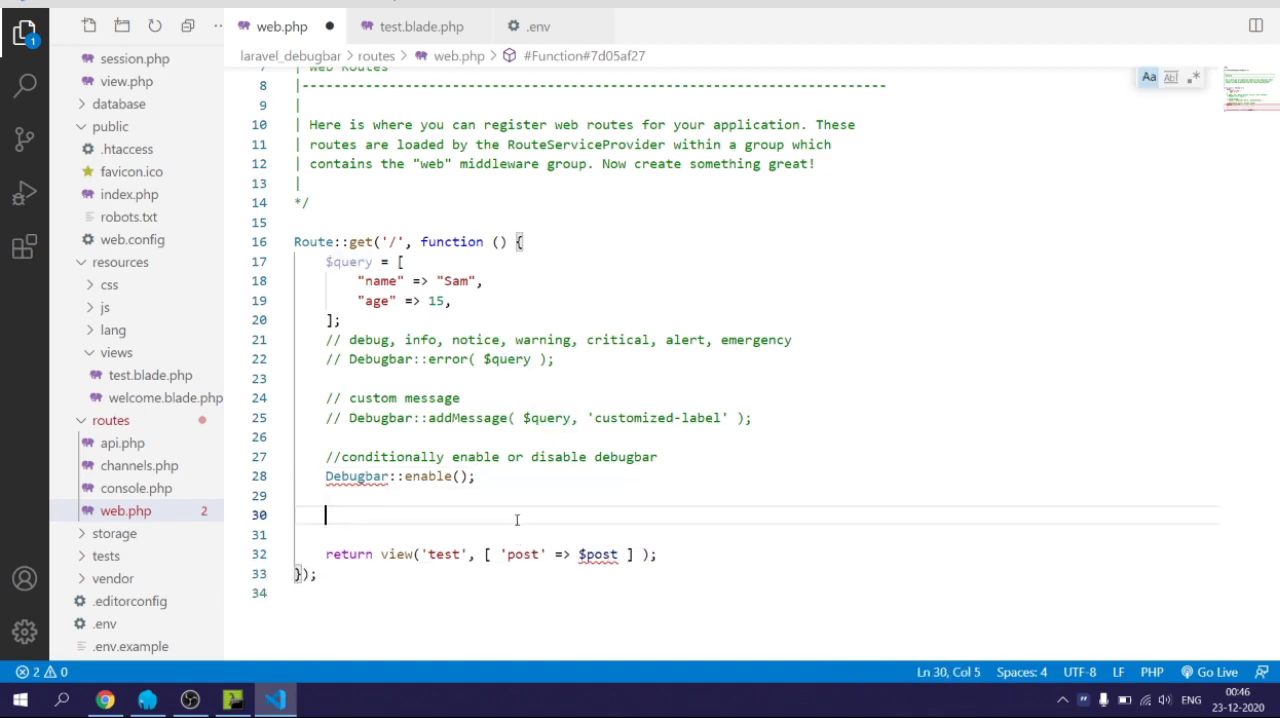
pyautogui.write('$post = Po')
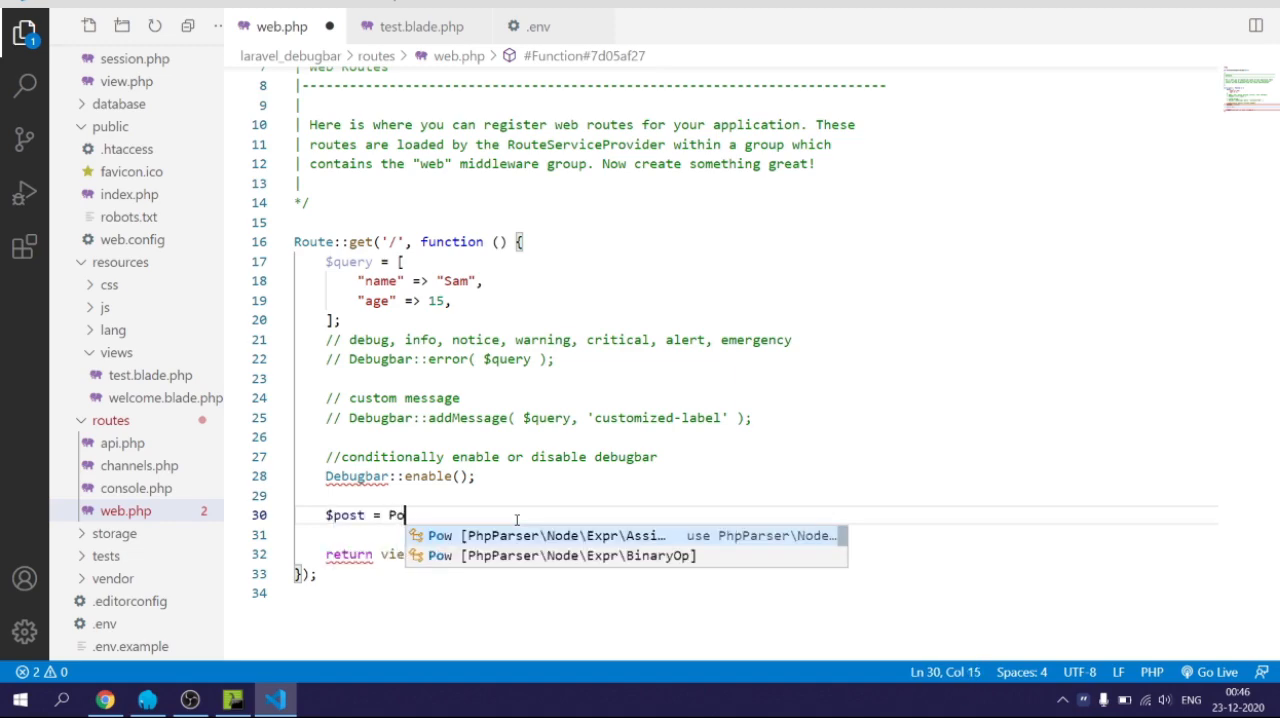
pyautogui.write('stMO')
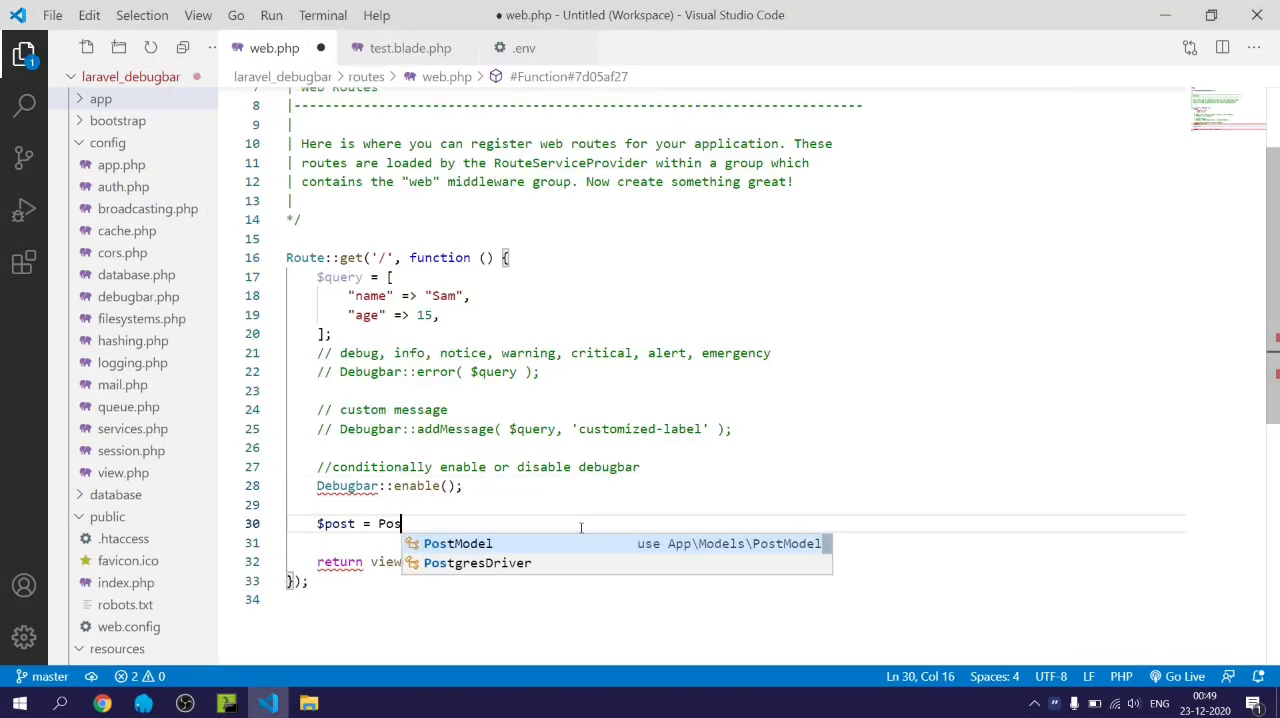
pyautogui.write('tModel::fin')
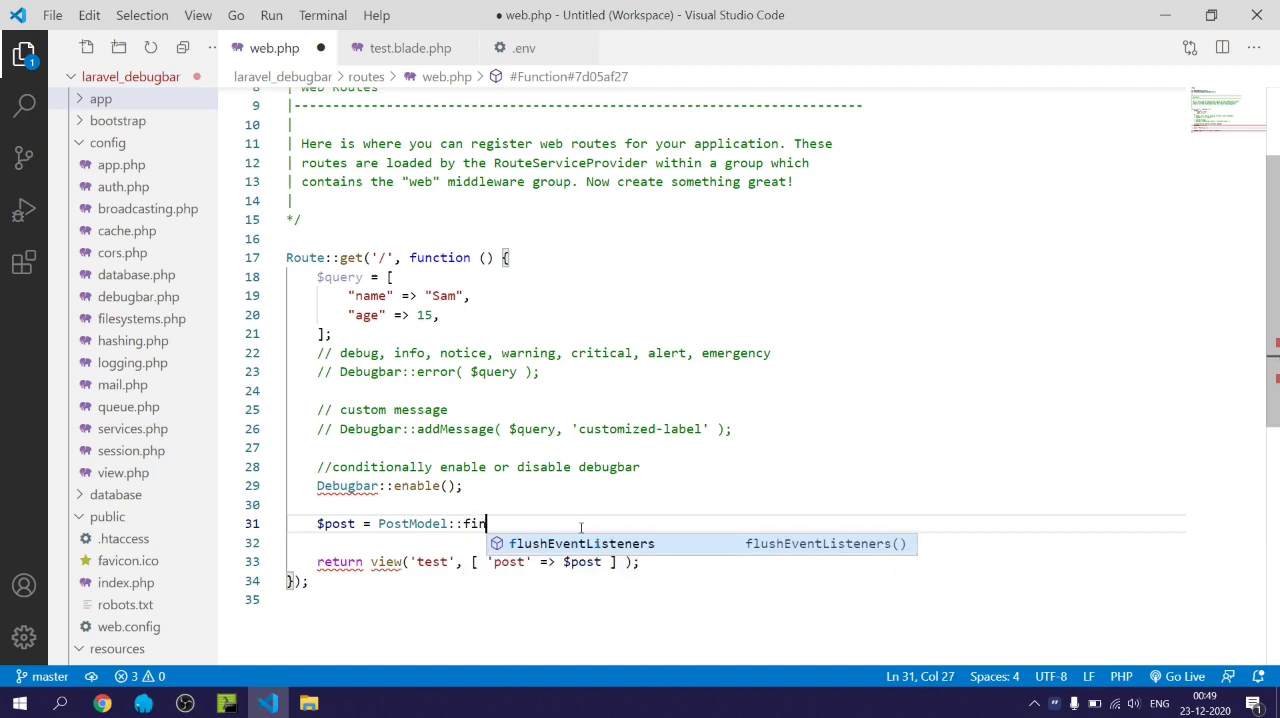
pyautogui.write('d(1);')
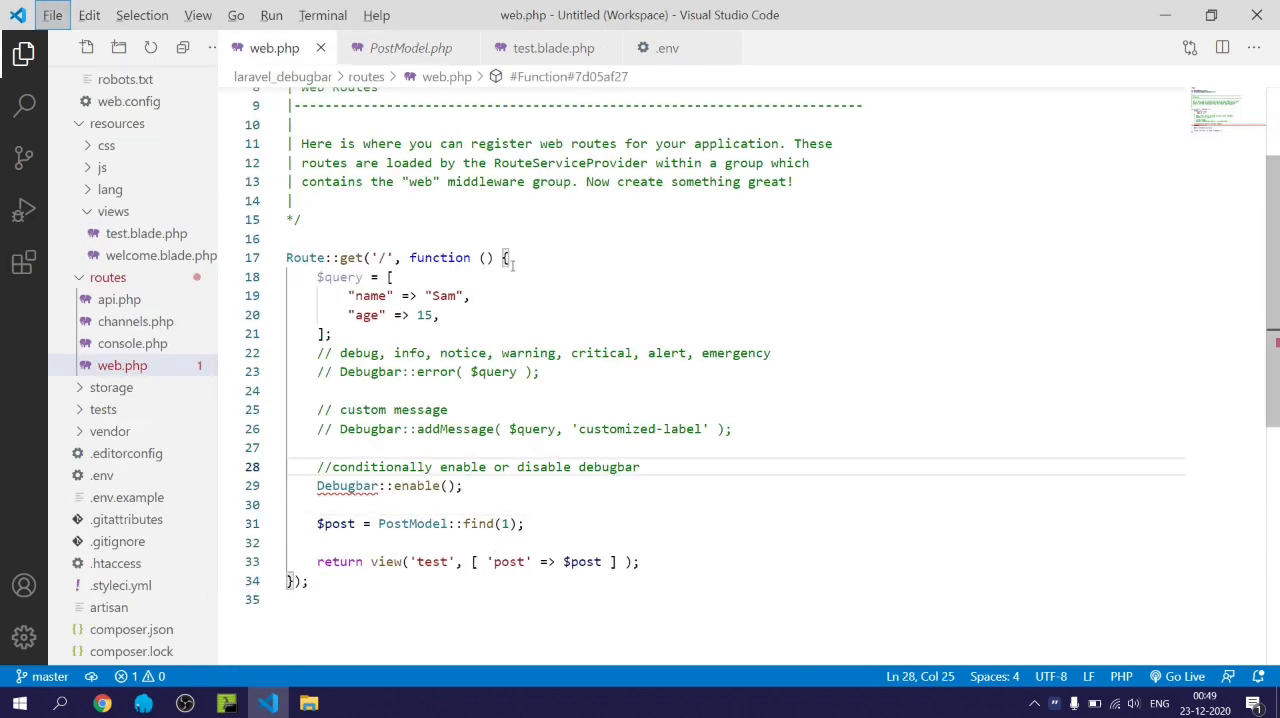
pyautogui.click(550, 48)
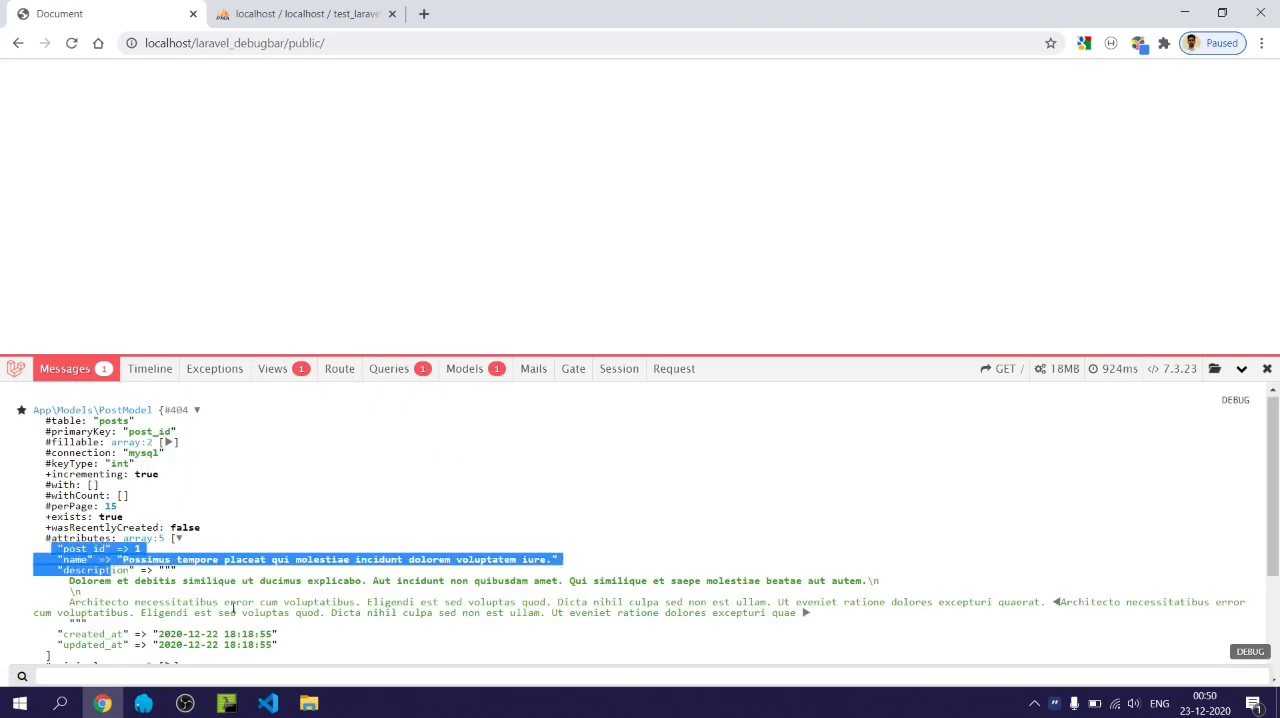
# - Scroll through the App\Models\PostModel object's attributes and timestamps in the Messages tab
pyautogui.scroll(-3)
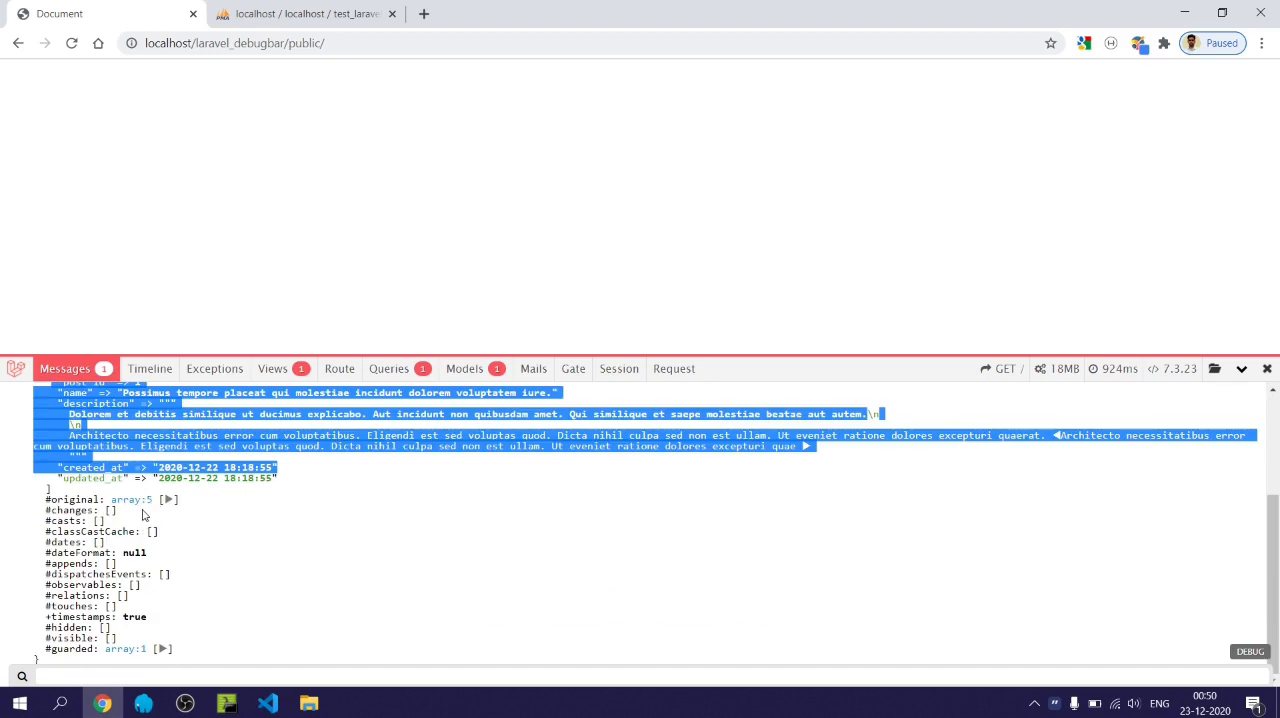